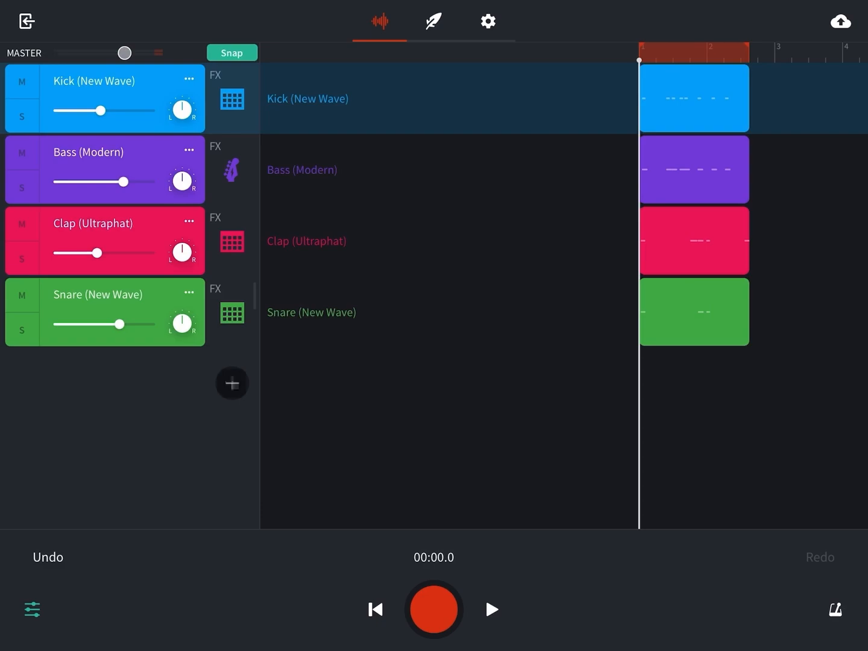
- Add a Dubstep Kit track from MIDI Instruments, filtered to Drums > Drum Pads
click(231, 384)
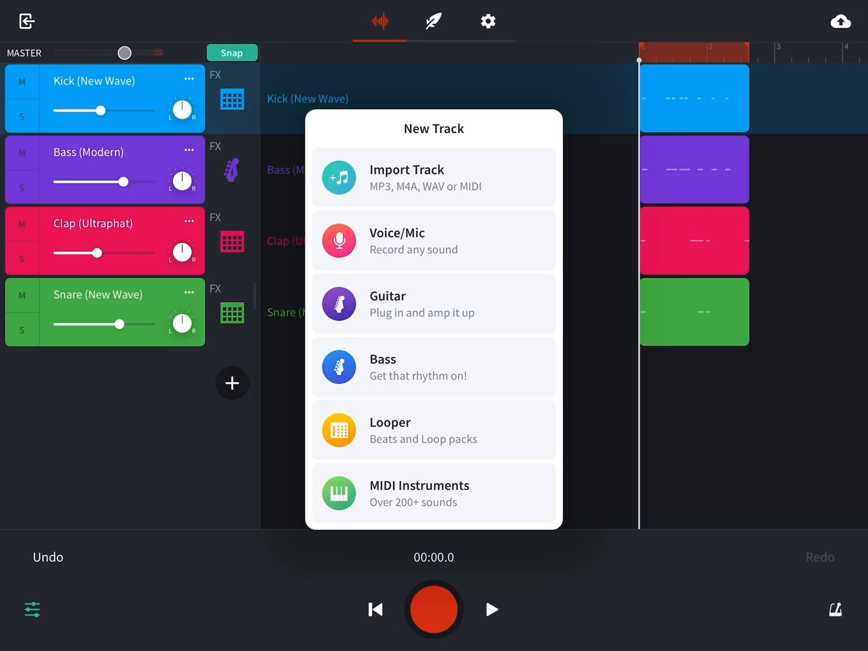
click(419, 493)
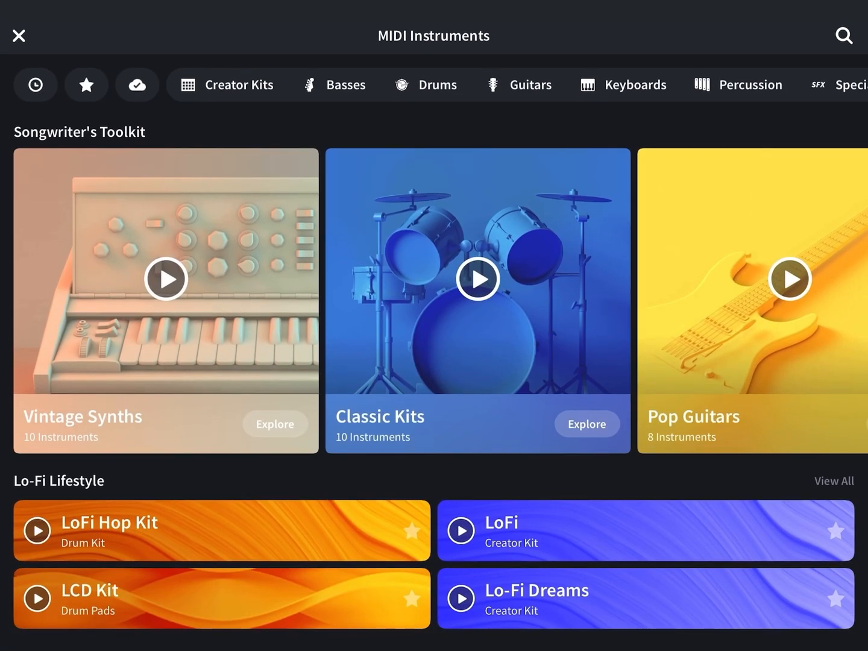
click(426, 84)
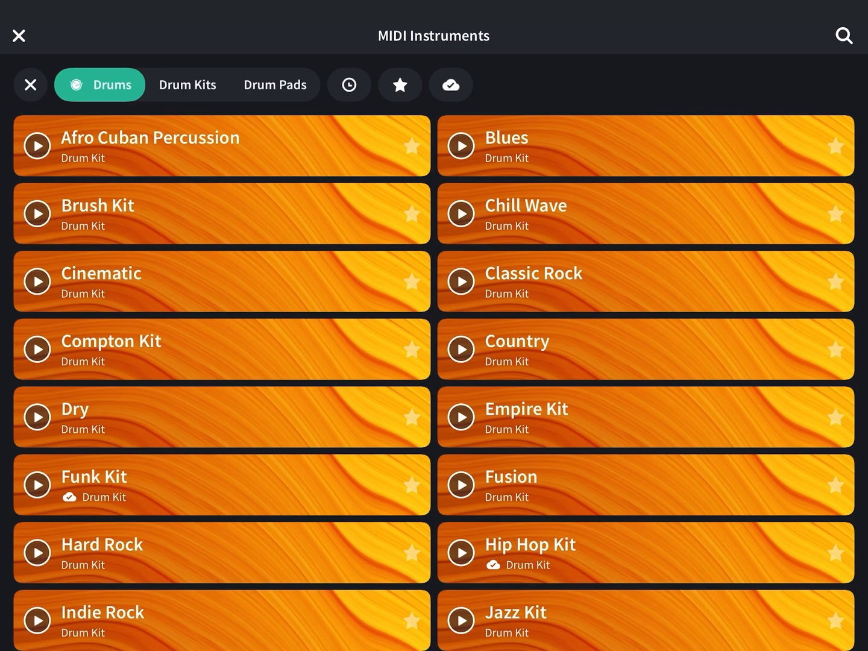
click(275, 84)
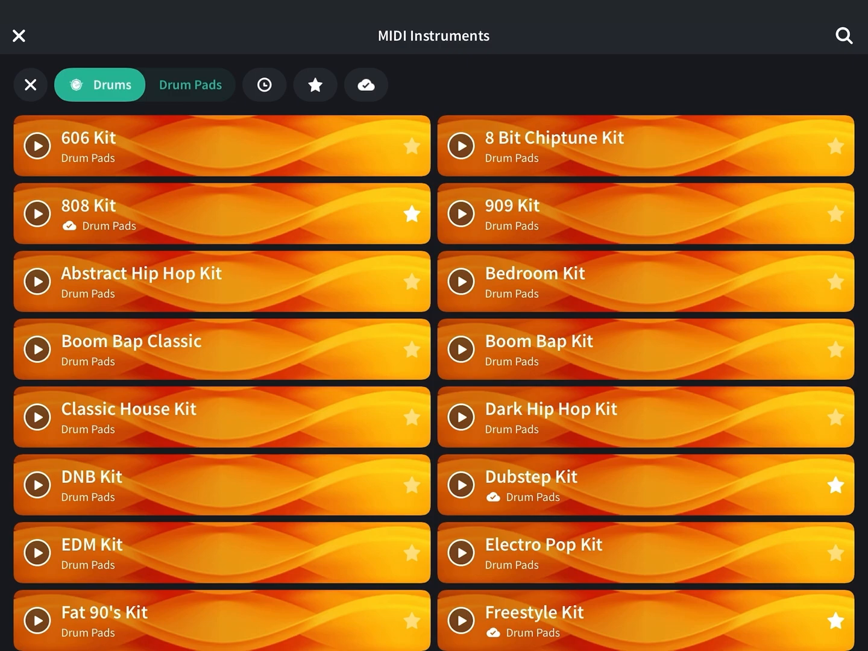
click(316, 84)
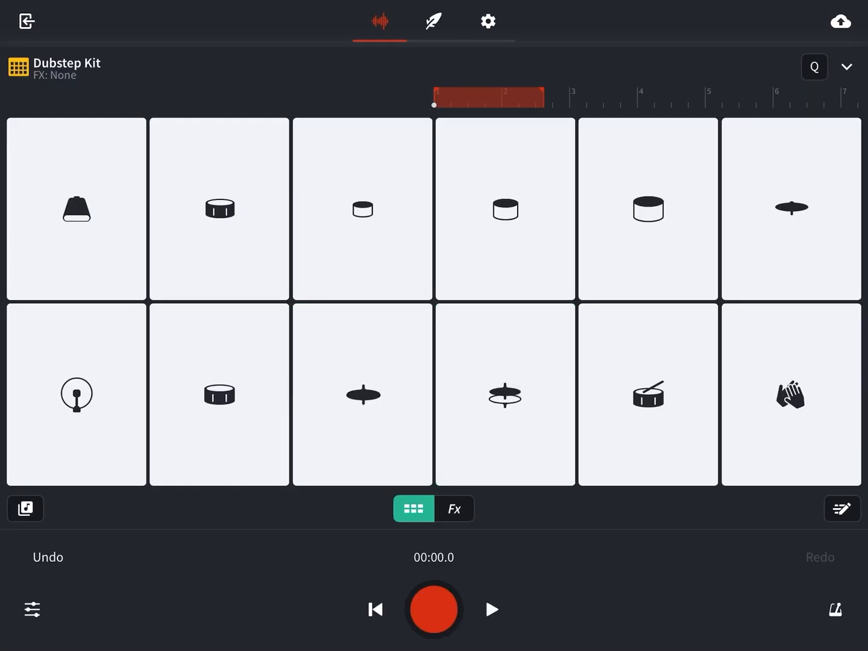
- Name the Dubstep track 'Hats Open (Dubstep)' and a new 808 Kit track 'Hats Closed (808)'
click(505, 395)
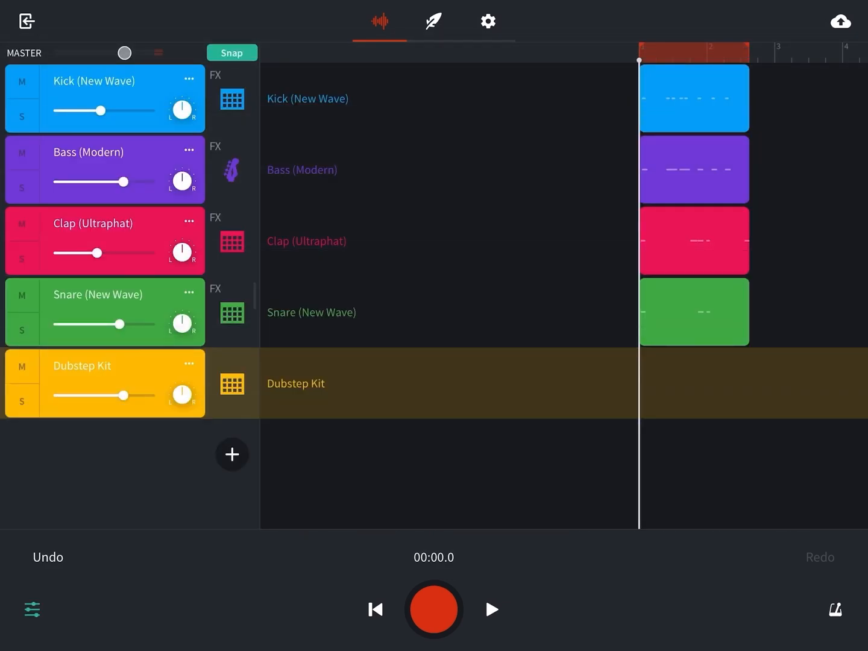
click(189, 363)
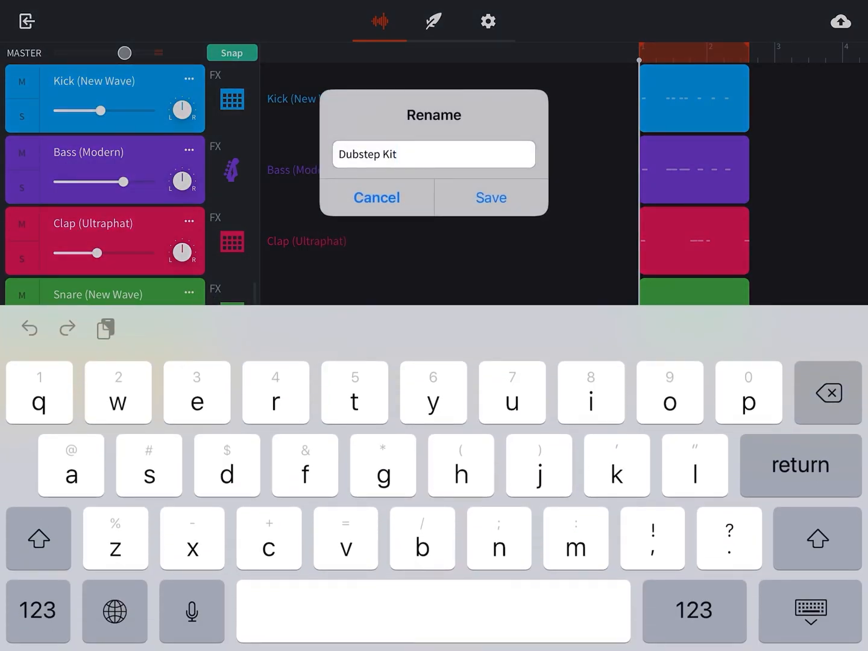
click(38, 538)
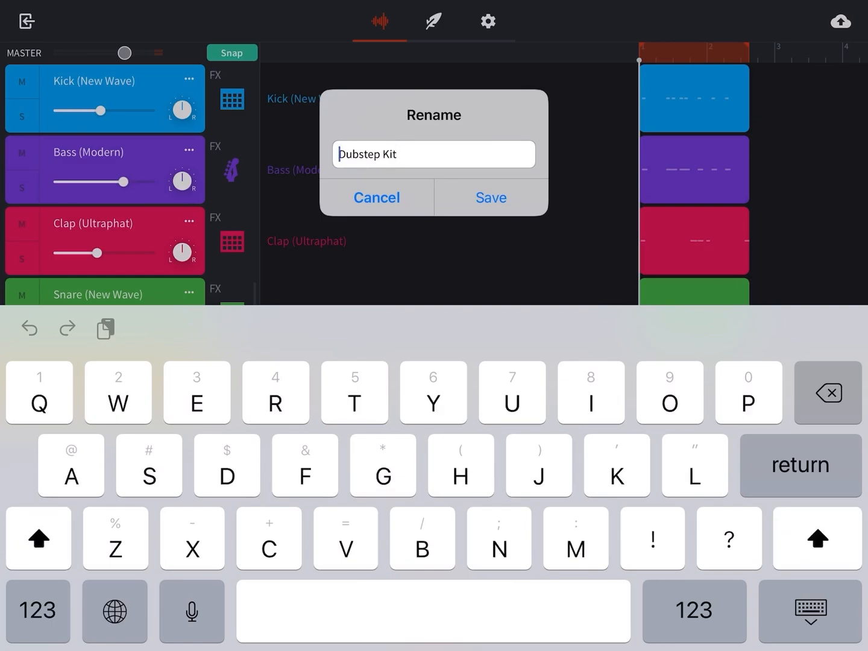
text(Hats Open ()
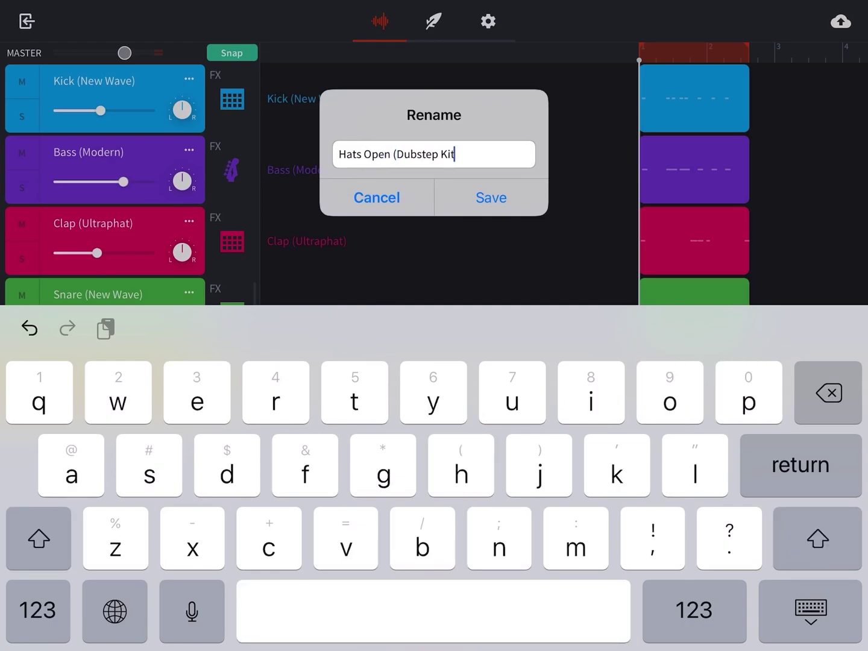
click(491, 198)
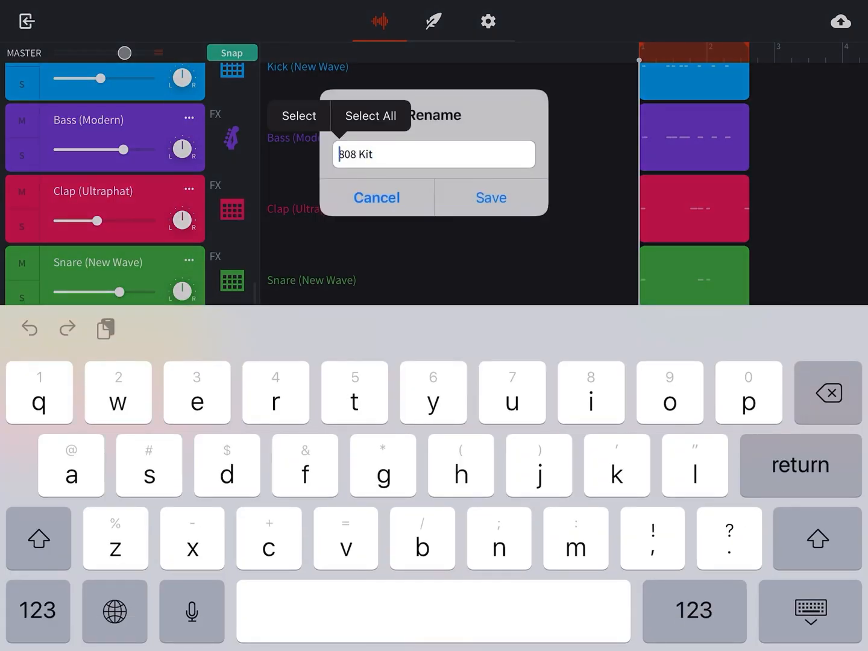
click(376, 197)
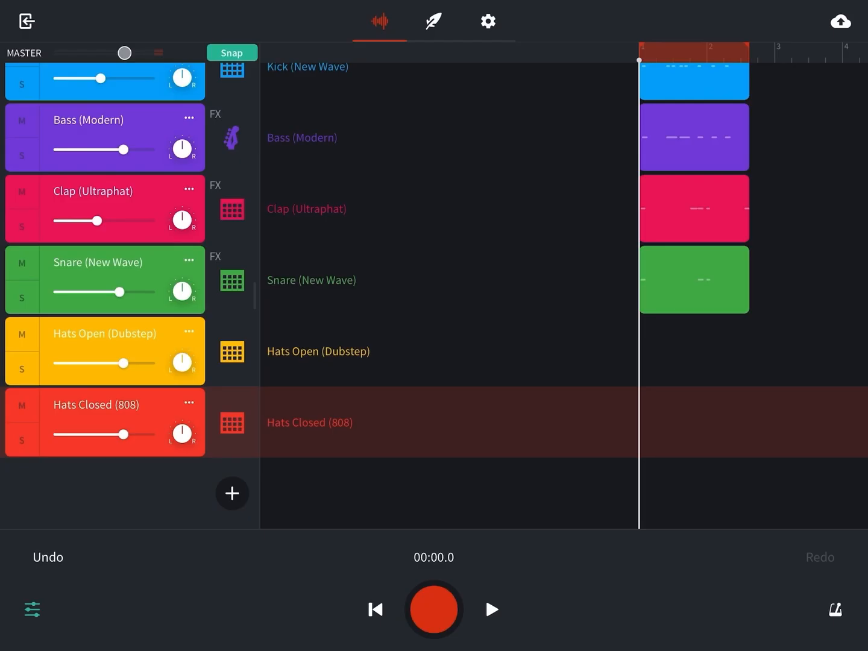
- Record a short 808 take, delete it, and paste a two-bar clip at the start
click(231, 422)
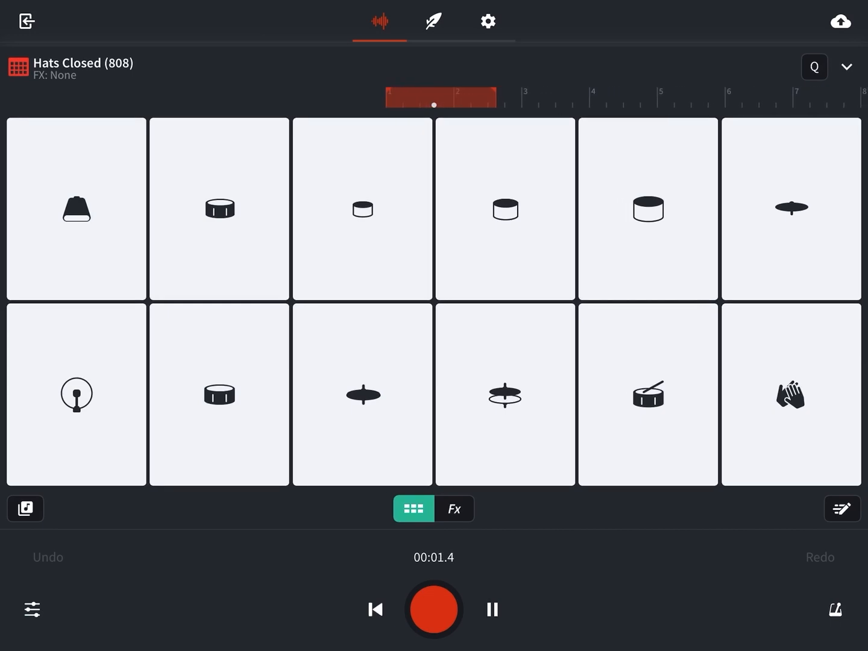
click(375, 609)
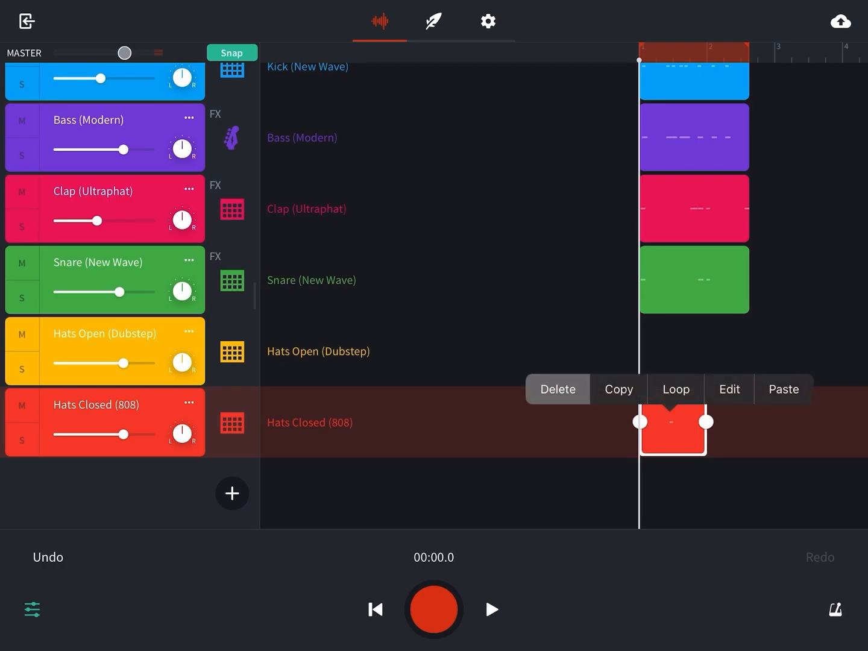
click(556, 389)
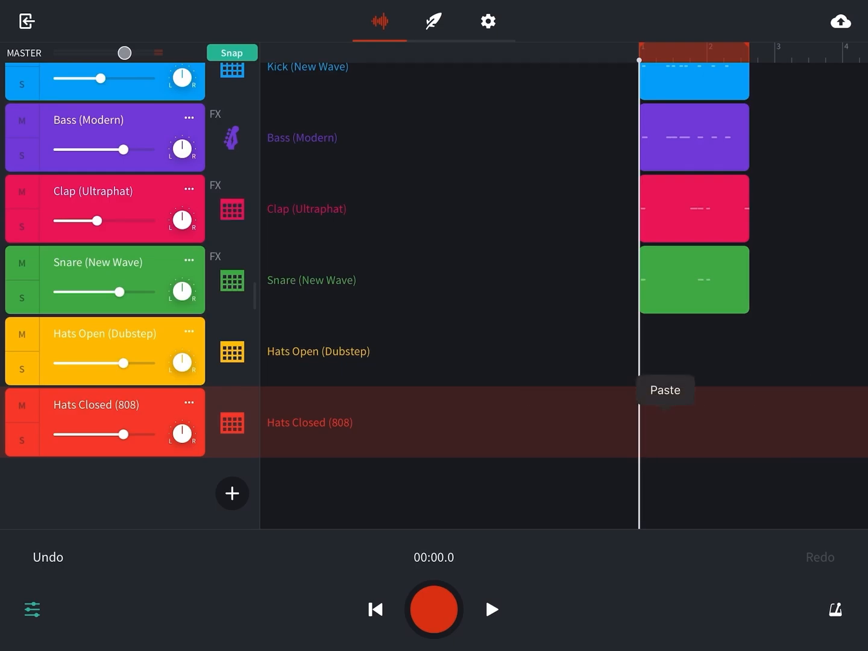
click(665, 390)
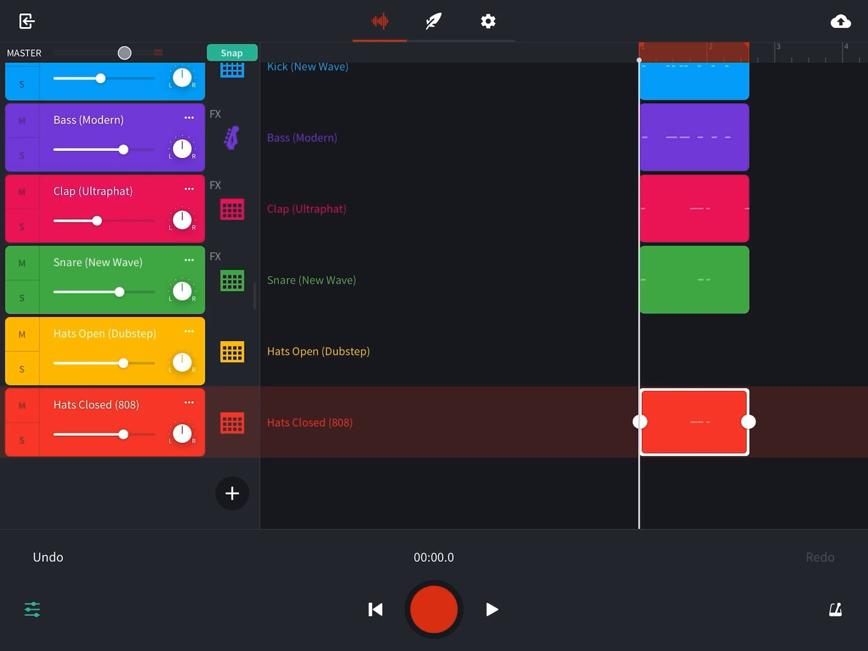
- Open the Hats Closed (808) pattern editor, disable Snap, and add closed hi-hat notes near beat 1.4
double_click(694, 422)
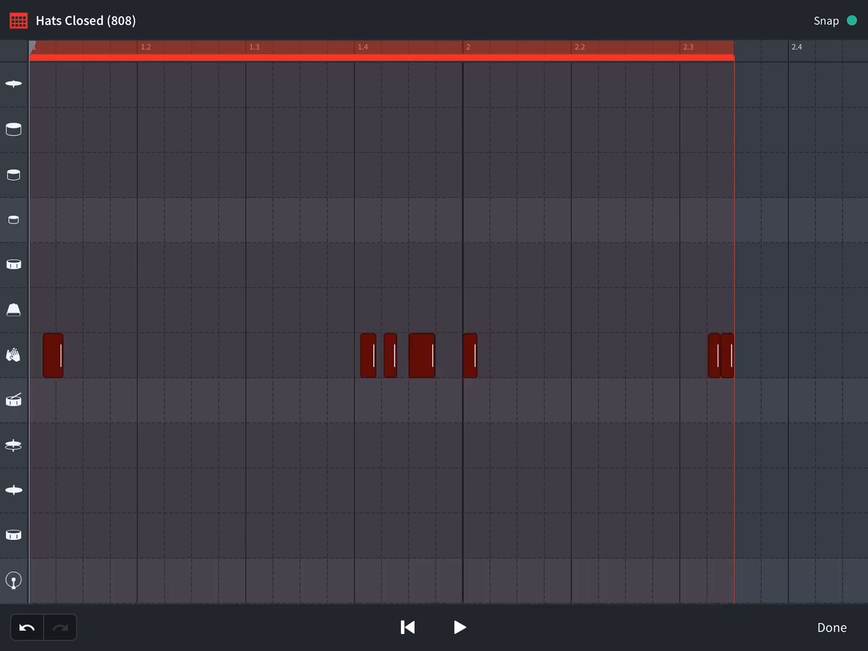
click(334, 490)
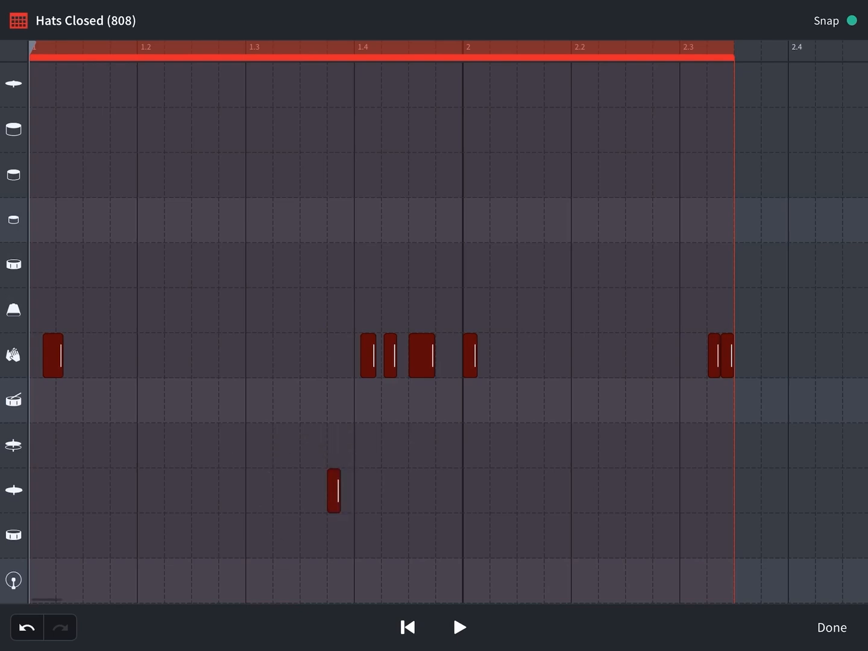
click(851, 20)
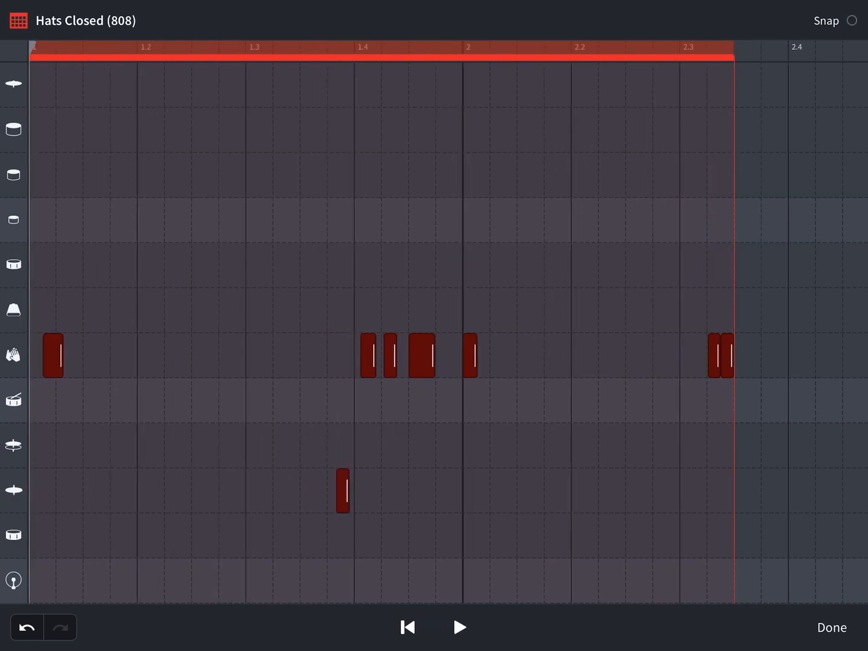
click(342, 491)
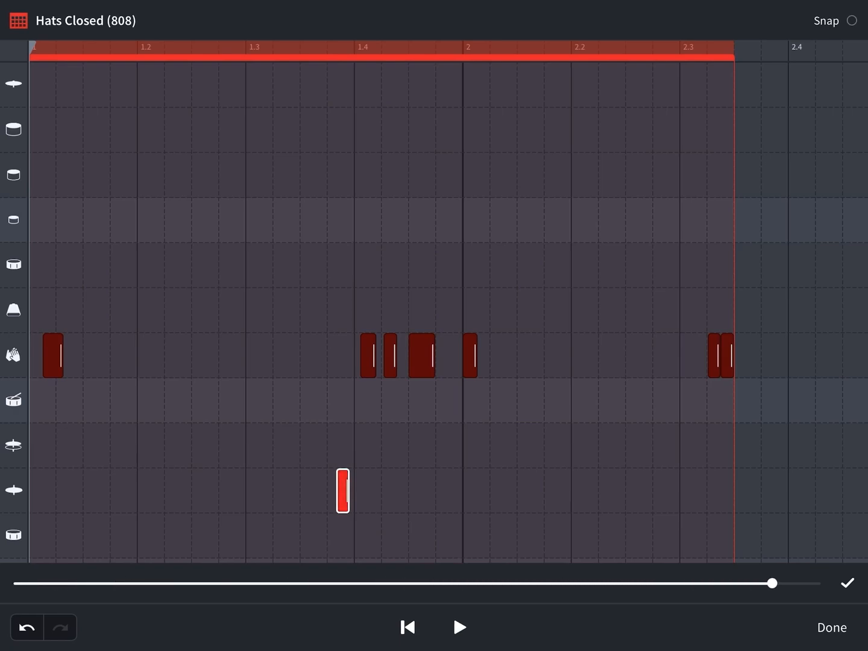
click(460, 627)
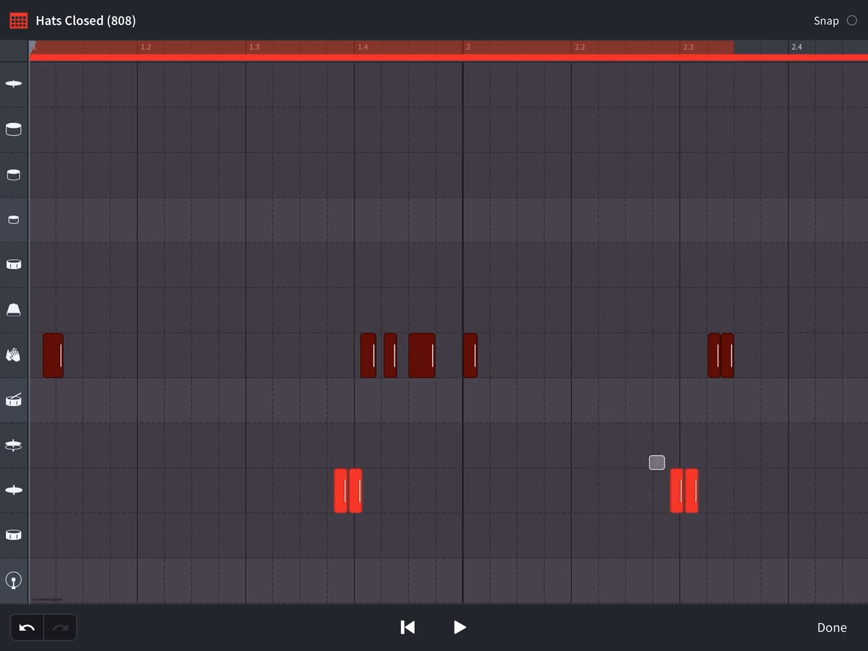
- Add closed hi-hats near beat 2.3, shift the opening hits later, and remove the extra near 2.2
click(460, 627)
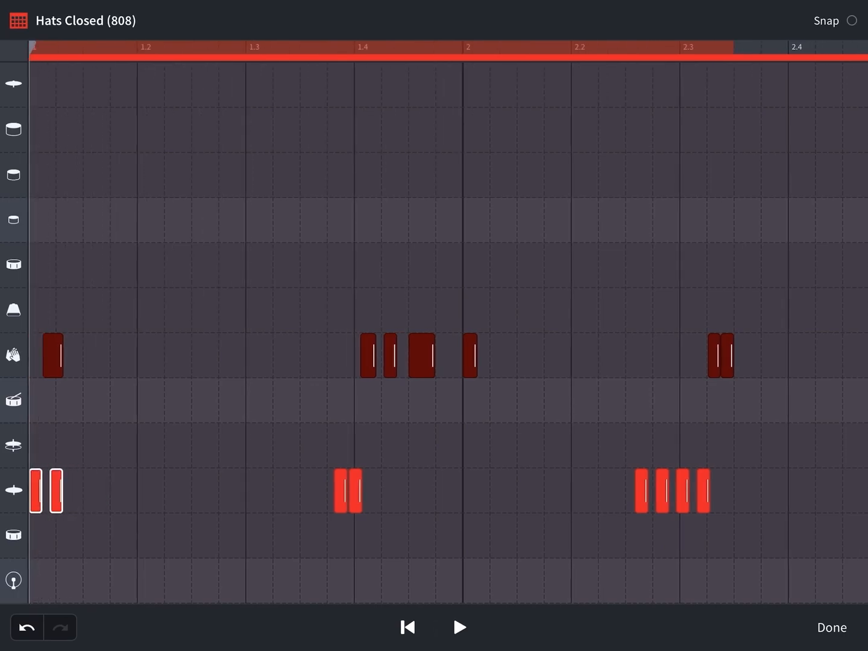
click(459, 627)
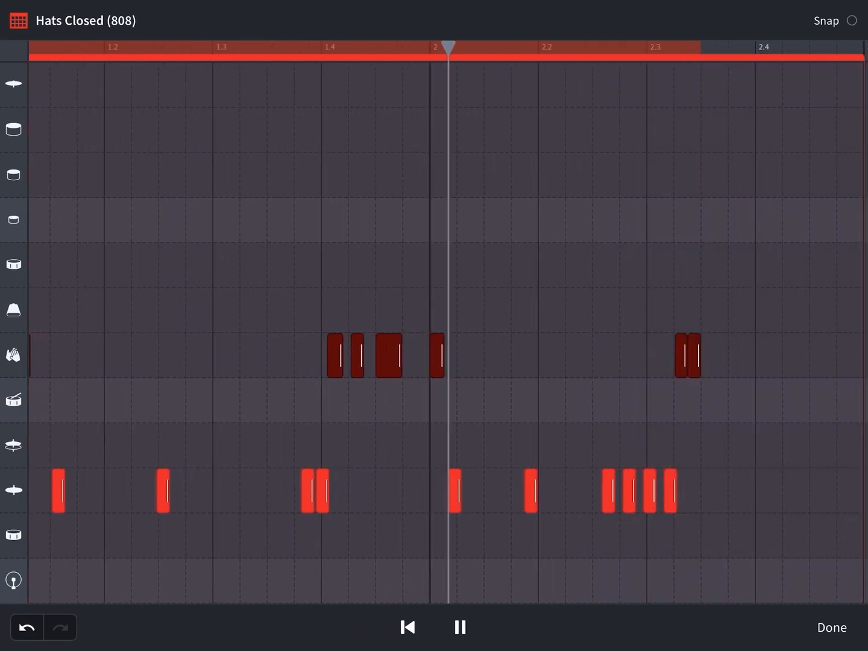
scroll(left, 3)
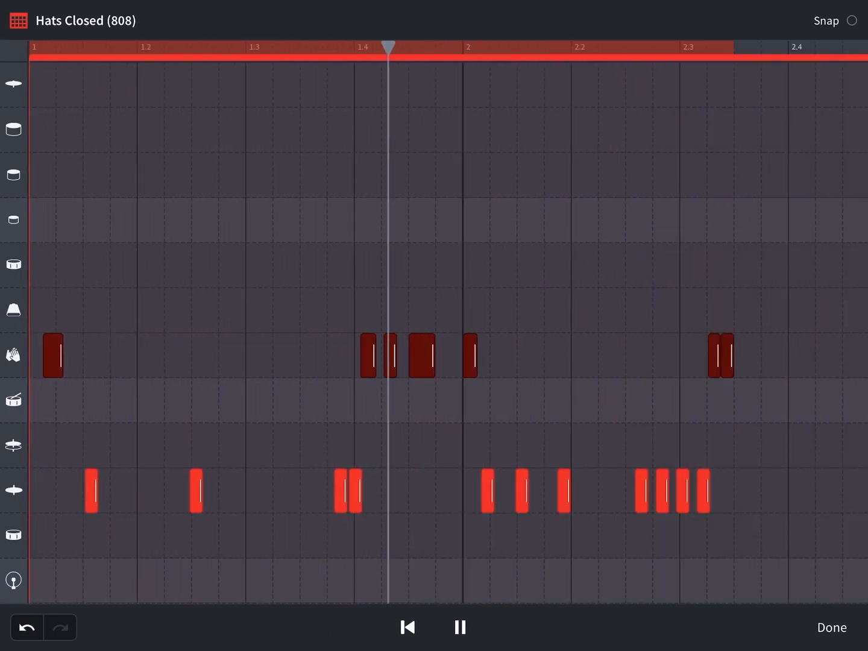
click(459, 628)
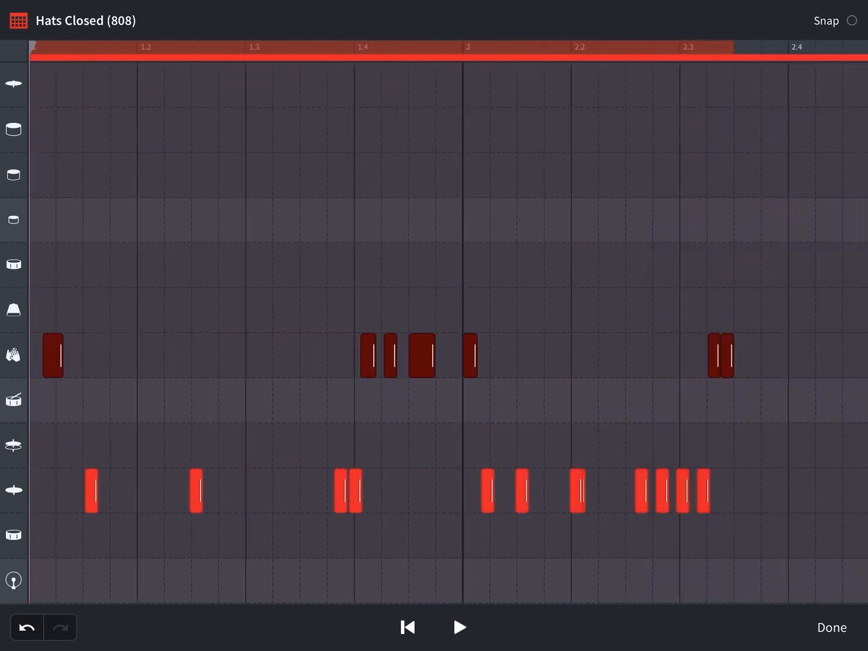
click(580, 491)
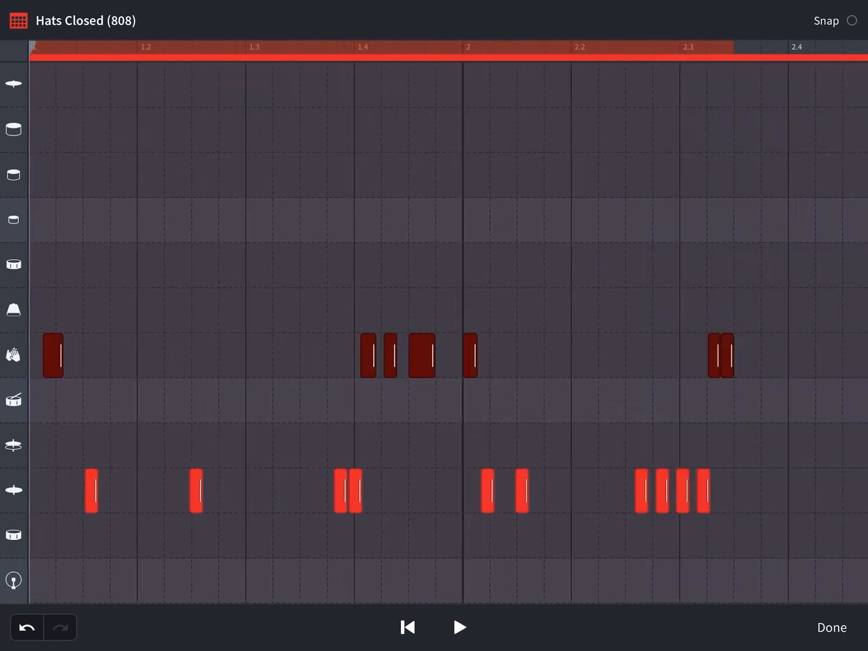
- Re-enable snapping and add closed hi-hat hits around beats 1.2, 1.3 and 2, then play
click(338, 490)
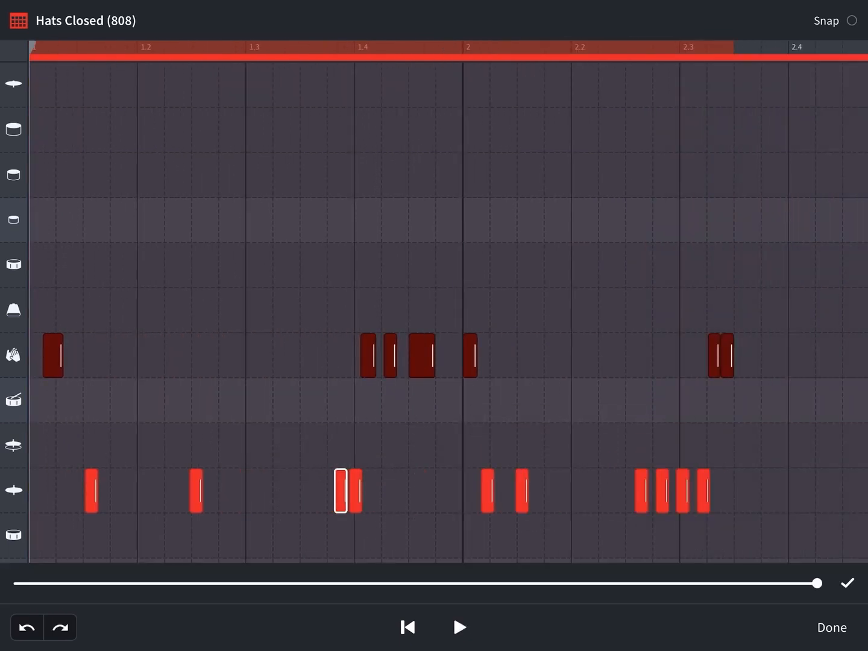
click(460, 627)
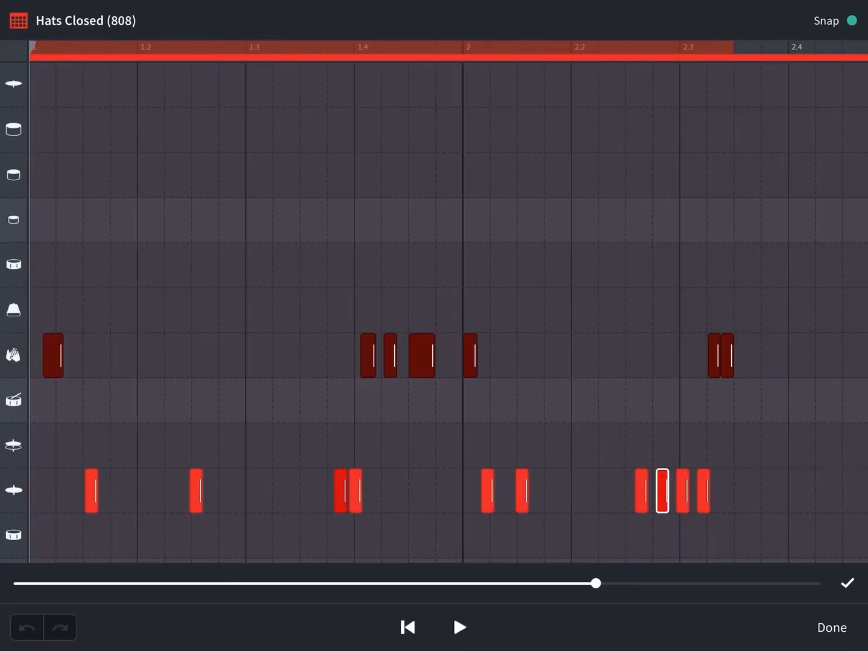
click(459, 627)
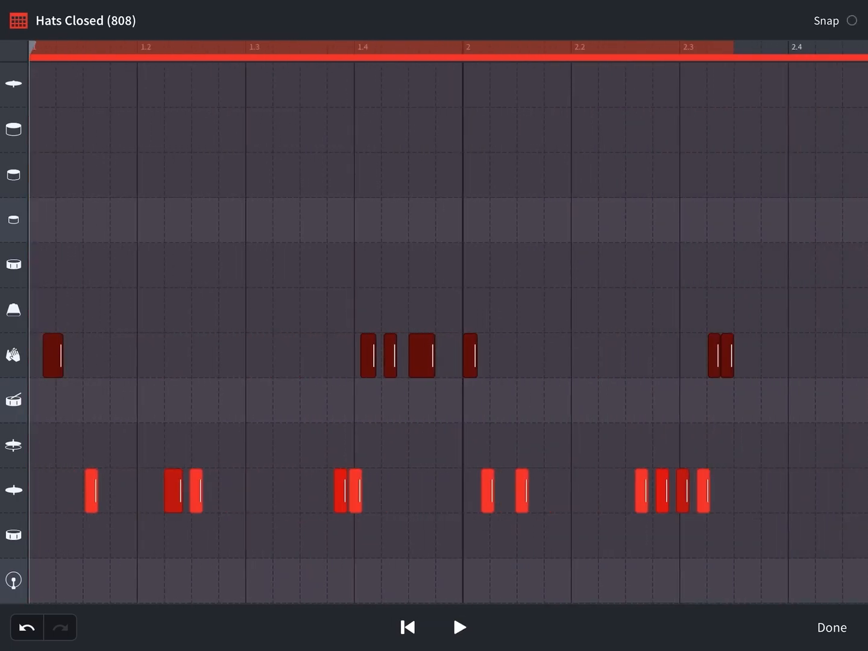
click(443, 492)
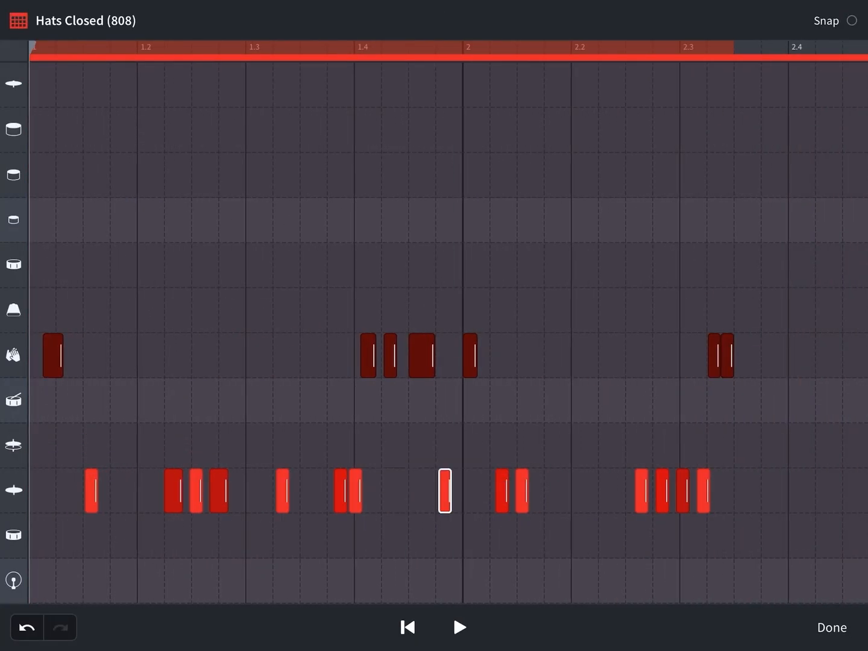
click(459, 627)
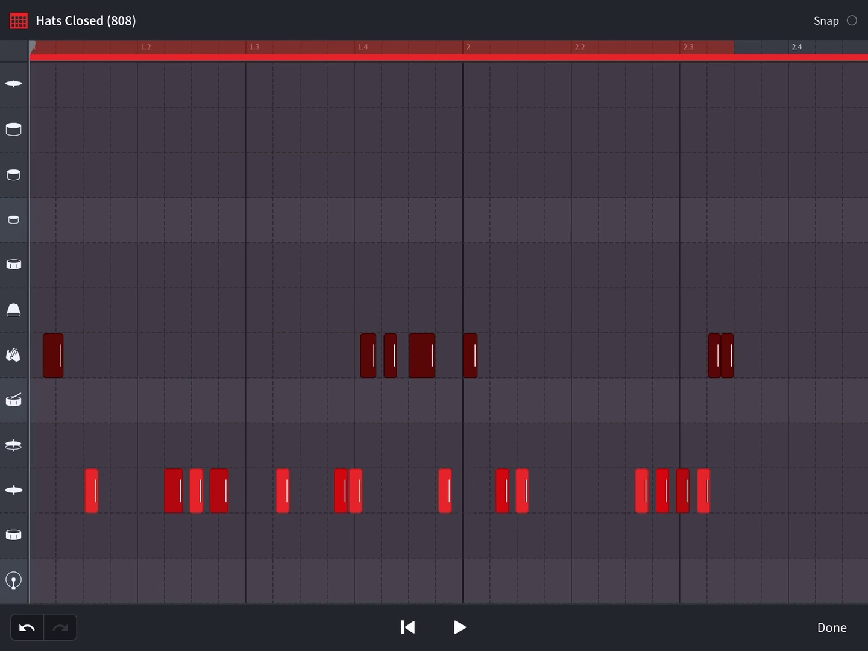
click(459, 627)
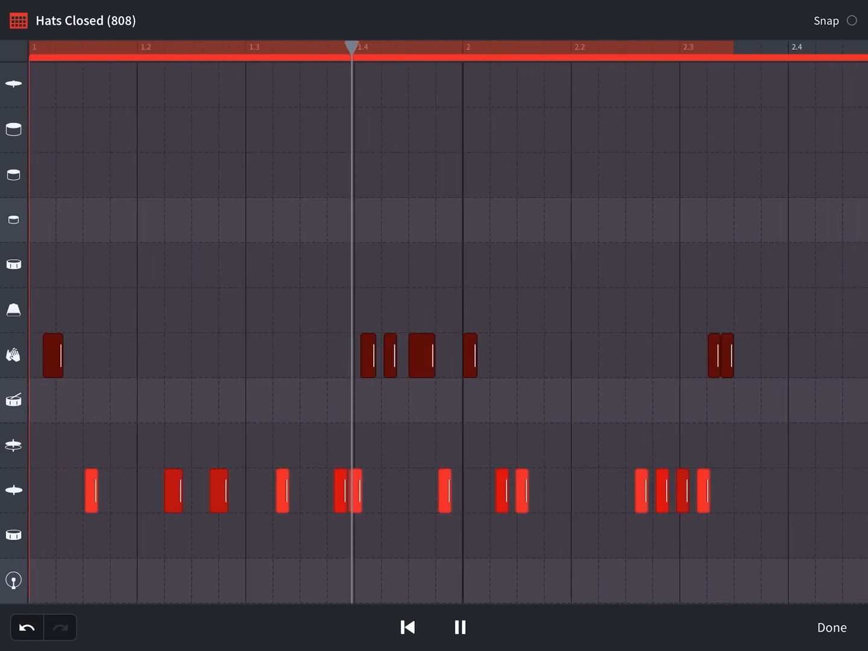
- Remove stray bar-1 hi-hats and respace new hits evenly around beat 1.3, checking with playback
click(281, 489)
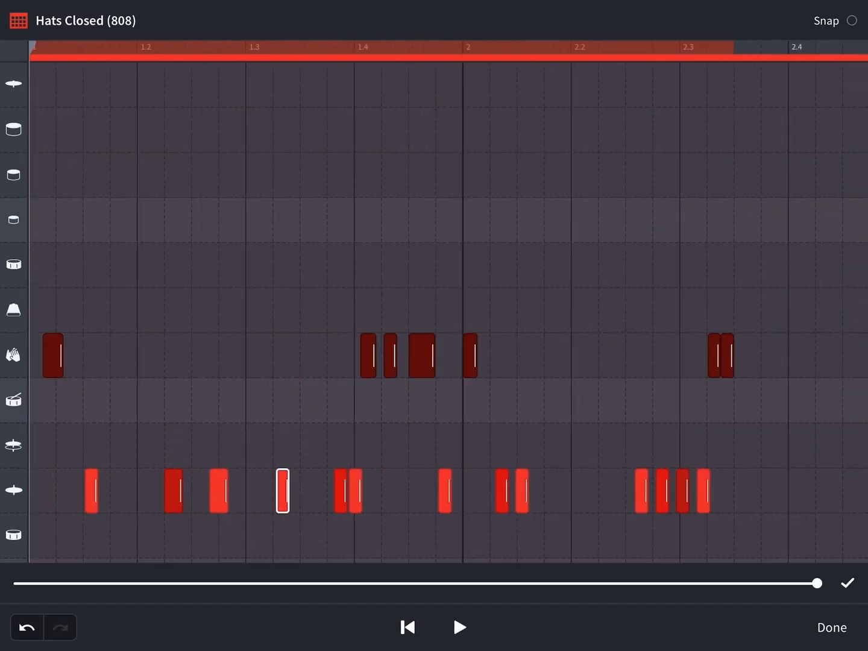
click(459, 627)
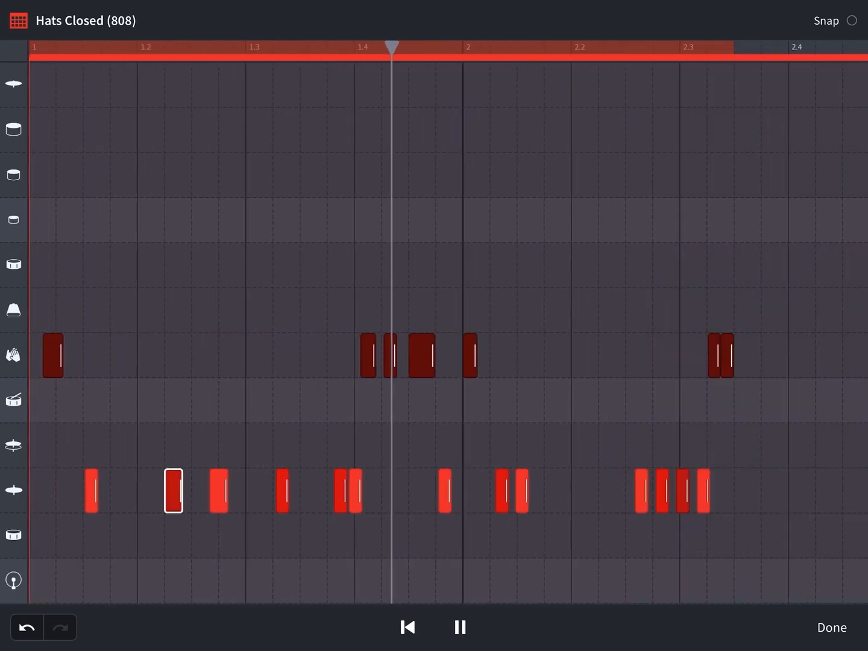
scroll(right, 3)
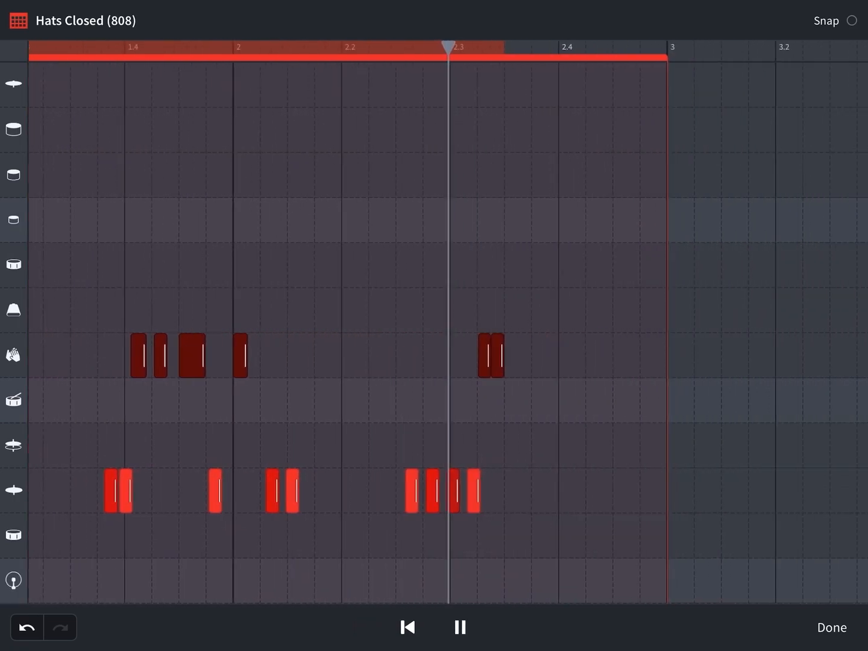
click(459, 627)
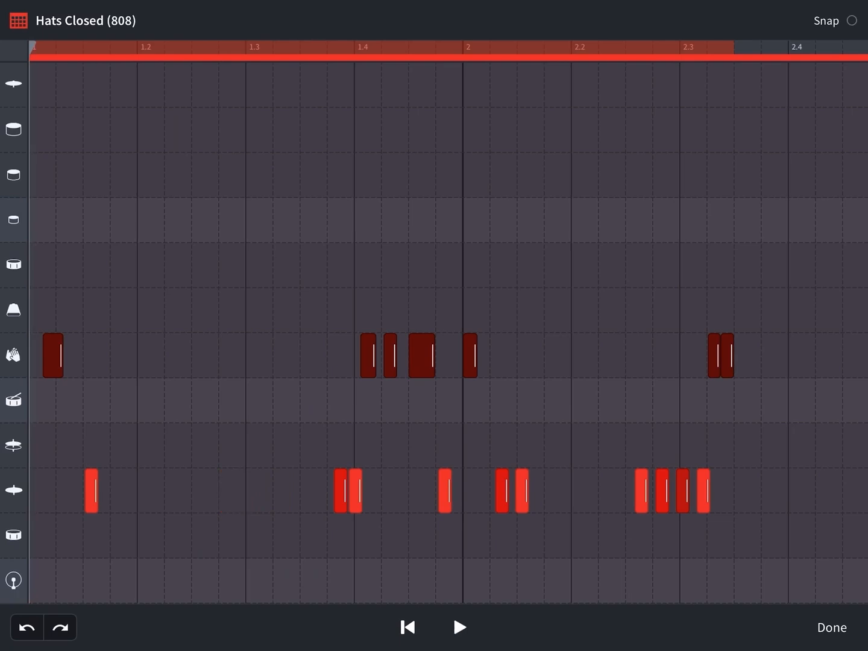
click(246, 489)
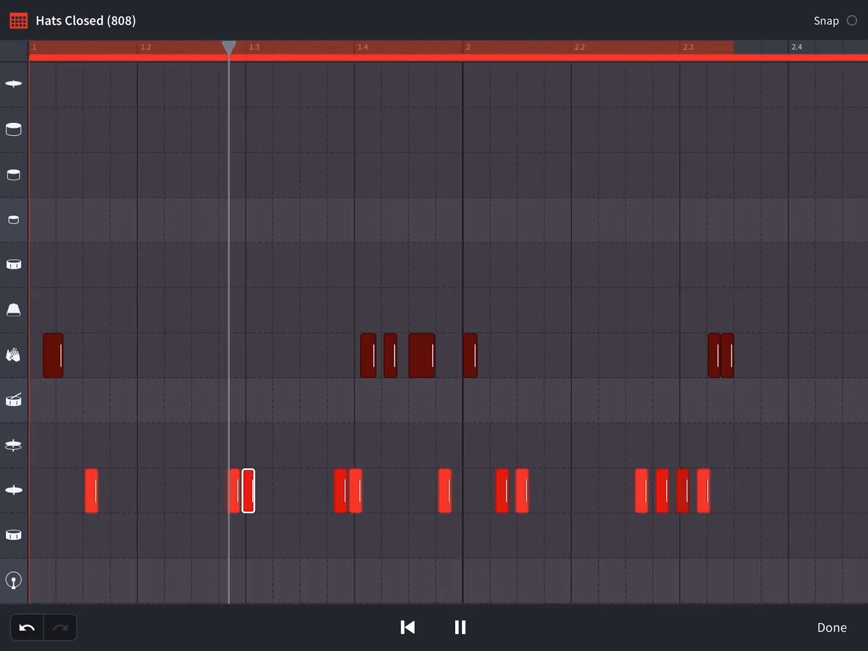
click(459, 627)
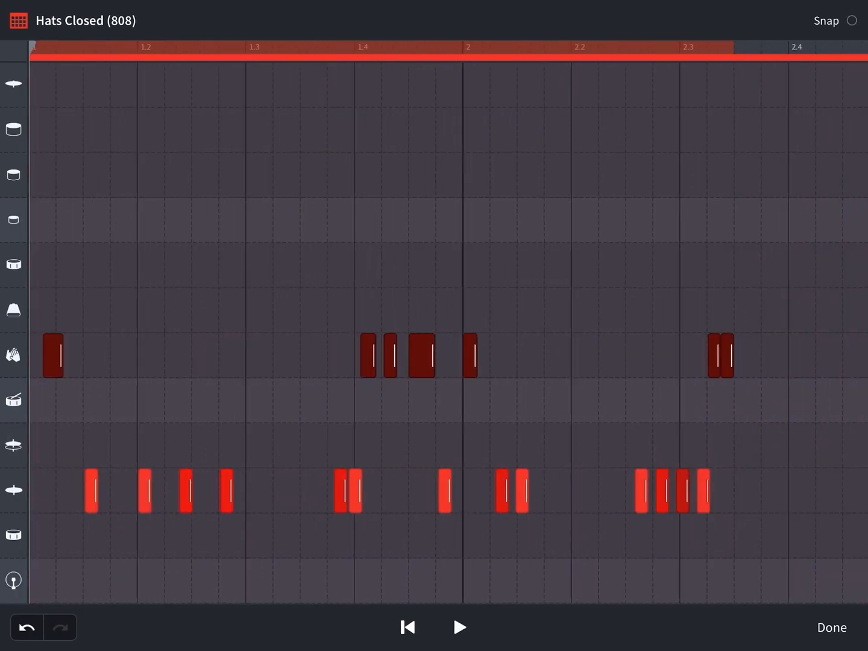
click(252, 491)
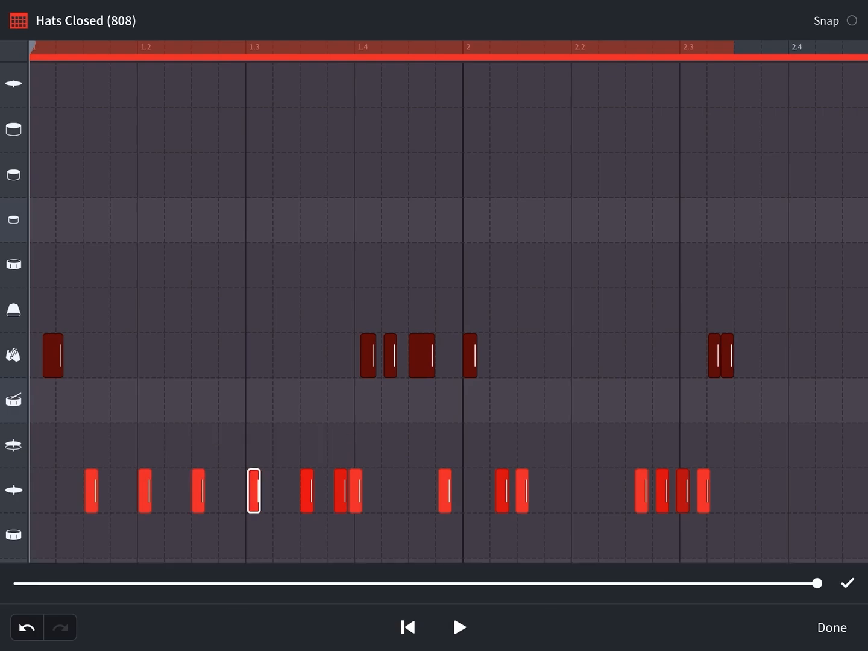
click(459, 627)
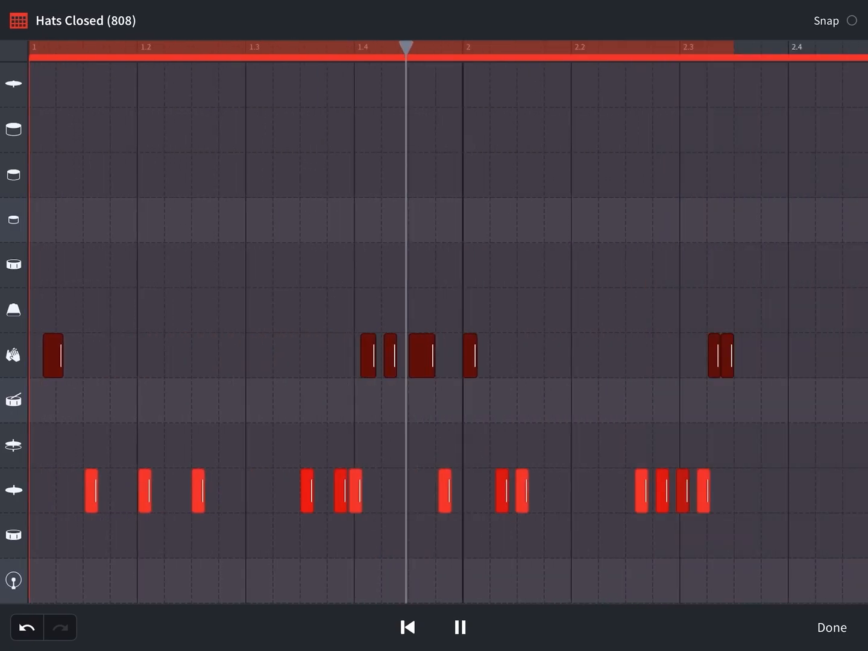
- Preview the Hats Closed (808) pattern, then paste it onto the Hats Open (Dubstep) track
click(832, 627)
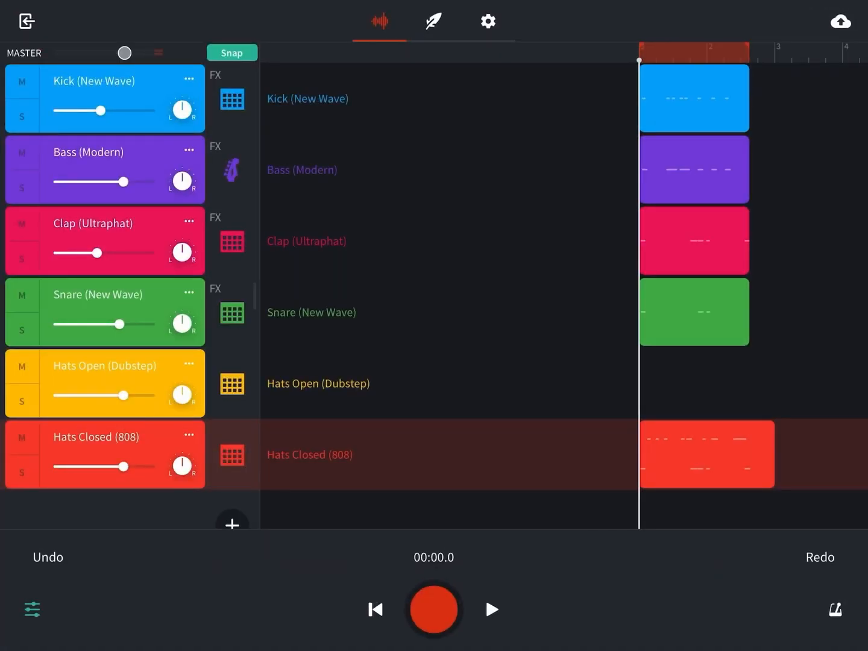
click(231, 455)
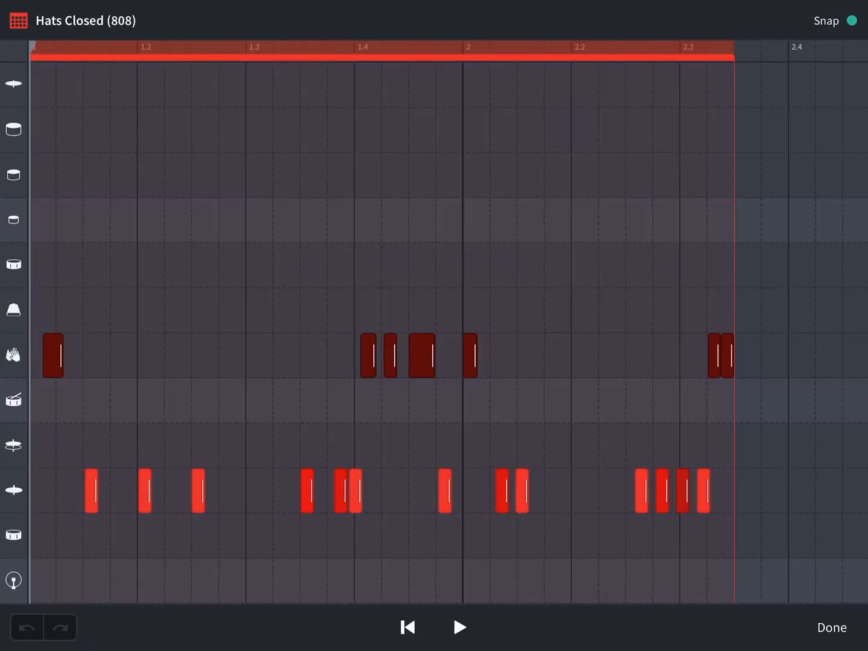
click(459, 627)
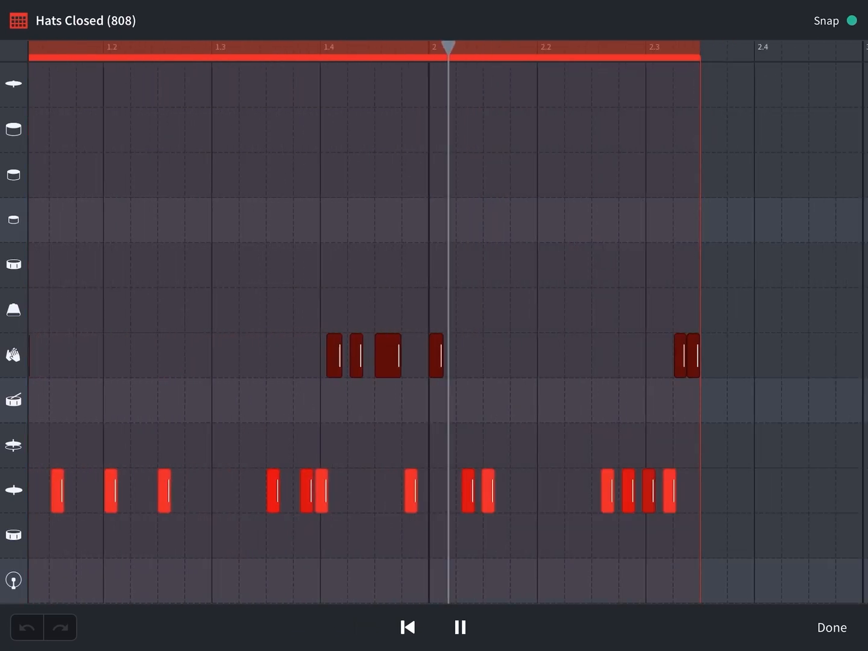
click(831, 627)
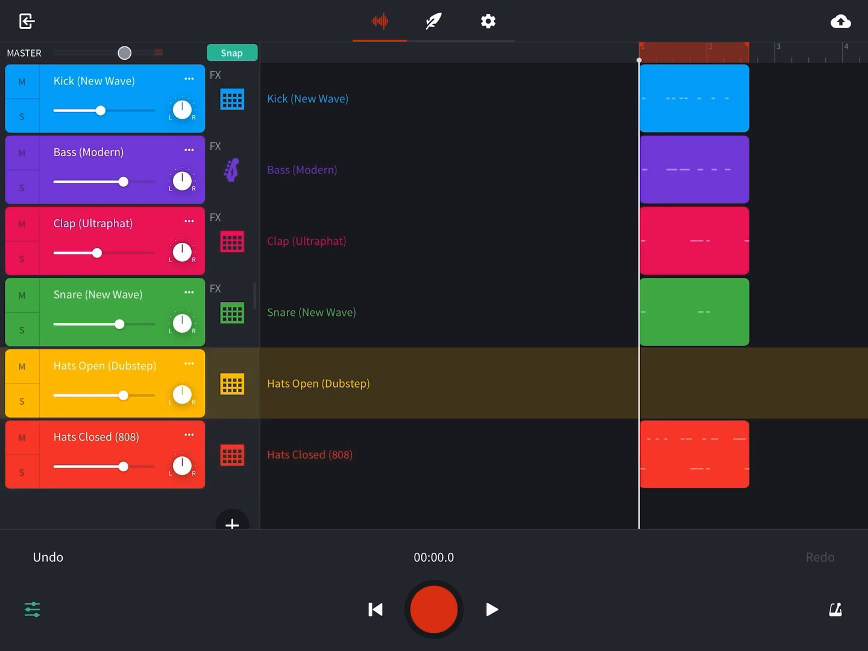
click(694, 383)
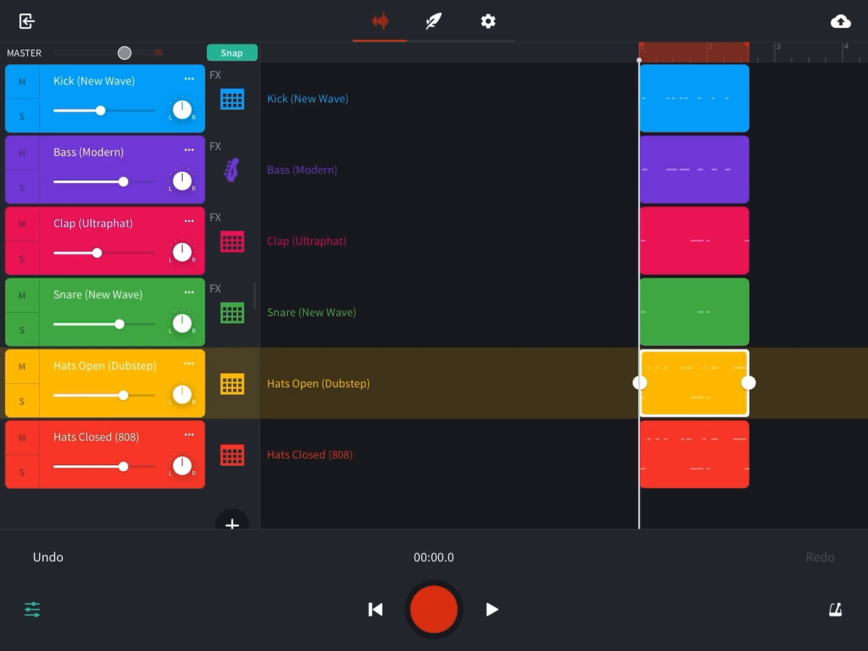
- Open the Hats Open (Dubstep) pattern and add an open hi-hat hit in bar 1
double_click(694, 384)
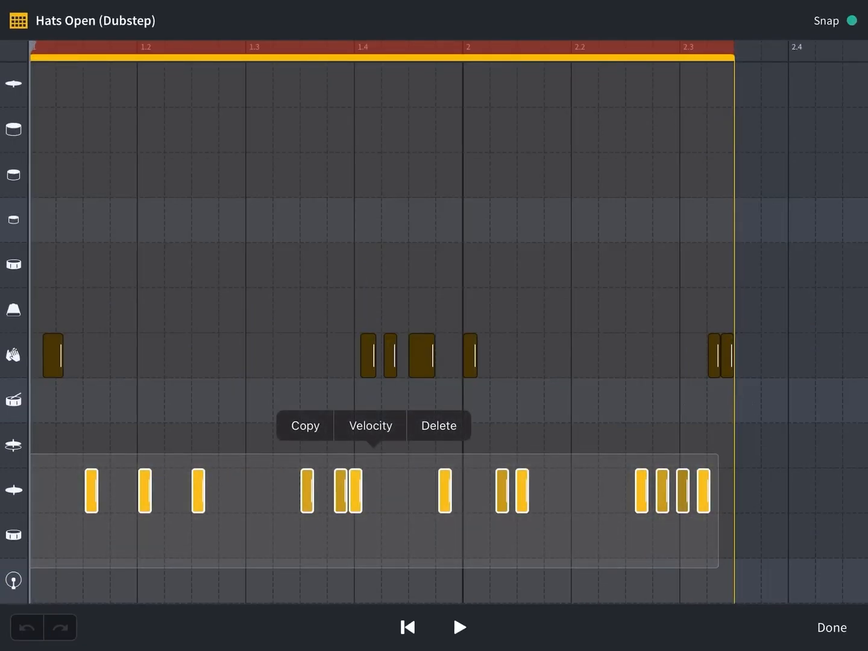
click(370, 425)
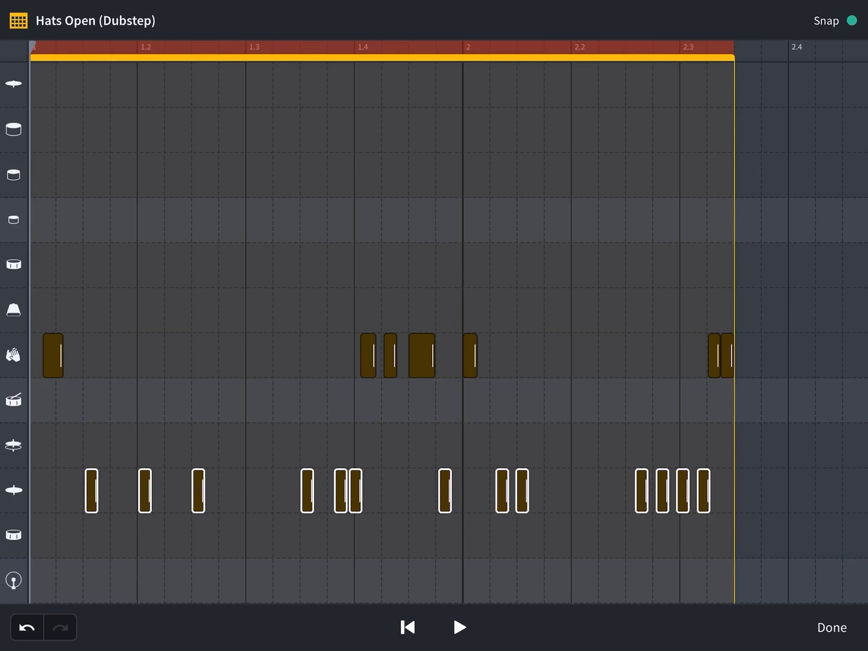
click(231, 447)
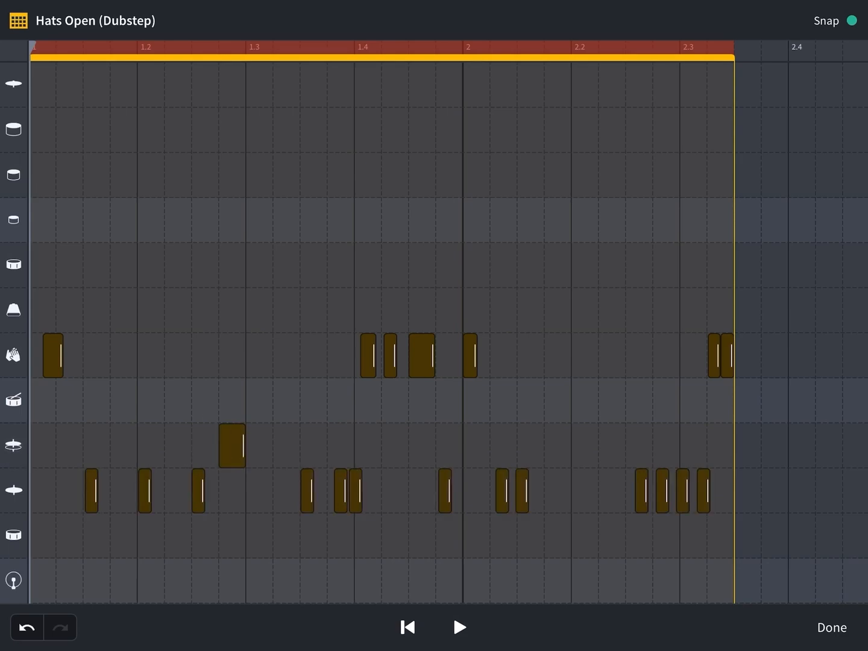
click(459, 627)
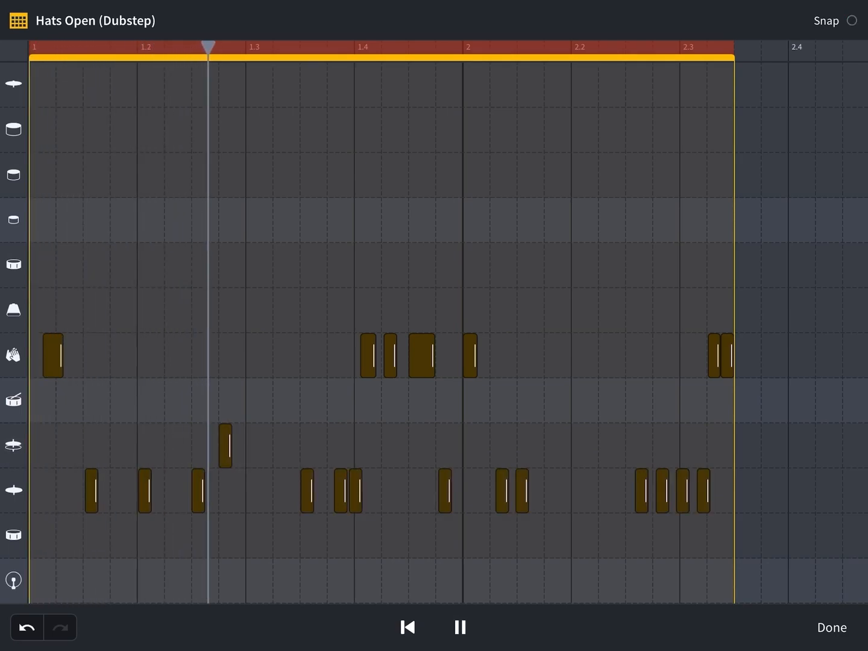
click(225, 446)
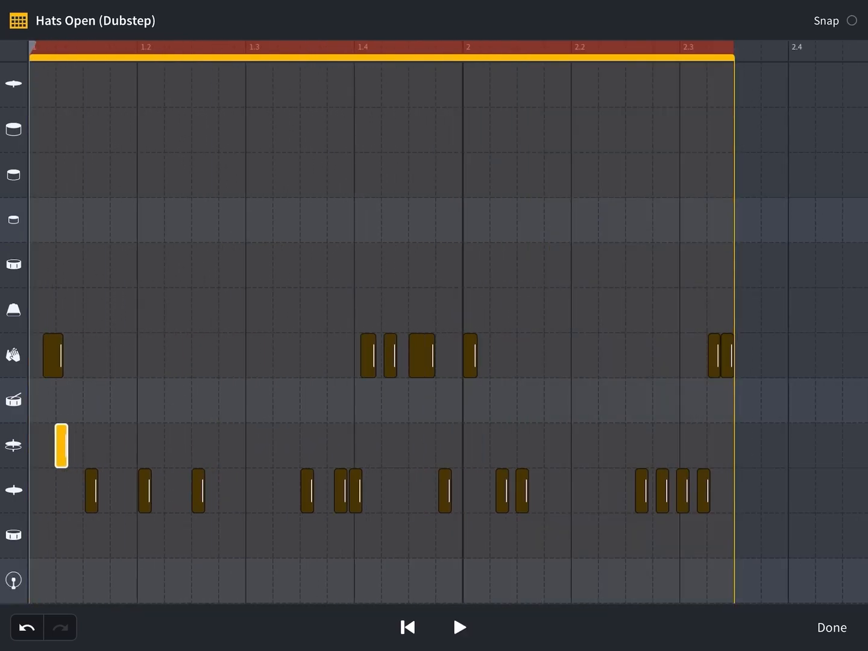
- Move the open hi-hat to the end of bar 2, removing the extra hit
click(459, 627)
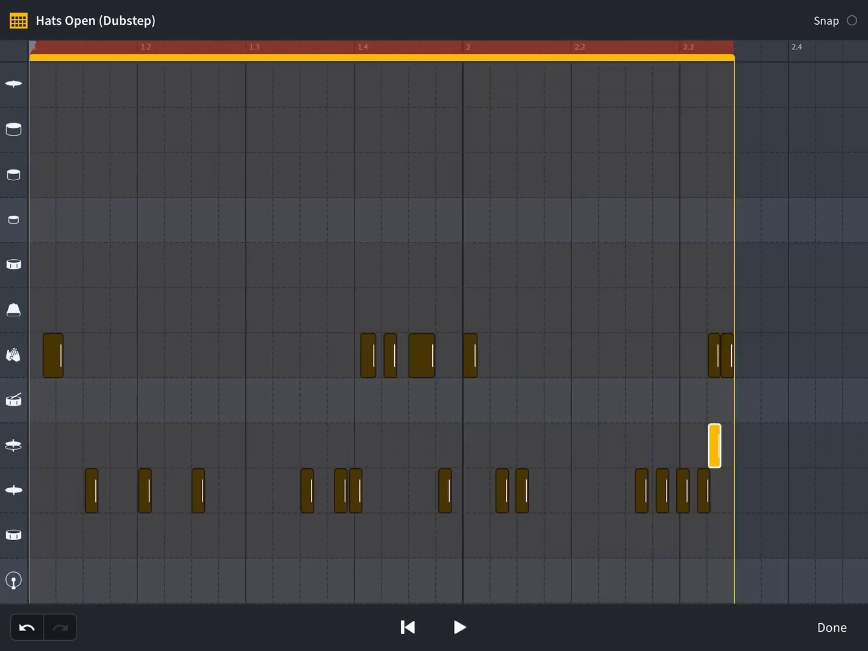
click(459, 627)
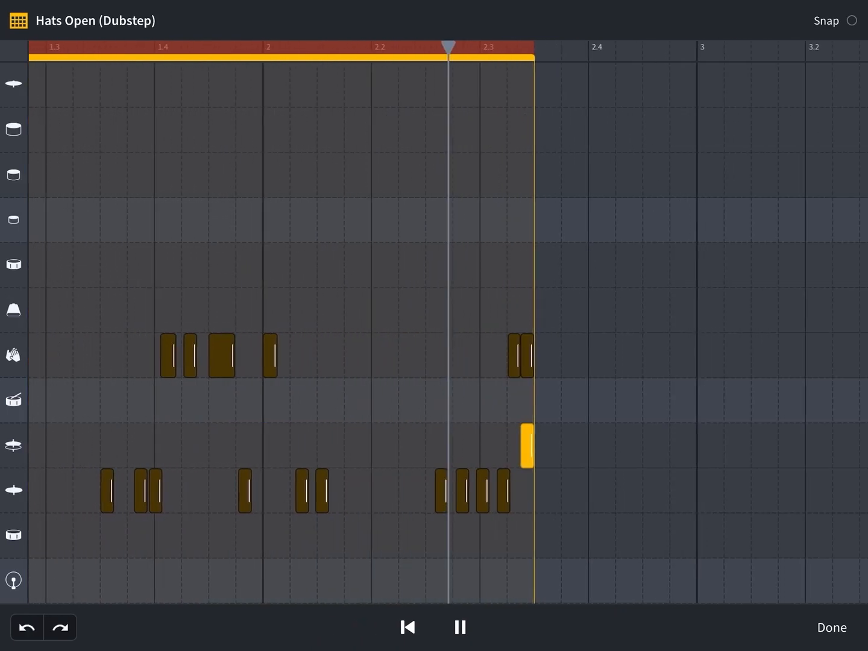
click(460, 627)
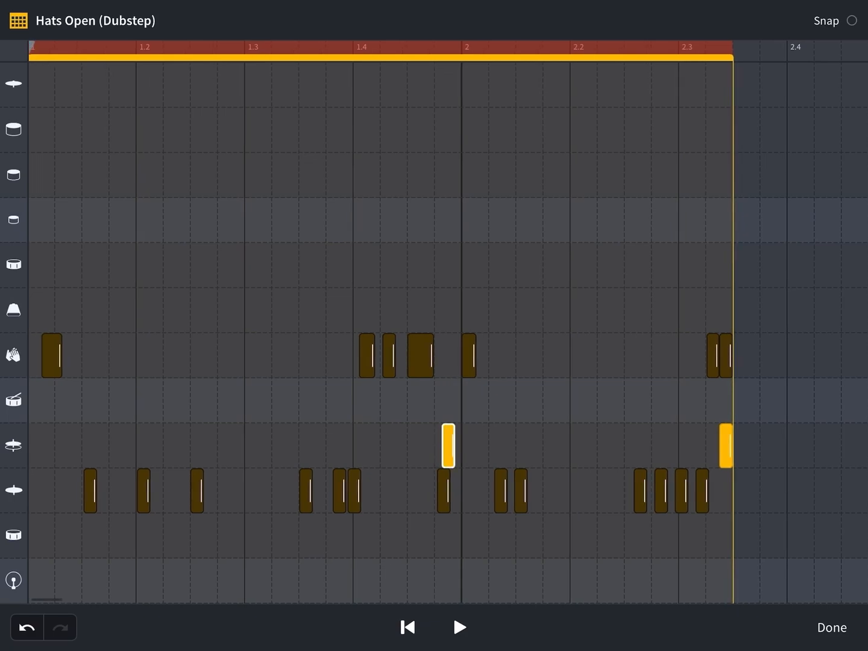
click(459, 627)
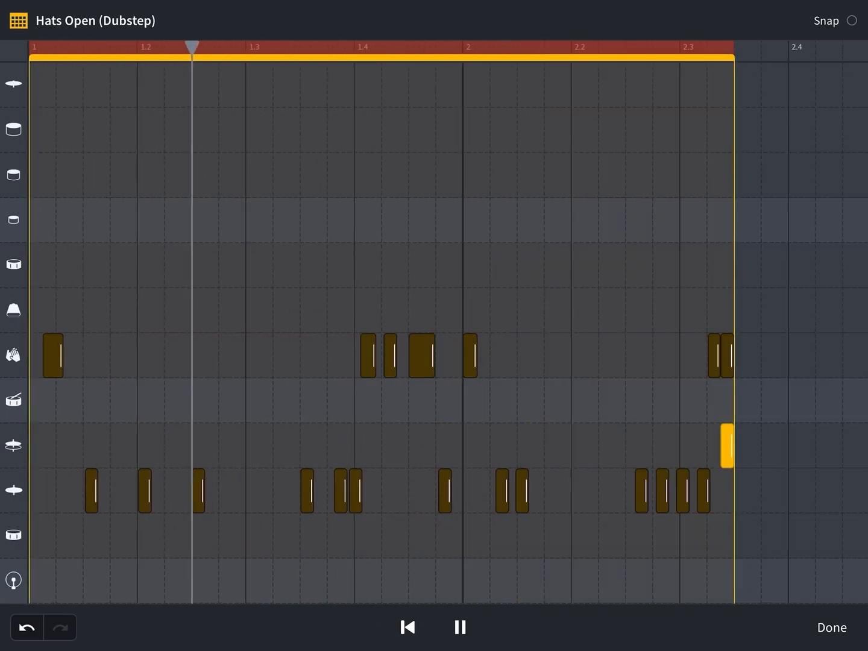
click(831, 628)
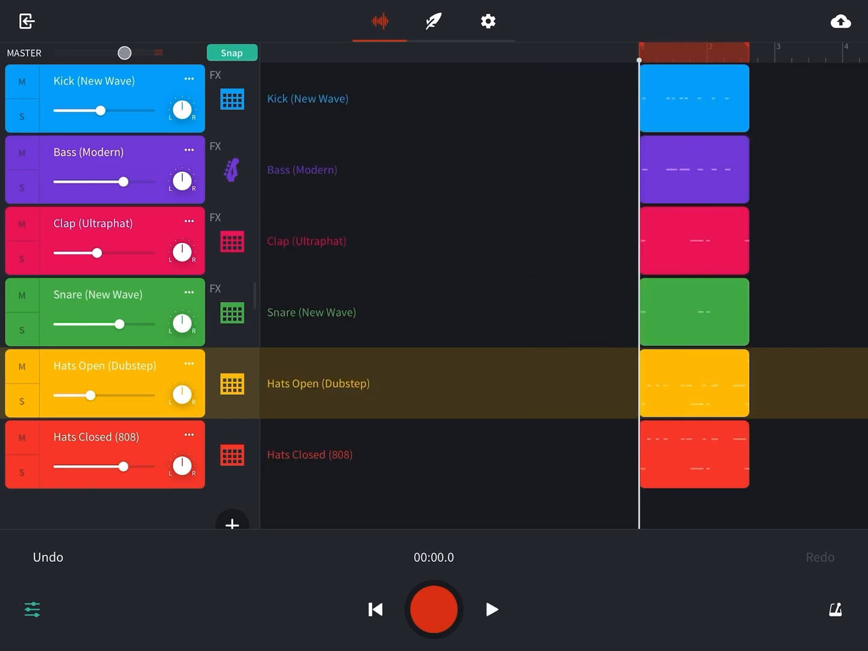
- Solo Hats Open (Dubstep) and remove BL Driver, keeping the Graphic EQ cutting 100 Hz–1.6k Hz to -15 dB
click(47, 556)
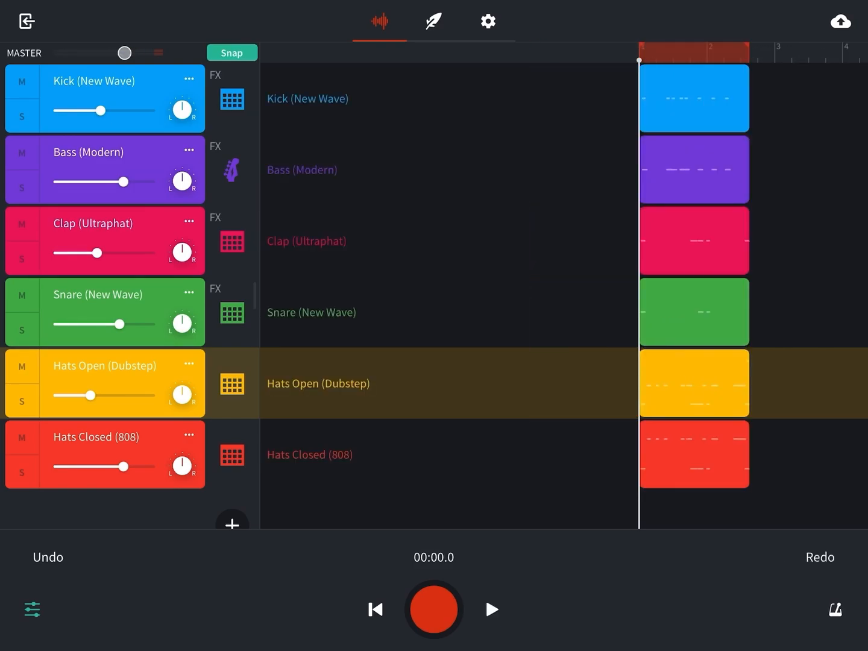
click(21, 402)
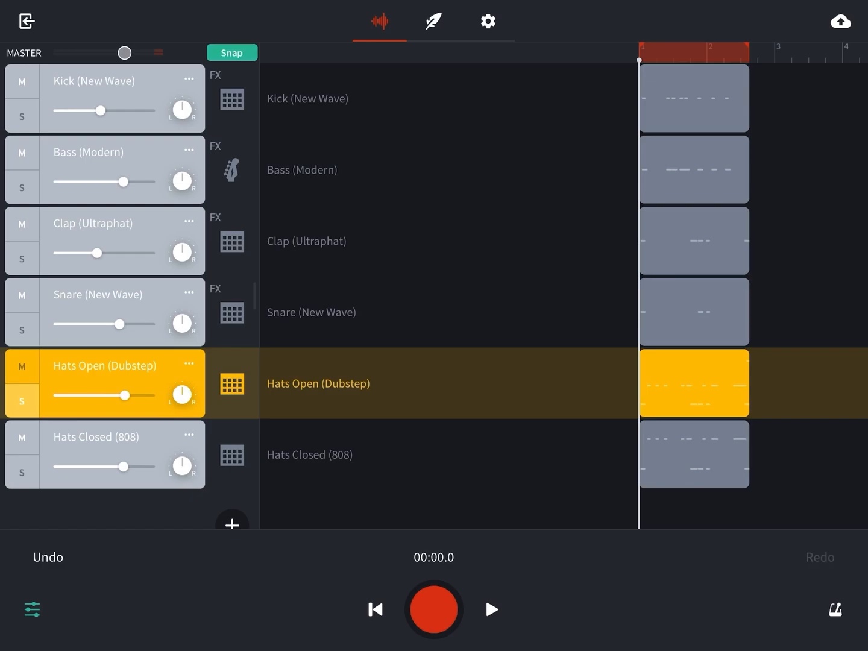
click(232, 383)
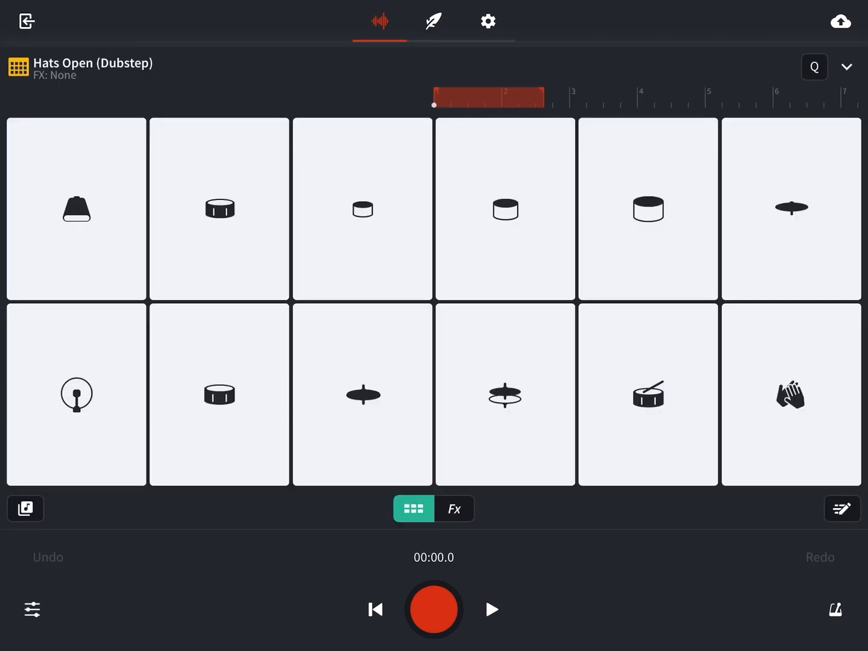
click(454, 509)
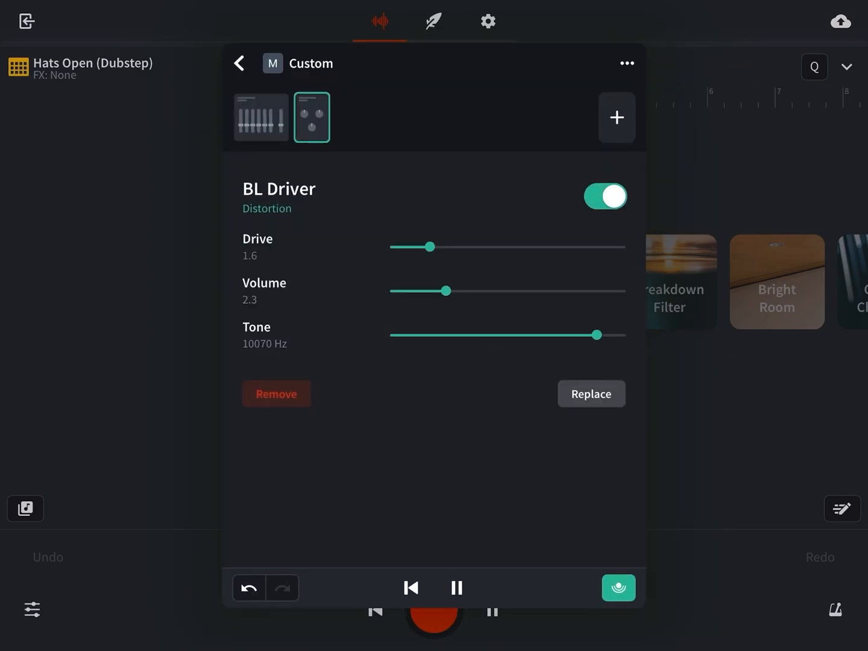
click(261, 117)
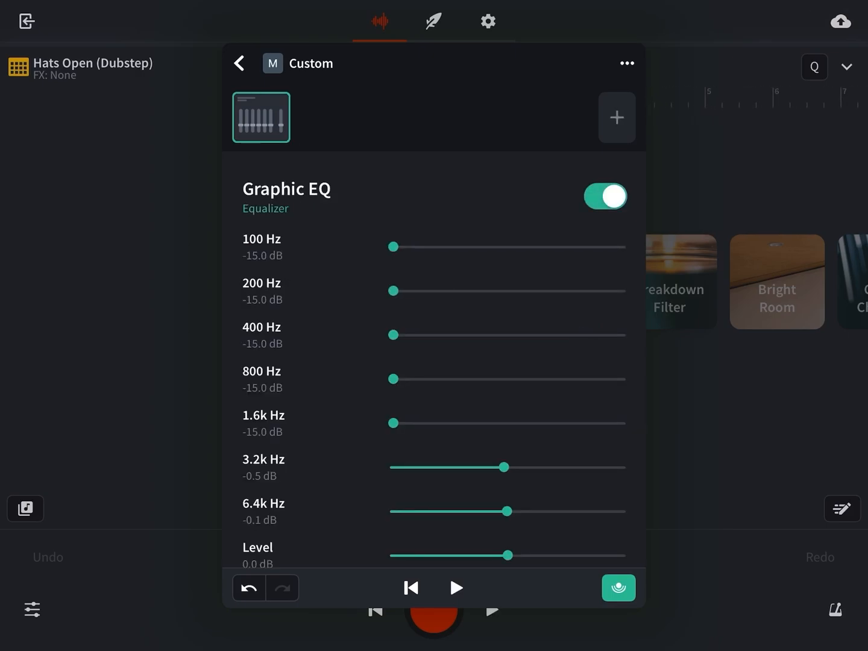
- Add Studio Reverb to the Hats Open (Dubstep) effects chain and switch it on
click(616, 117)
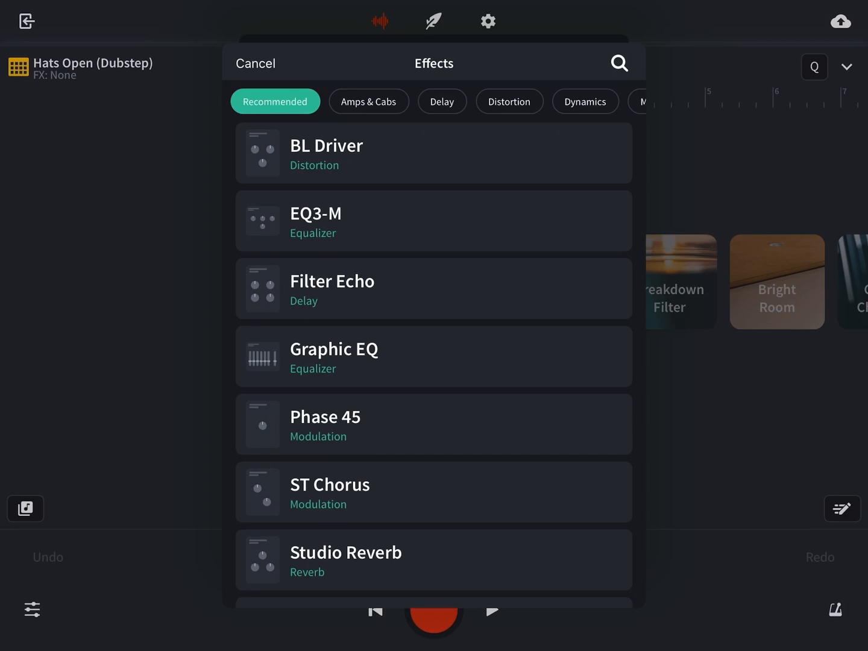
scroll(right, 3)
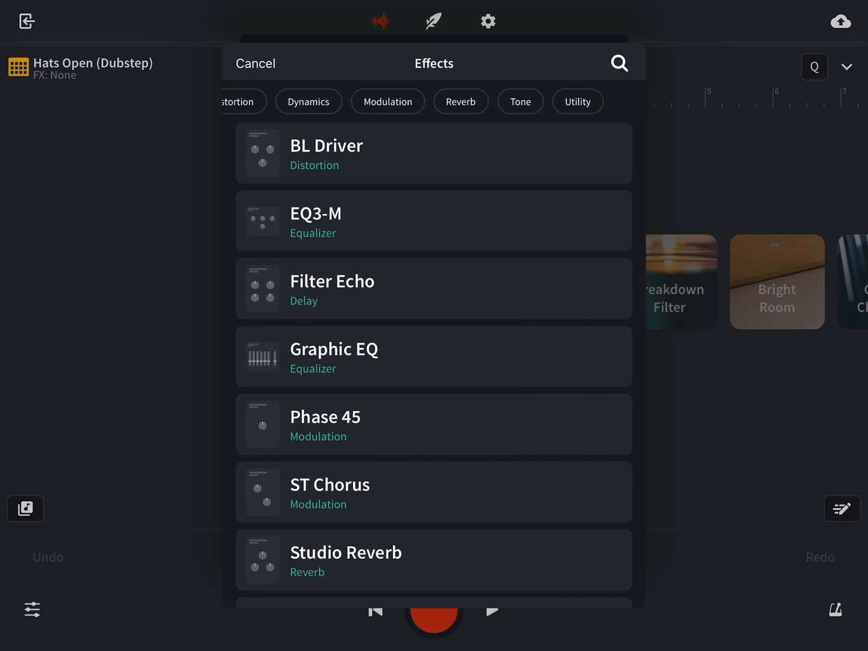
click(494, 102)
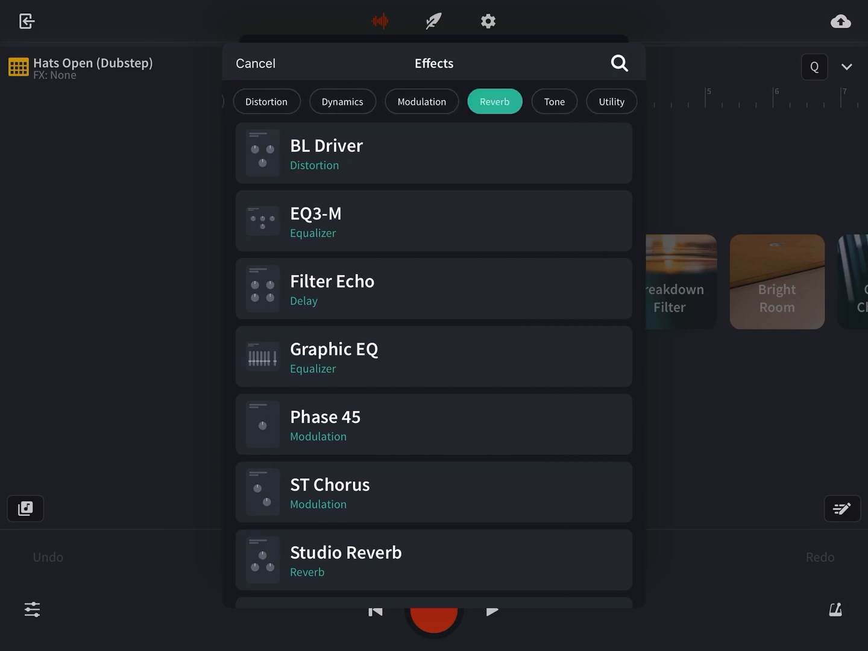
click(495, 101)
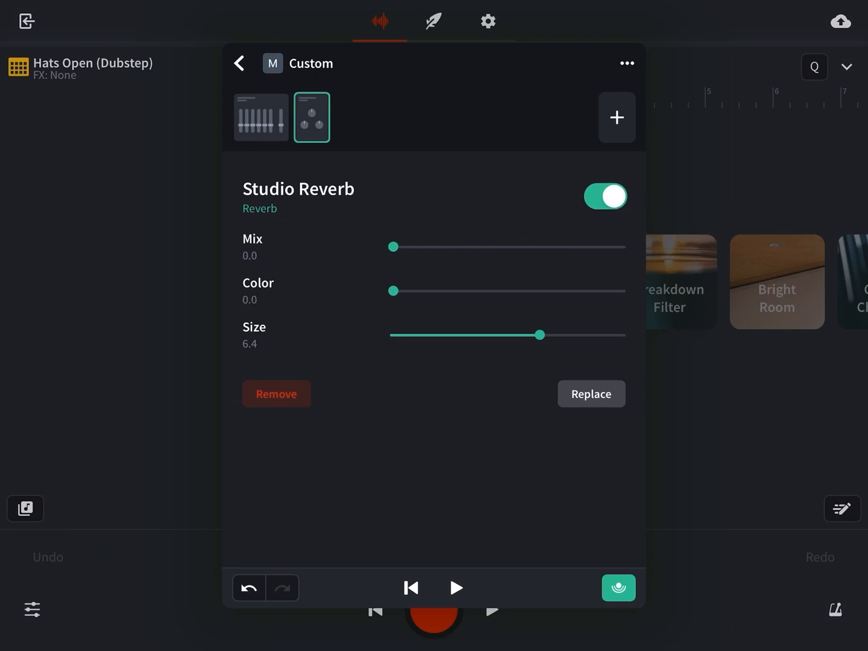
click(605, 196)
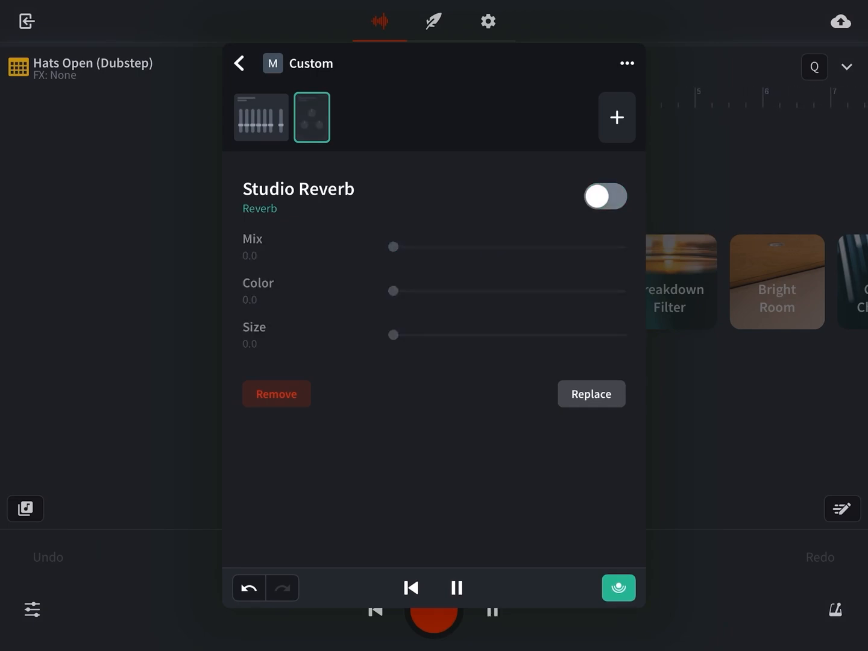
click(606, 196)
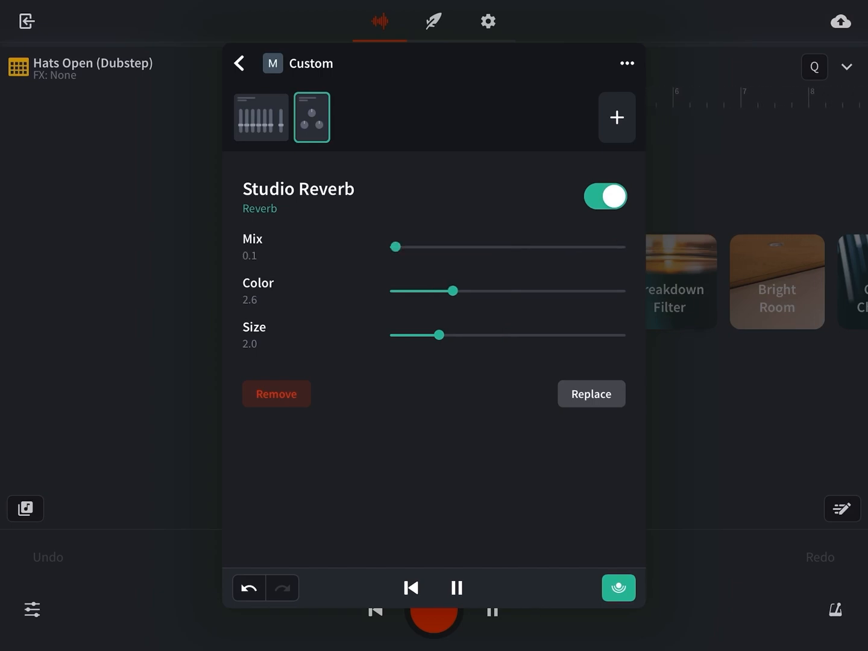
- Bypass the reverb to compare, then re-enable it and close the effects panel
click(605, 196)
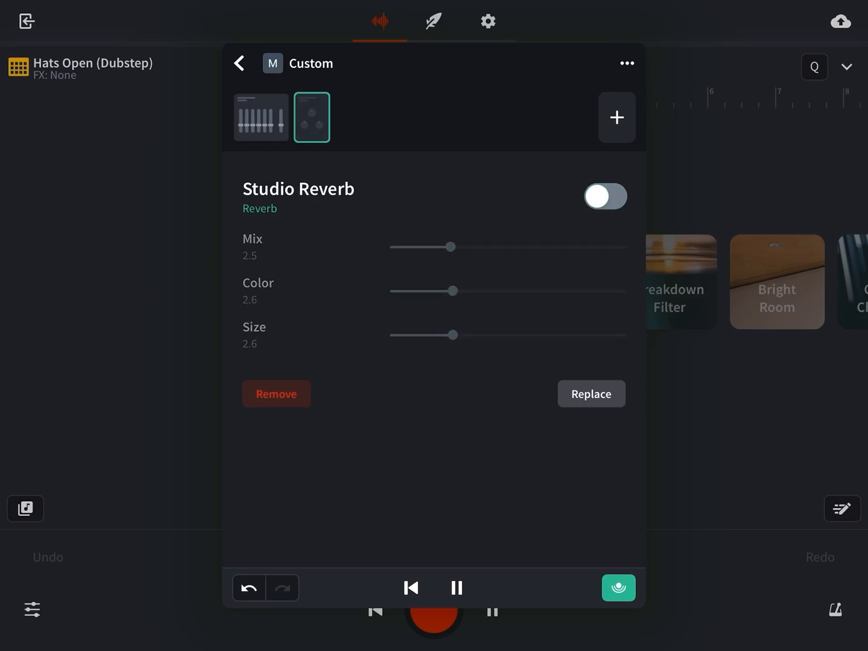
click(606, 197)
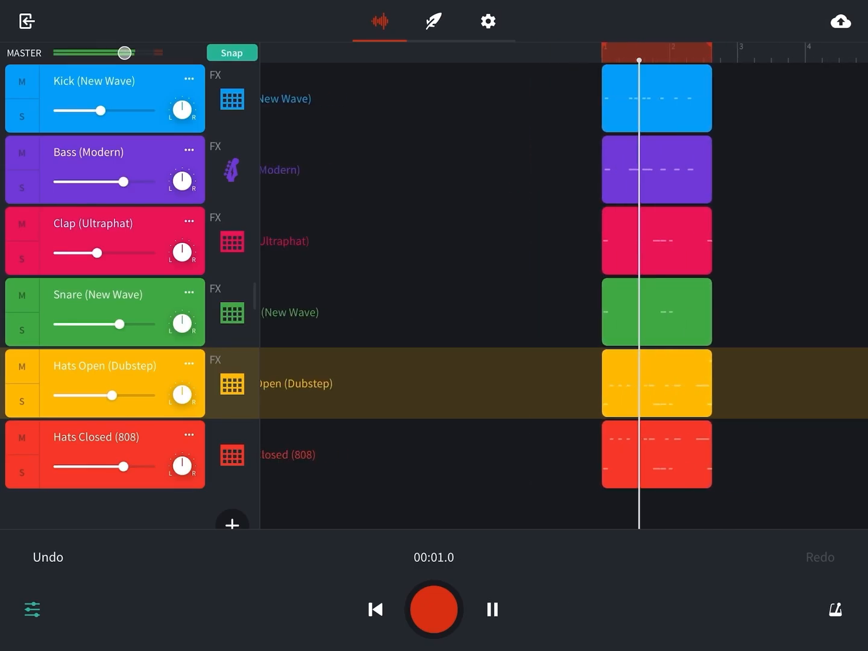
click(232, 383)
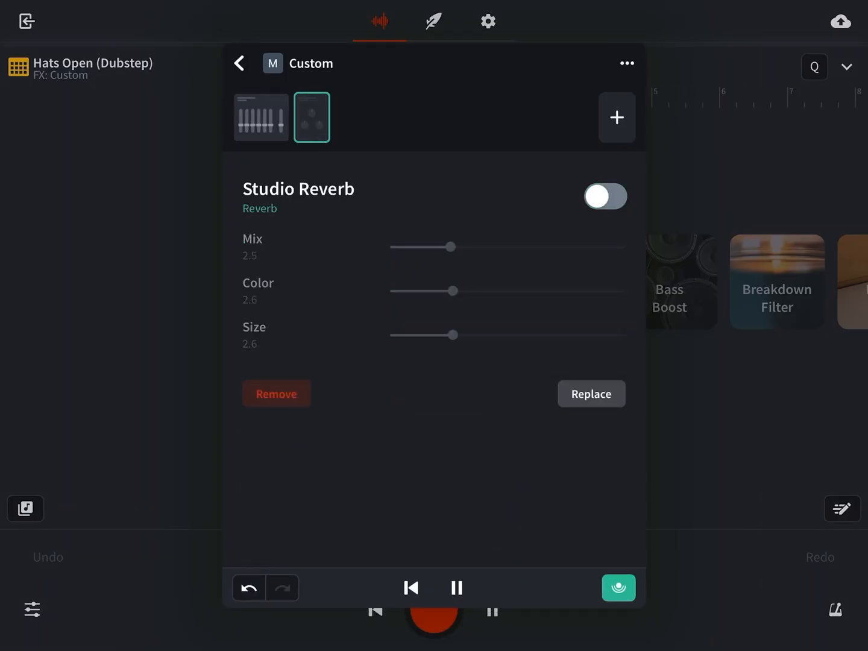
click(605, 197)
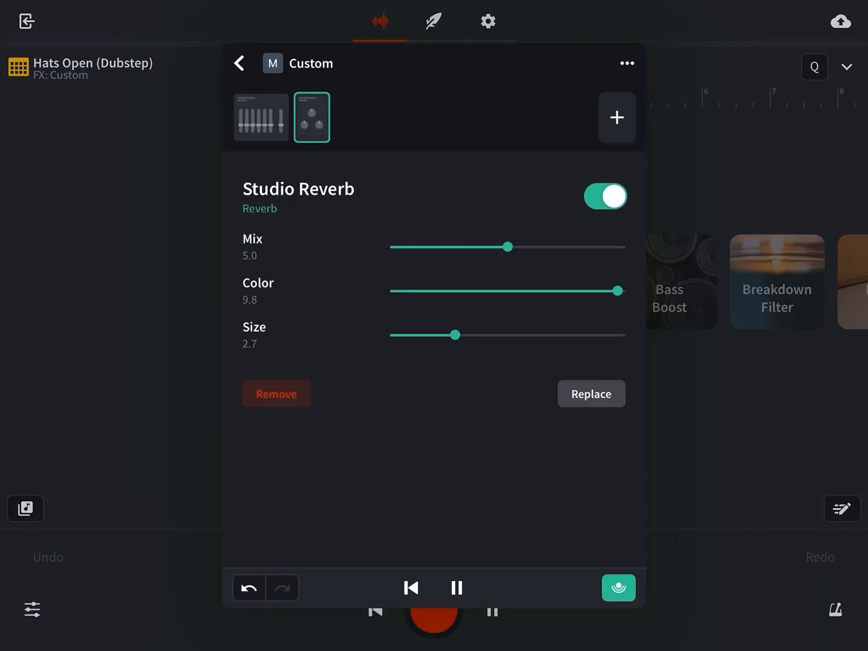
click(239, 63)
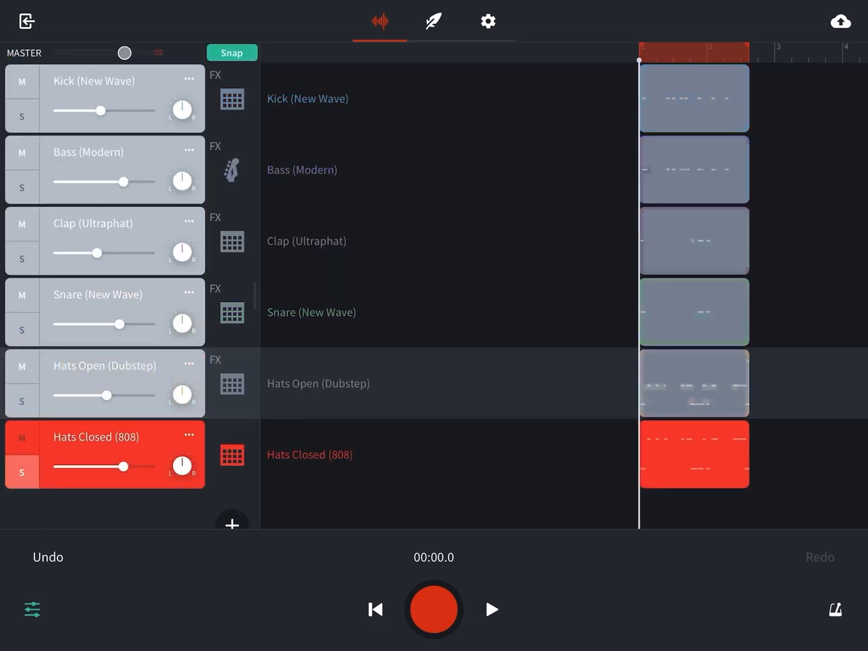
- Give Hats Closed (808) a Graphic EQ with 100–800 Hz cut to -15 dB, plus BL Driver
click(232, 455)
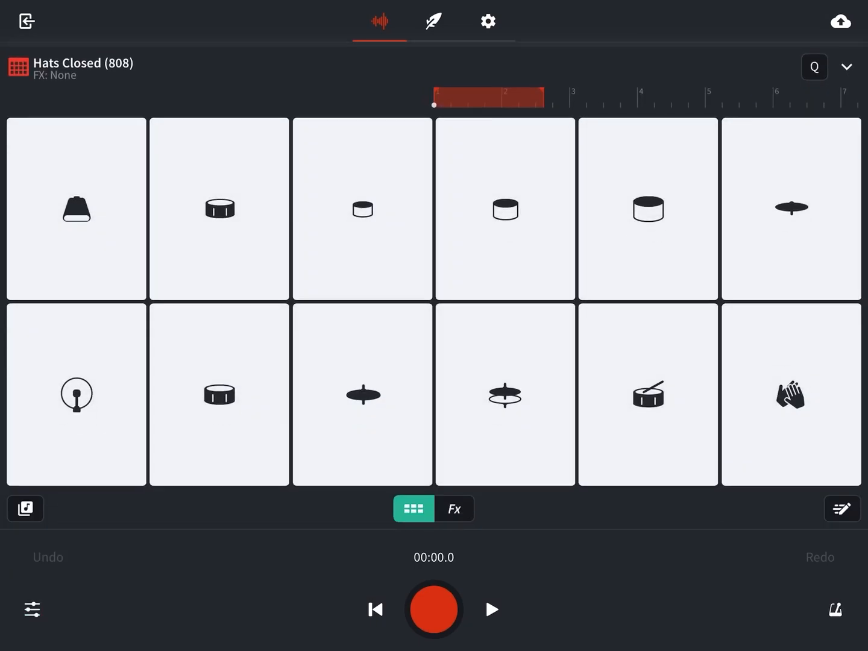
click(454, 508)
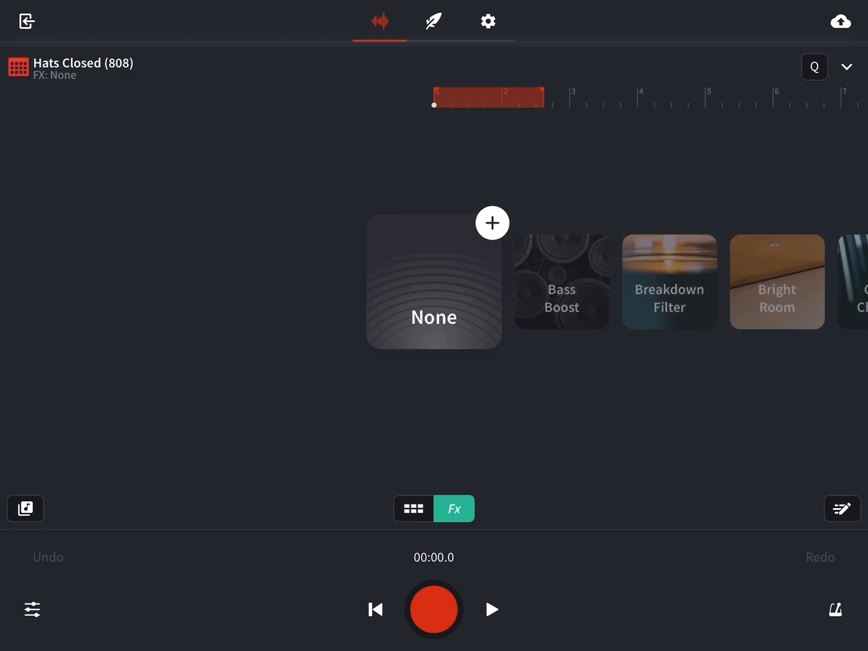
click(492, 222)
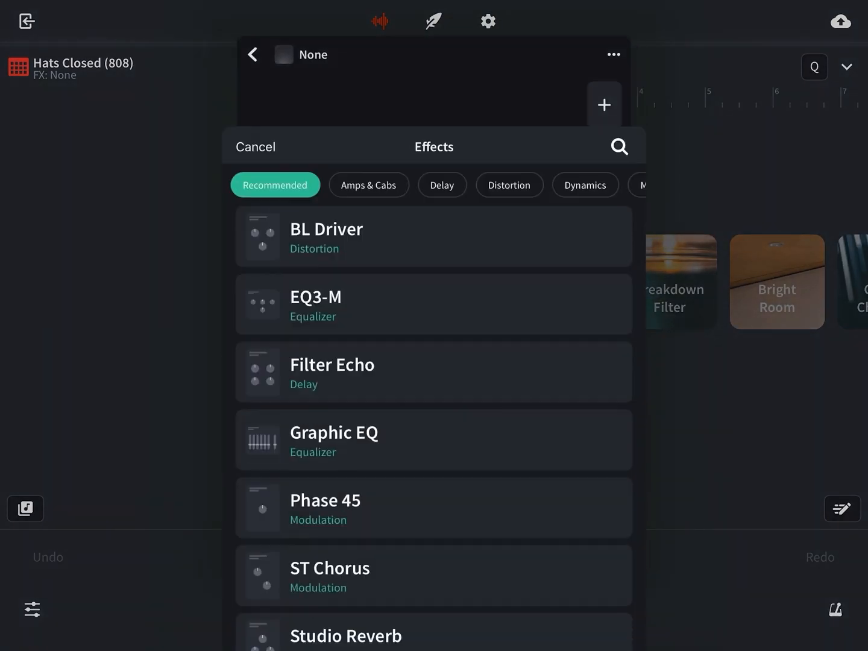
click(333, 441)
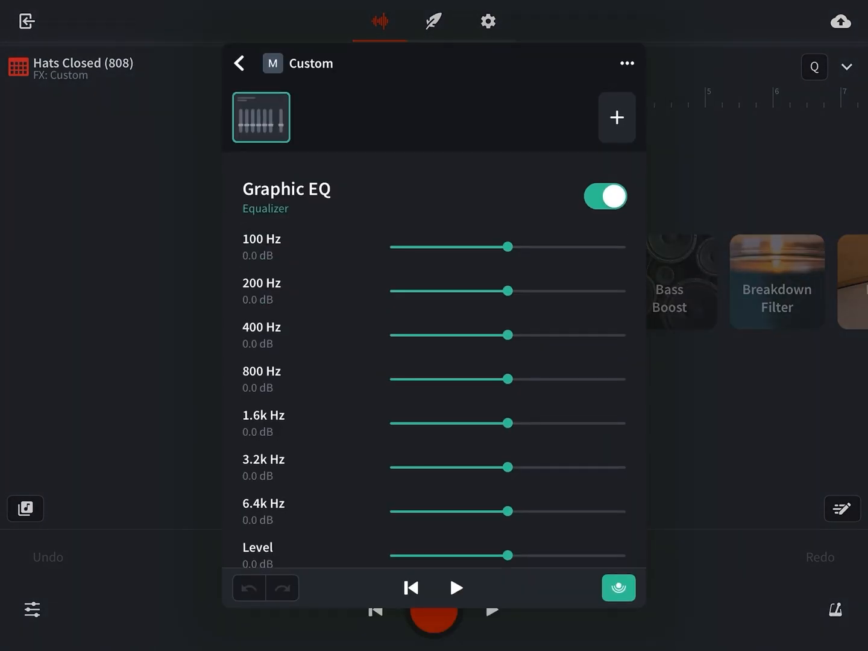
click(239, 62)
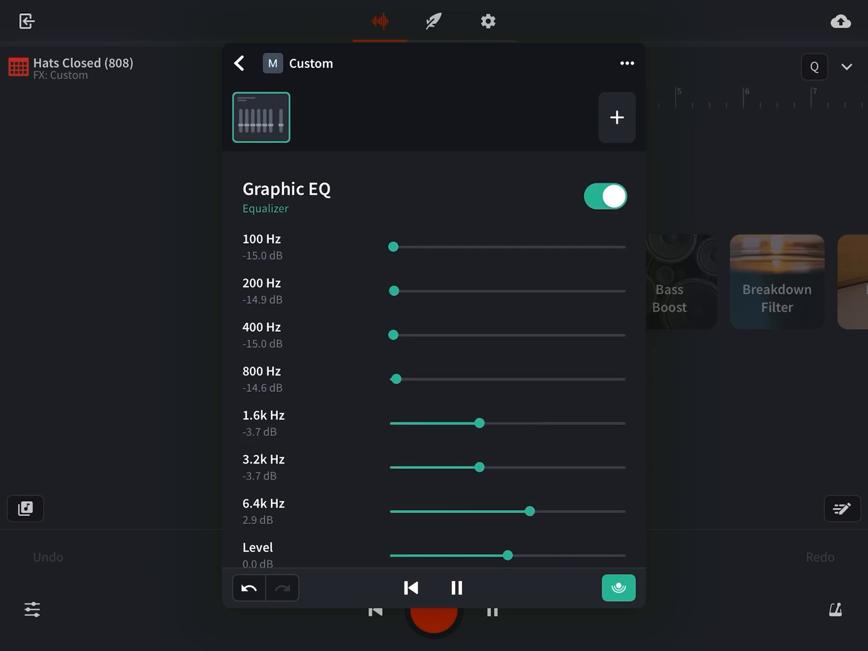
click(616, 117)
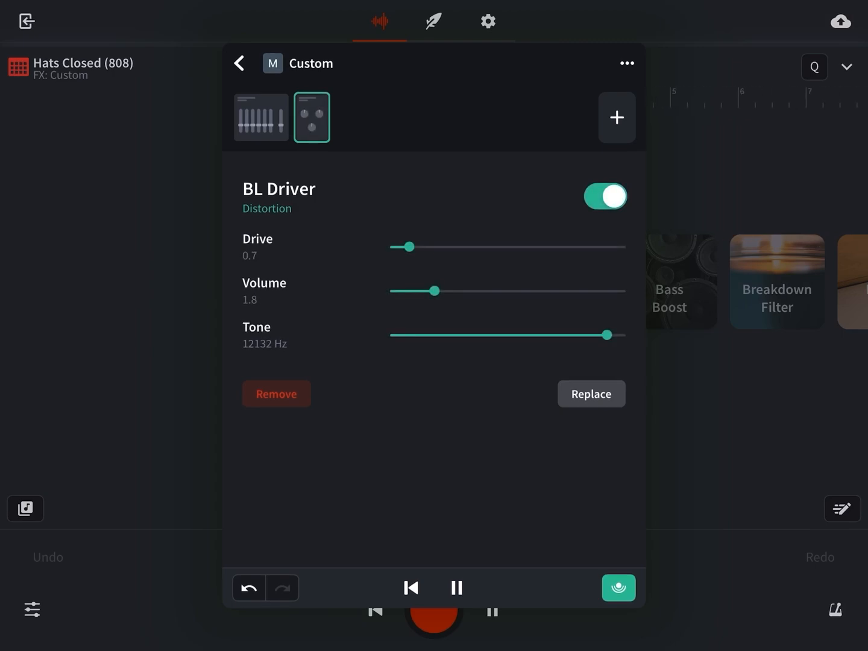
- Replace BL Driver with Studio Reverb at Mix 1.2 and Color 0.2, then return to tracks
click(591, 394)
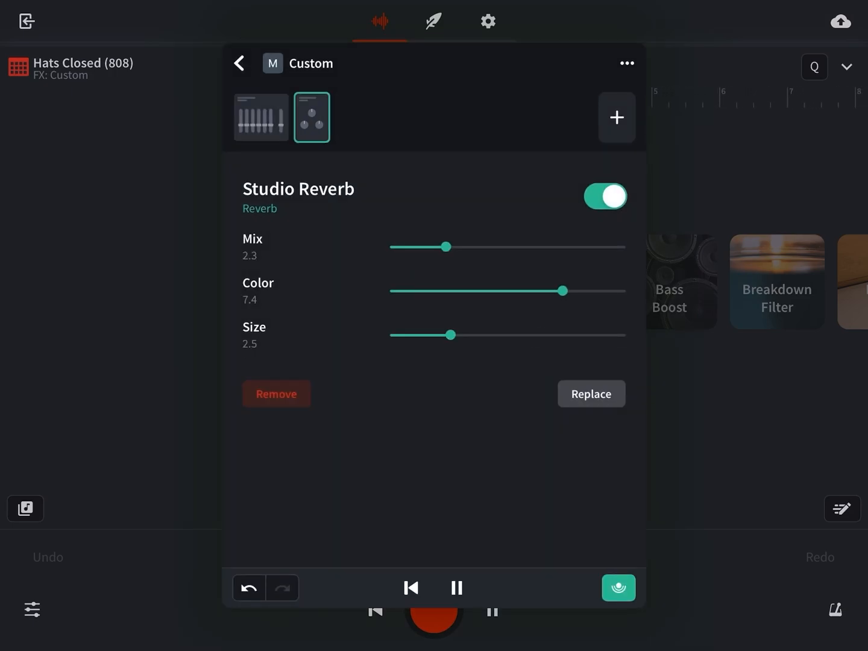
click(606, 196)
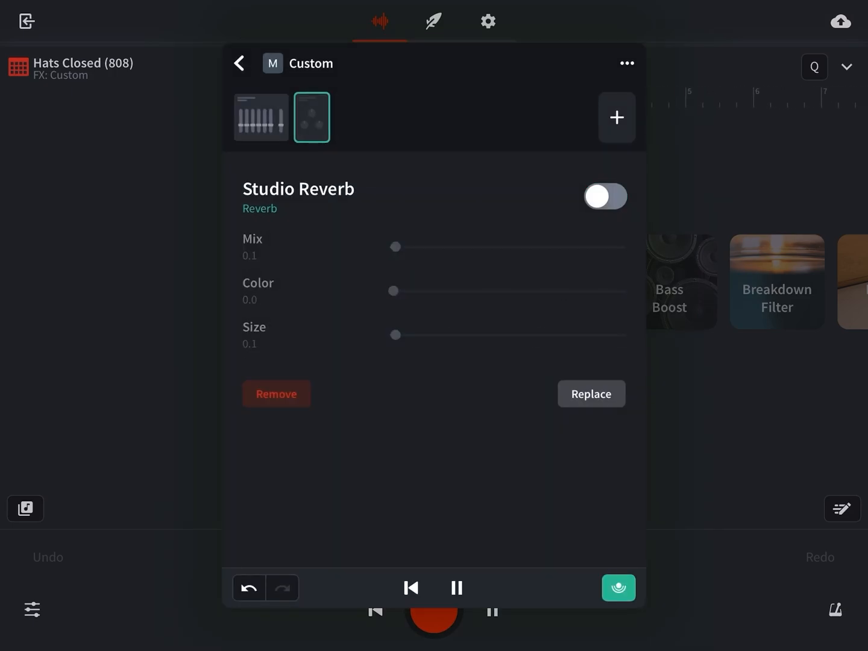
click(605, 197)
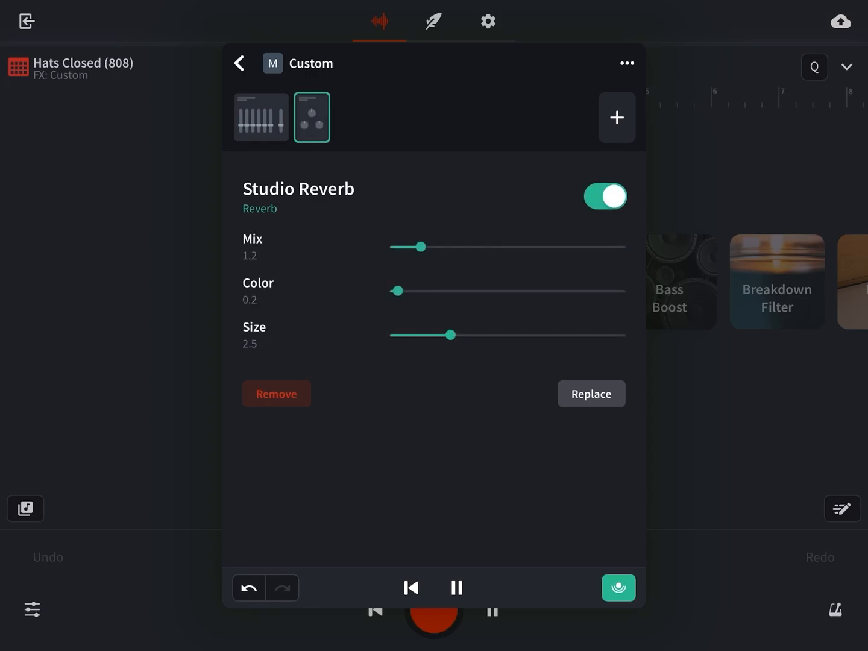
click(238, 63)
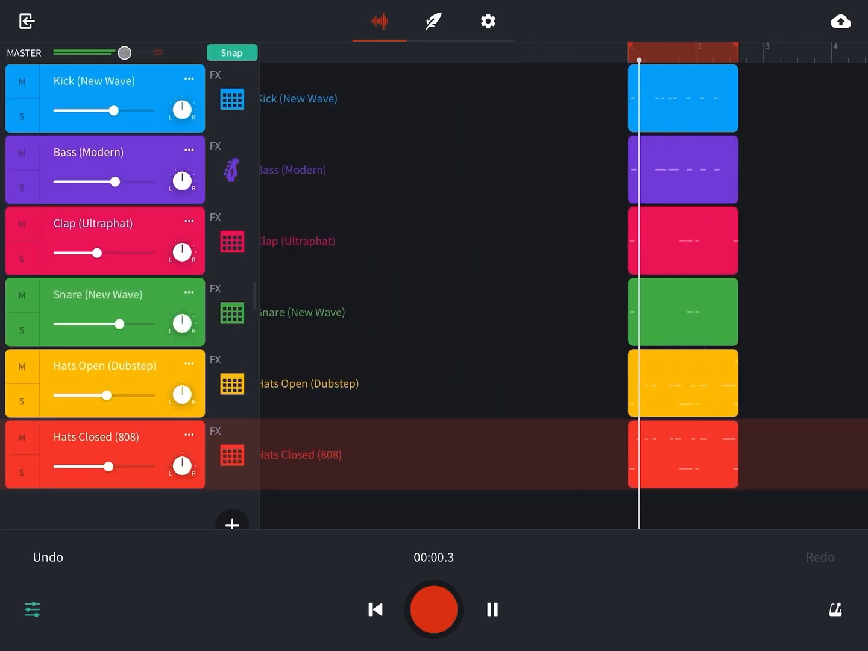
- Adjust the Kick level and paste a copy of the Kick region after the original
click(22, 81)
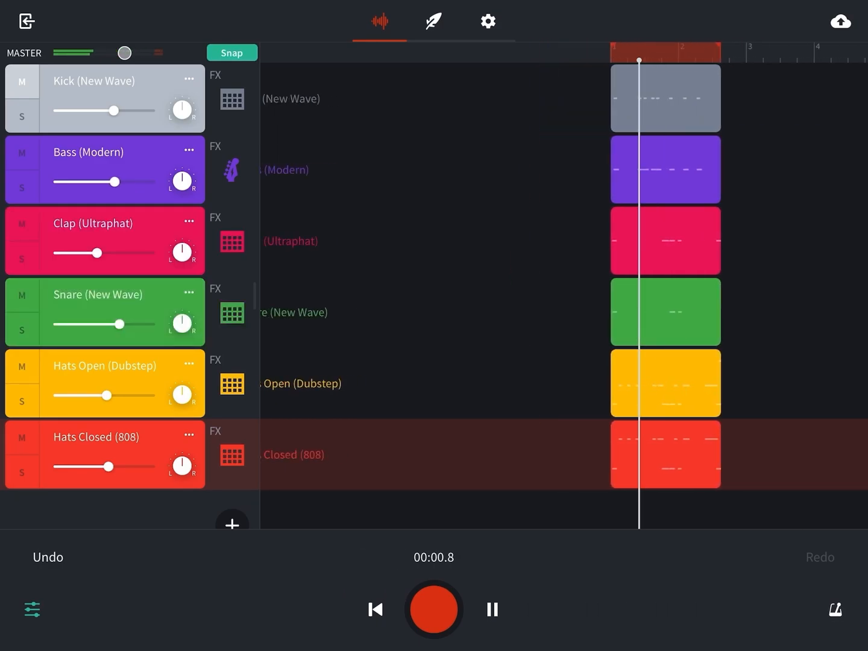
click(374, 609)
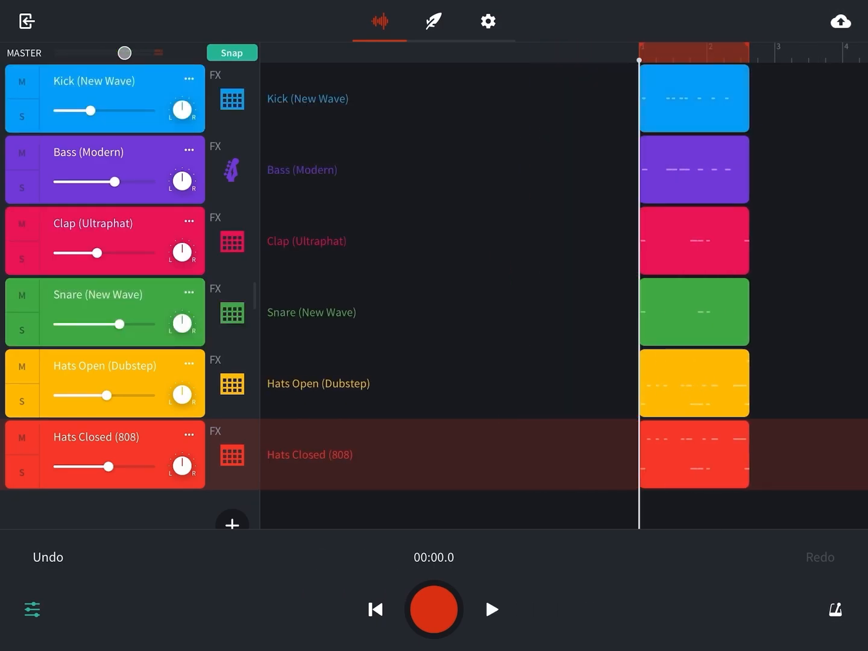
click(694, 98)
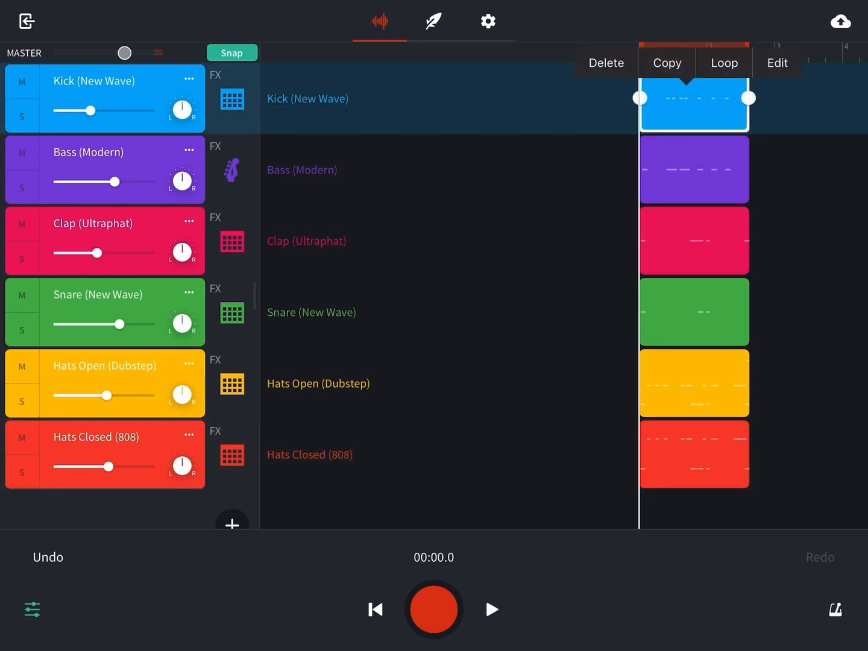
click(667, 63)
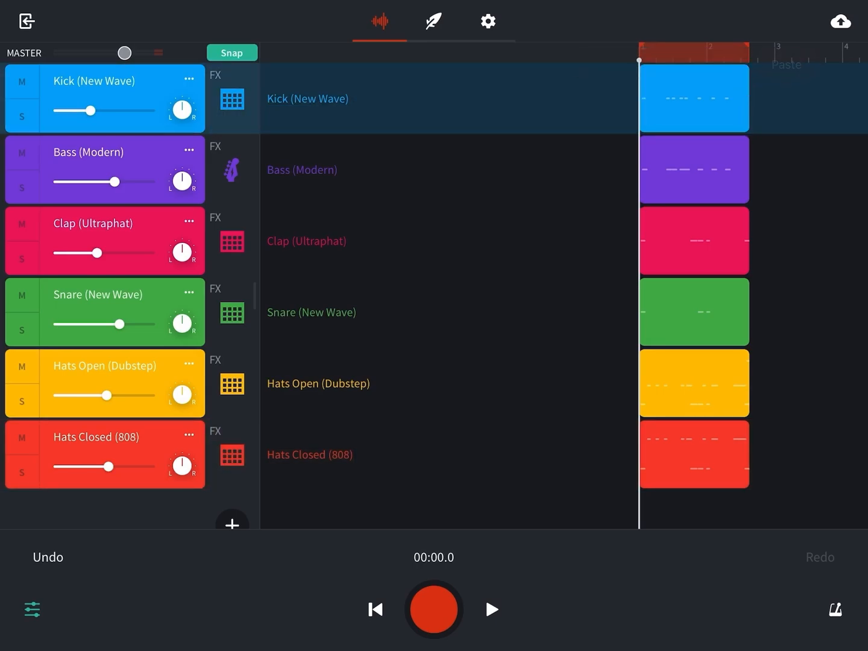
click(694, 98)
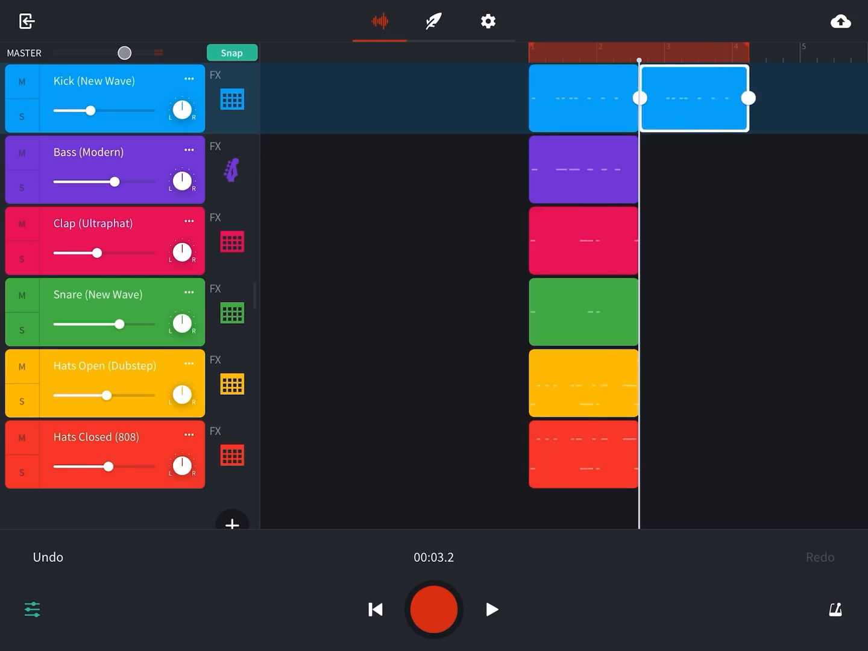
- Duplicate the Bass, Clap, Hats Open and Hats Closed regions after their originals
click(583, 169)
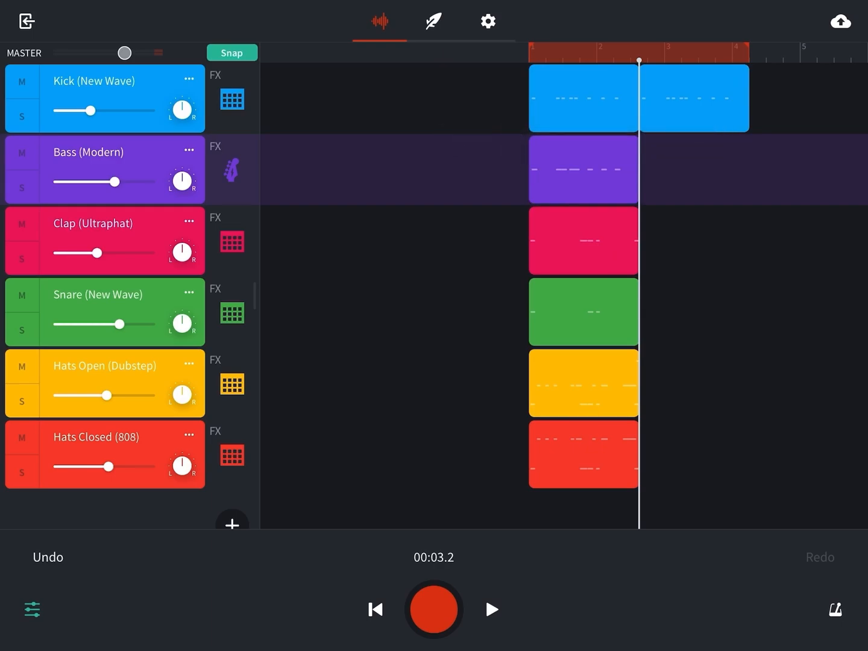
click(695, 170)
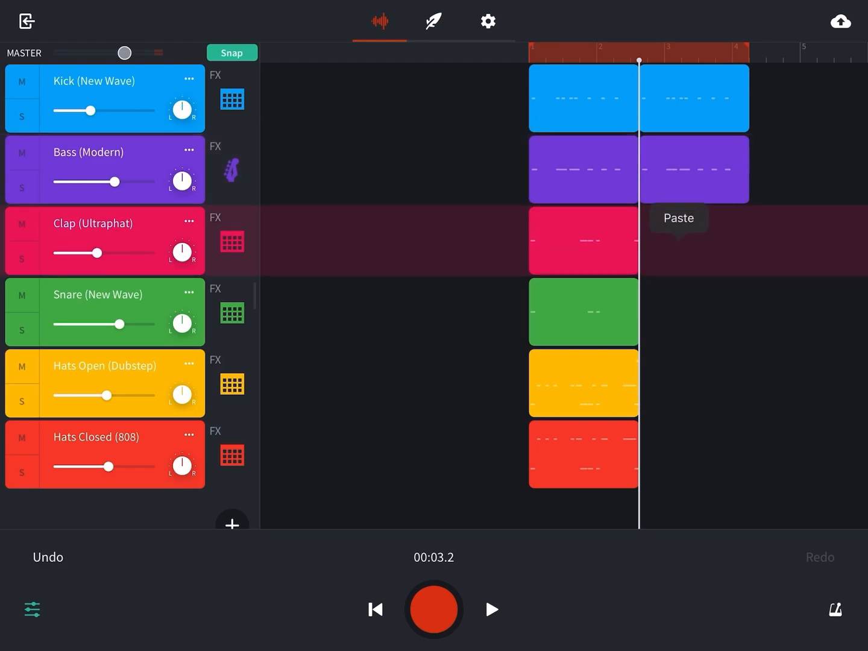
click(677, 218)
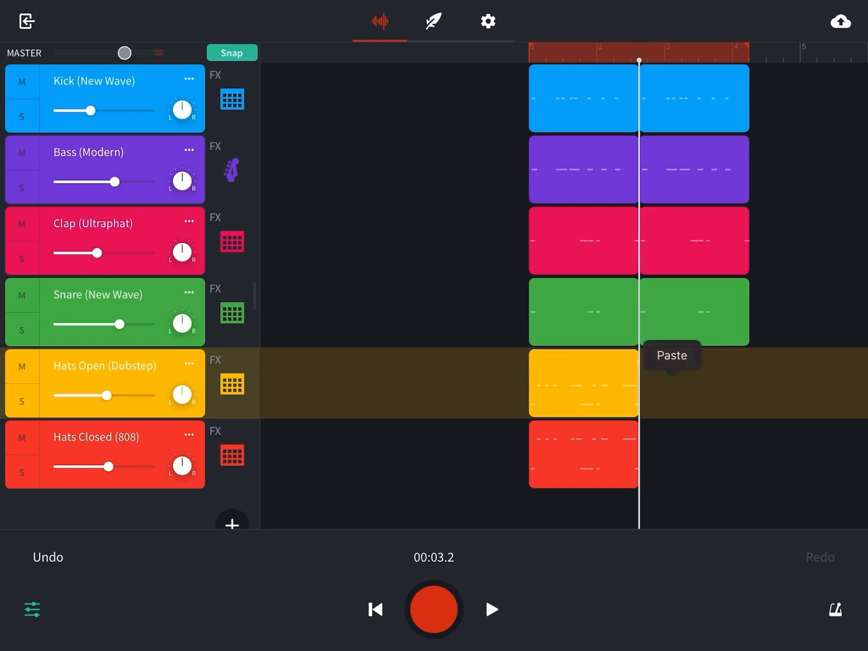
click(584, 454)
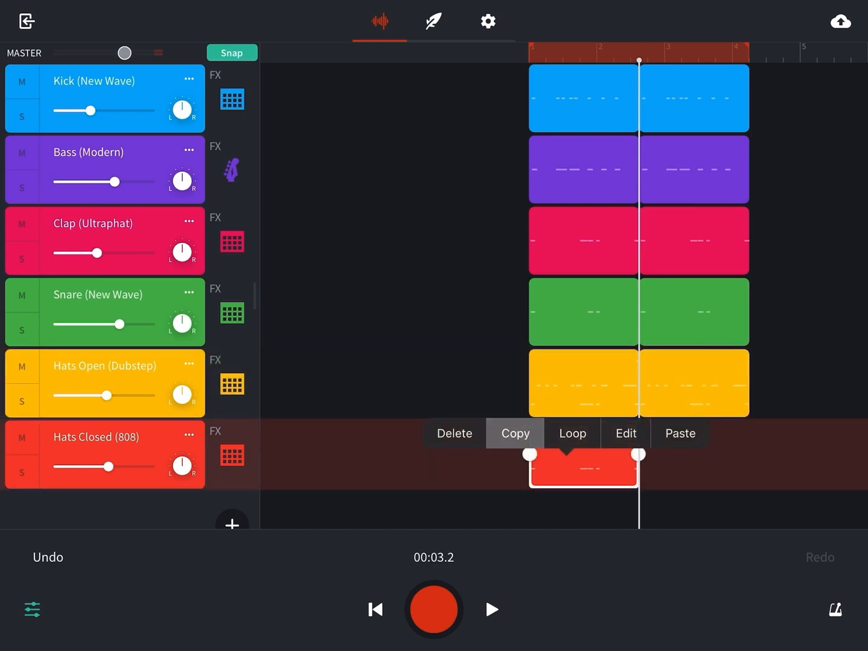
click(680, 434)
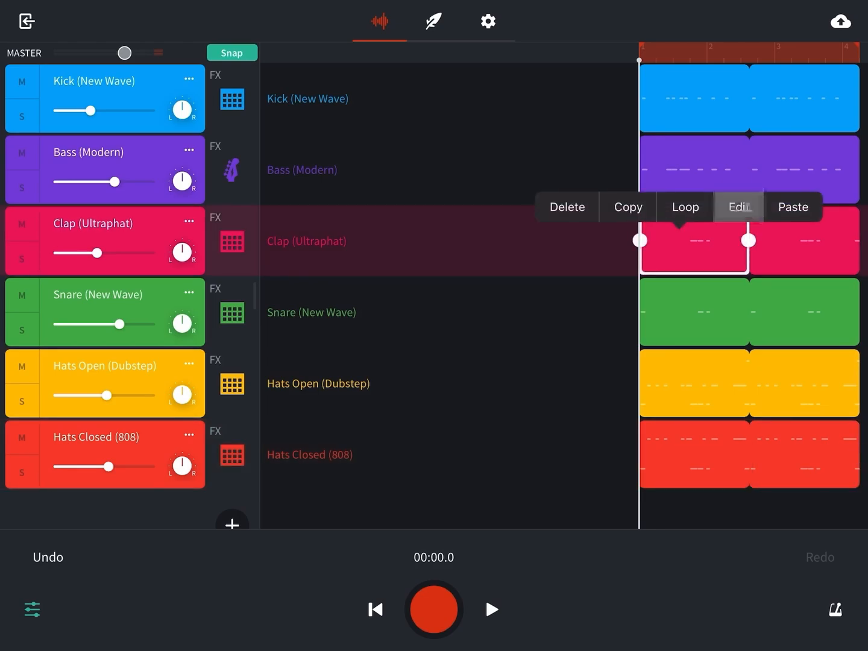
- Delete the bar-1 opening hit from the first Clap (Ultraphat) and Snare (New Wave) clips
click(739, 207)
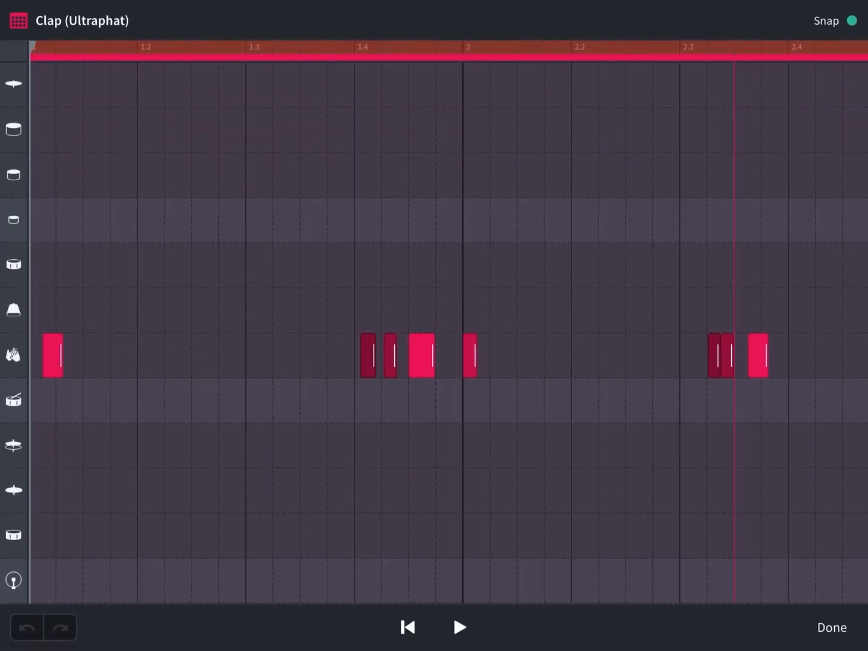
click(53, 354)
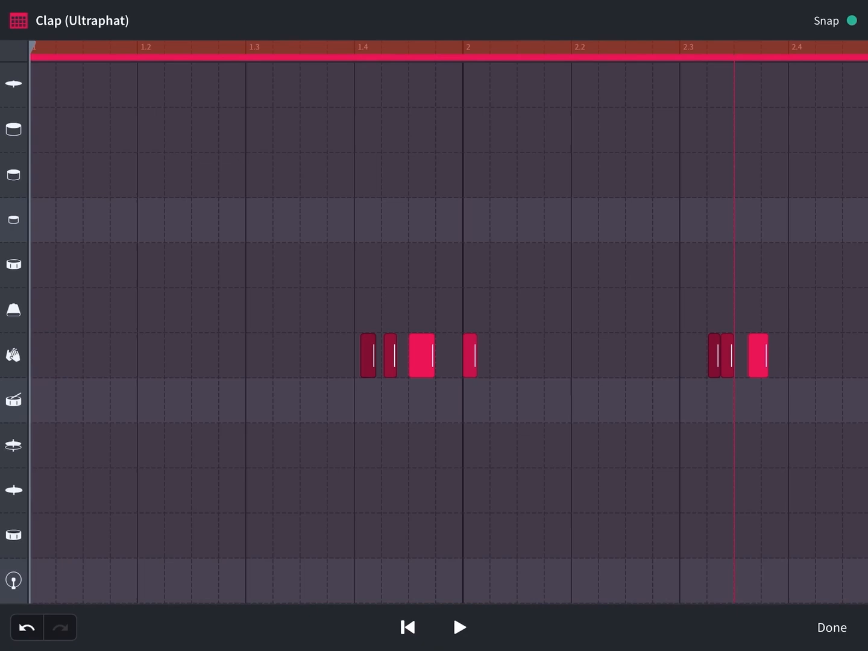
click(831, 627)
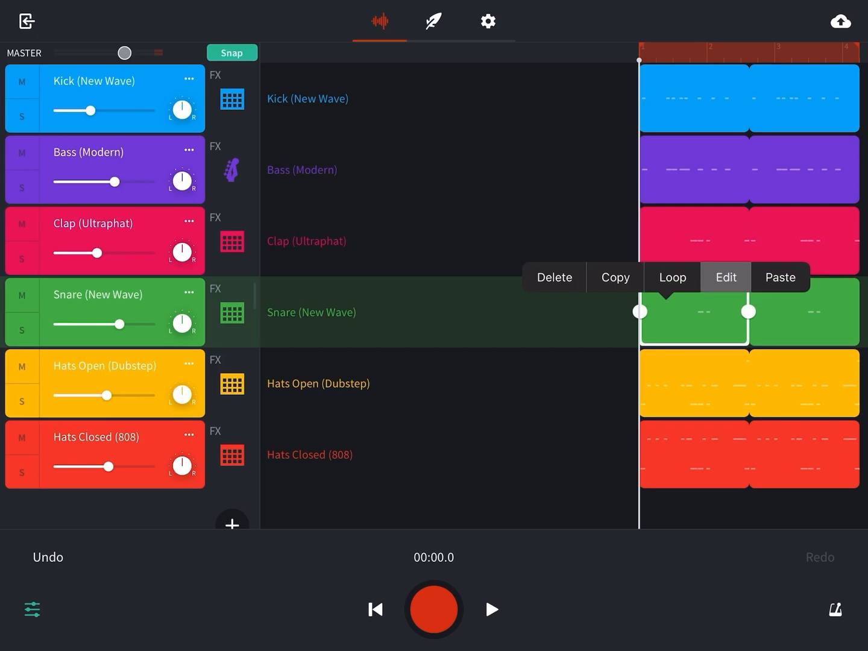
click(725, 277)
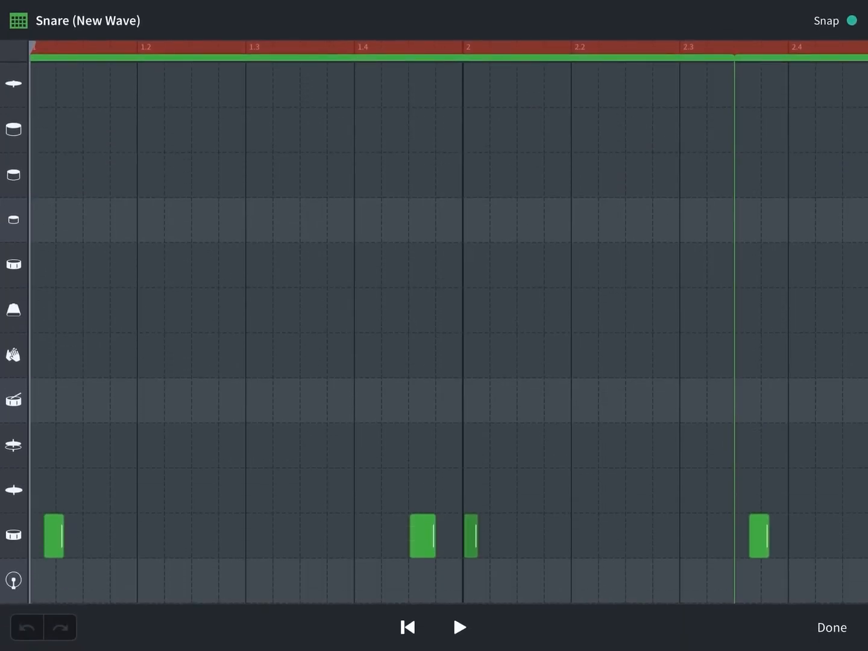
click(53, 535)
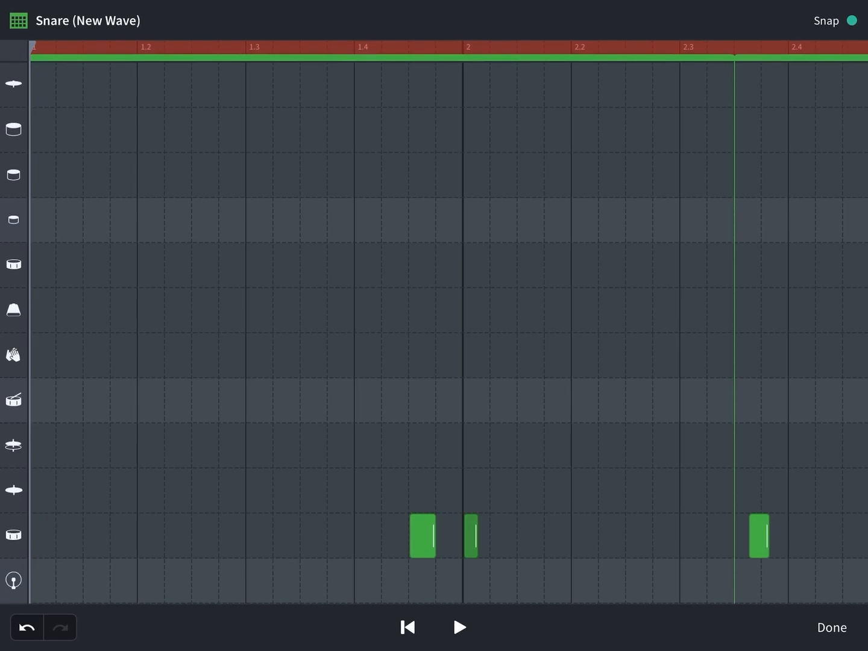
click(832, 627)
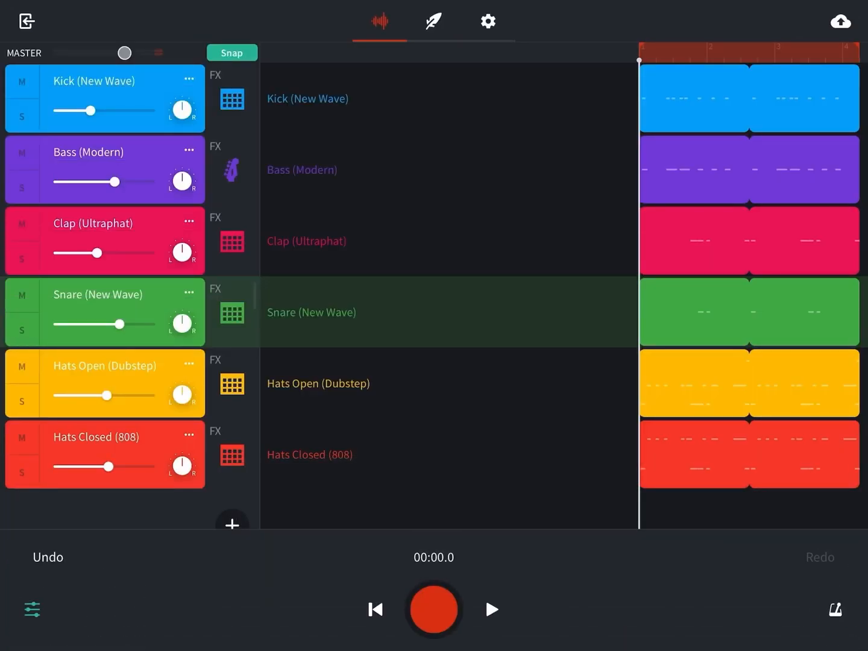
click(493, 609)
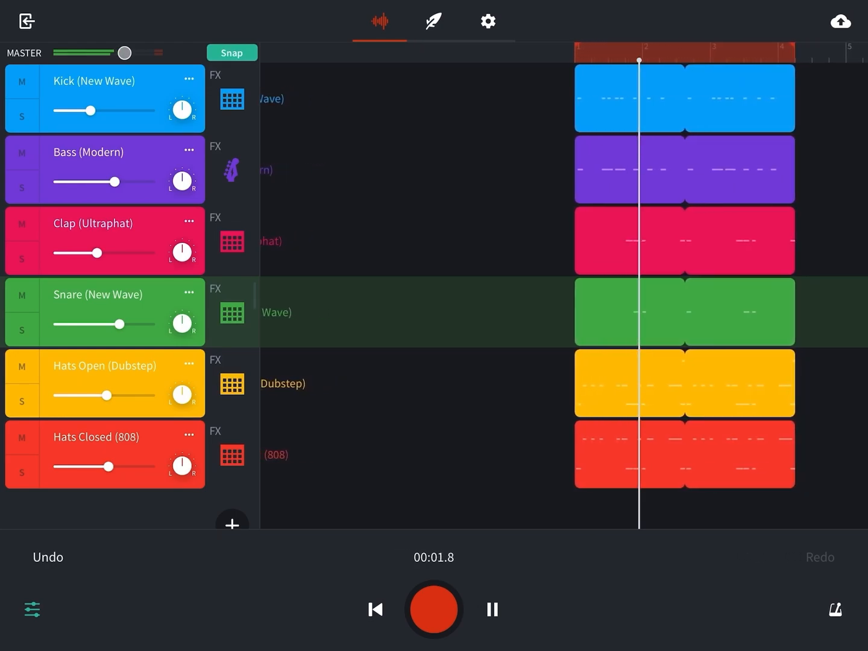
click(491, 609)
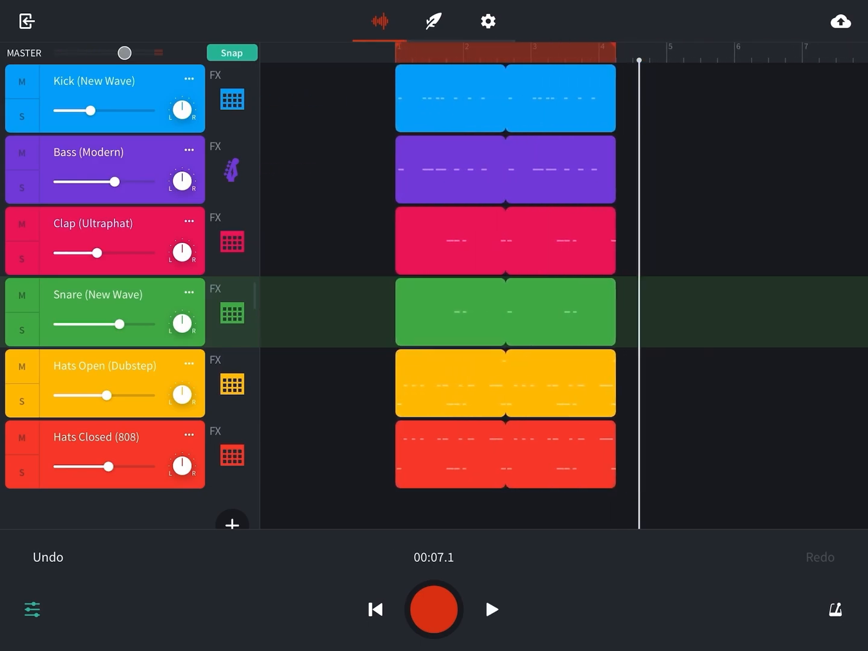
- Loop the second clips of Kick, Bass, Snare, Hats Open and Hats Closed past bar 4
click(558, 98)
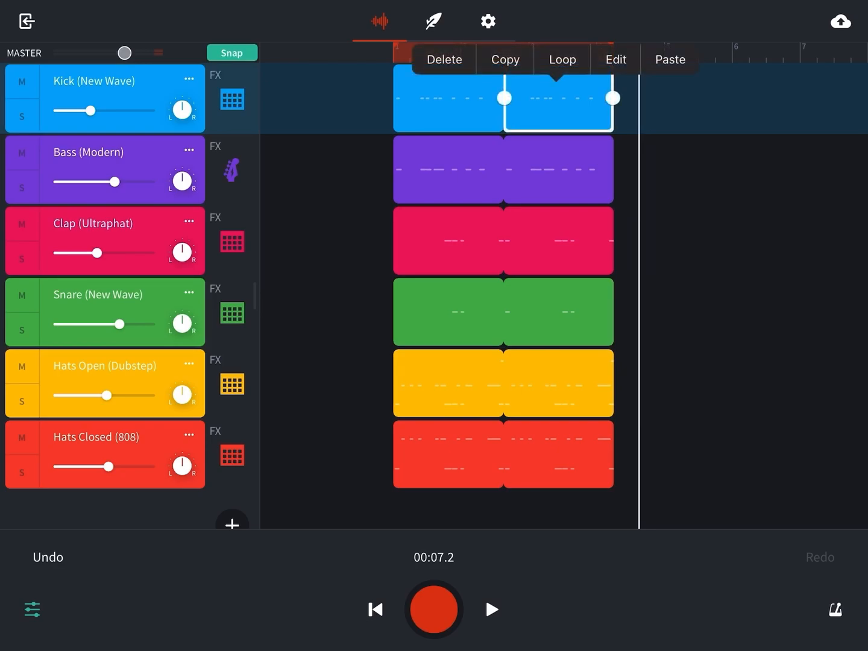
click(561, 59)
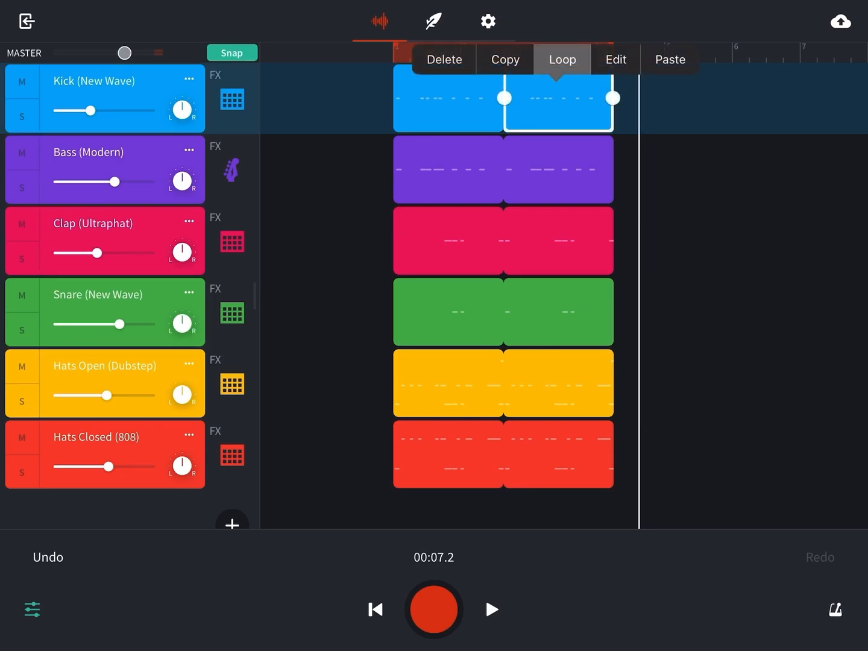
click(562, 59)
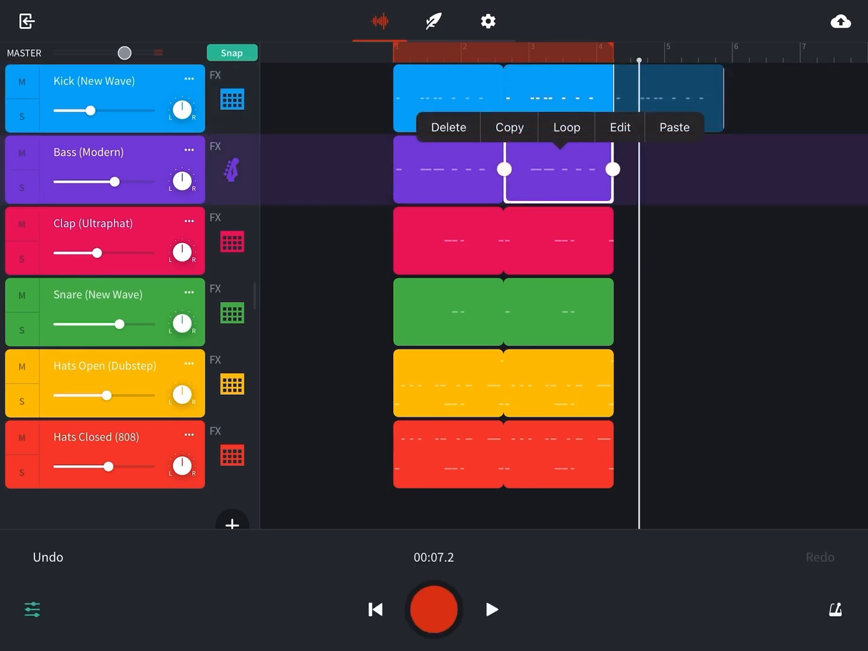
click(557, 240)
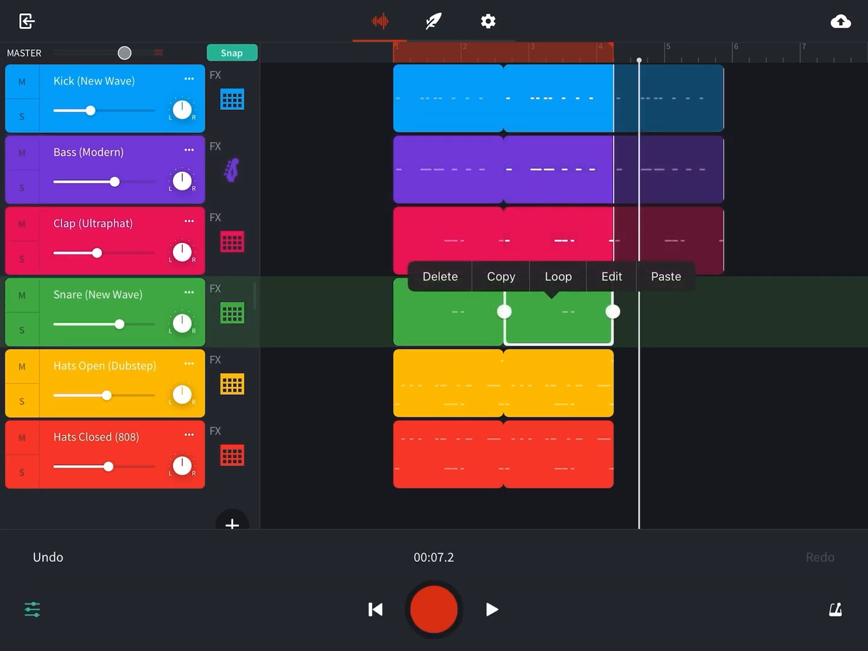
click(504, 383)
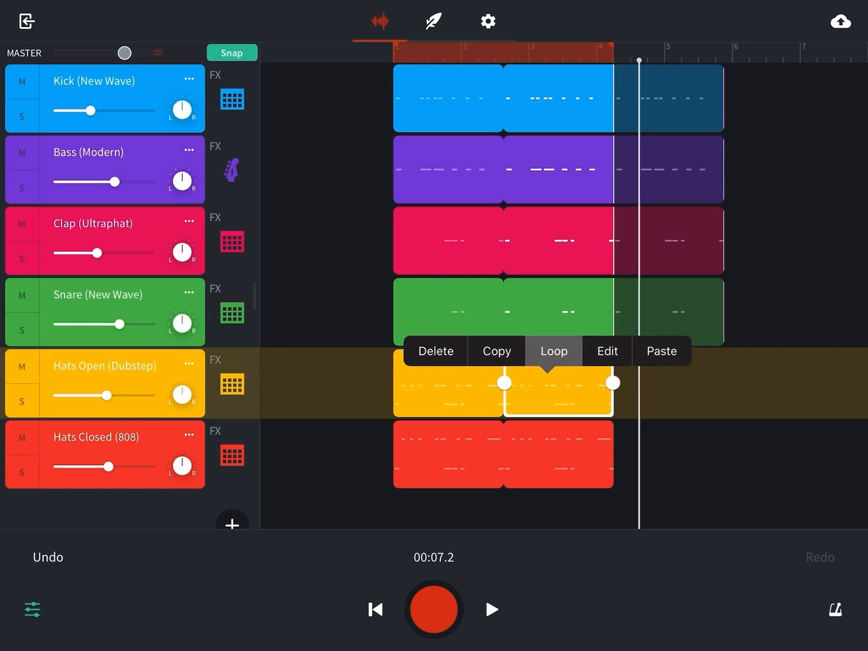
click(552, 351)
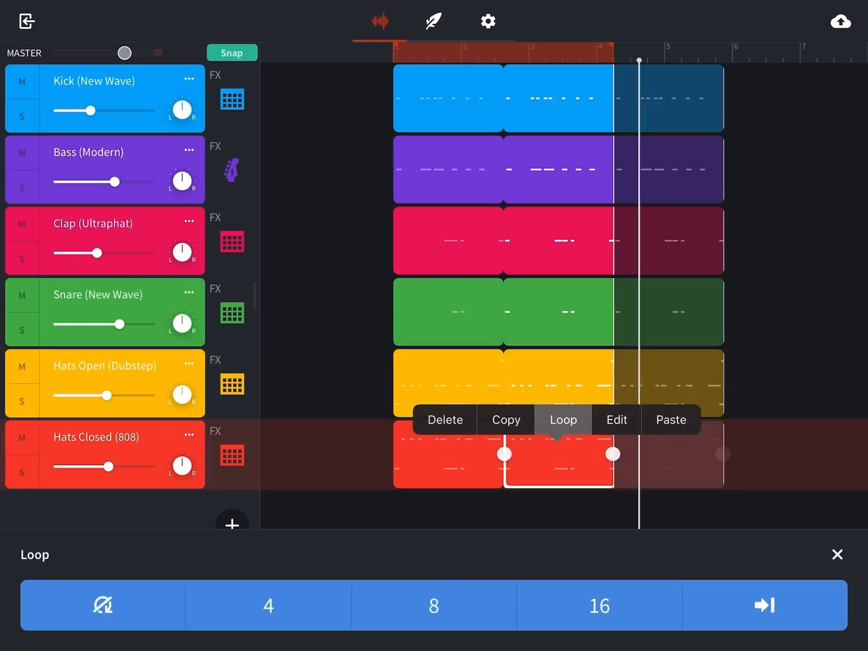
click(562, 420)
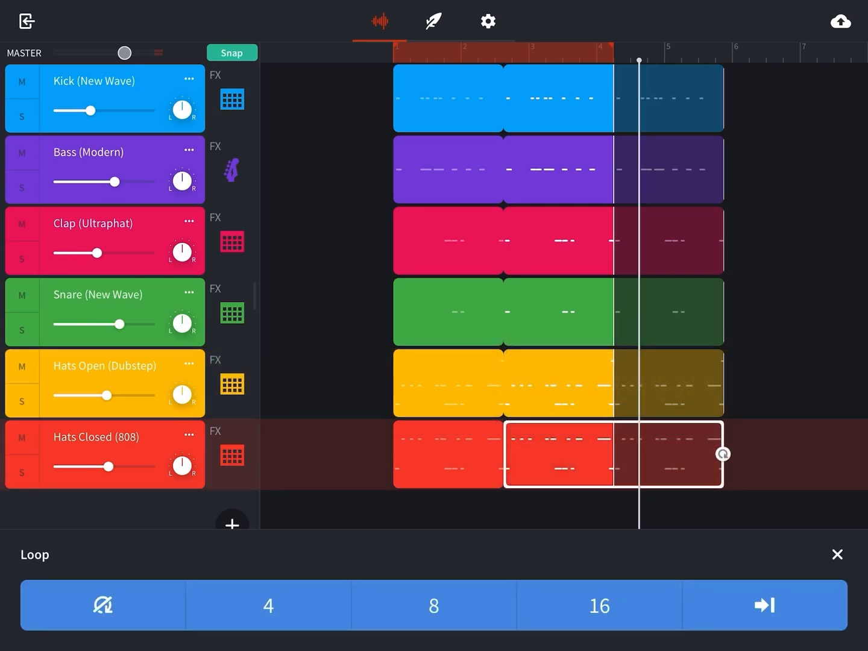
click(838, 554)
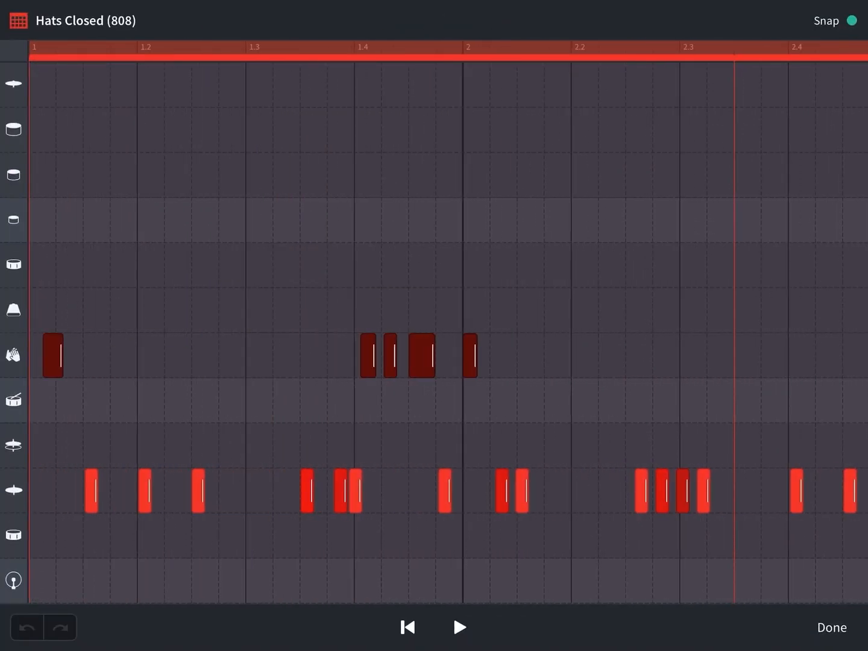
click(831, 627)
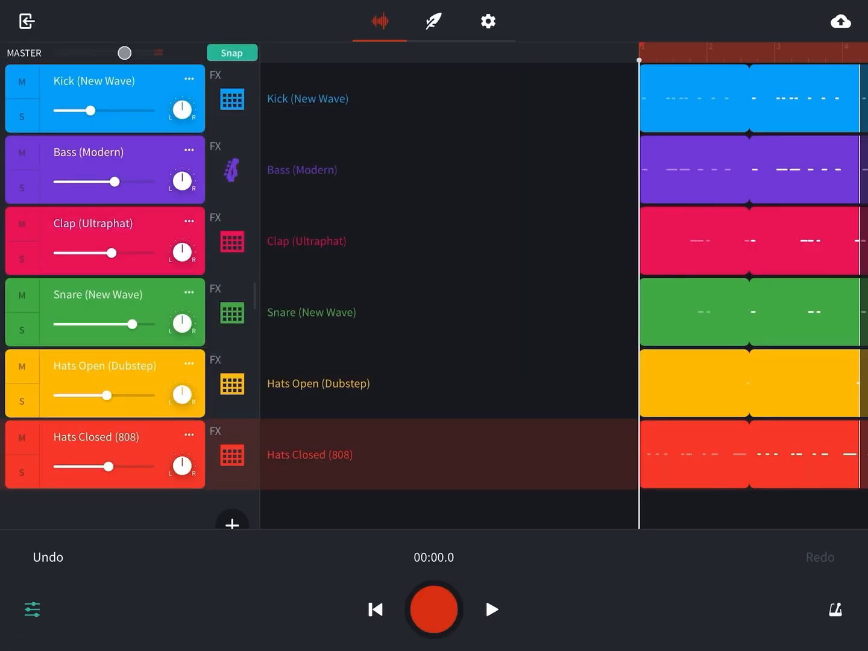
double_click(752, 169)
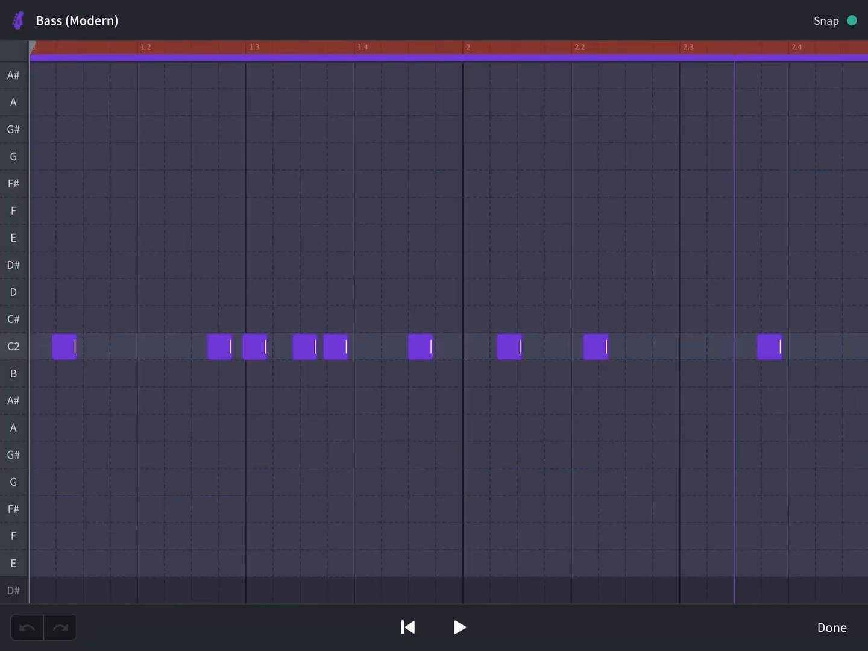
click(832, 627)
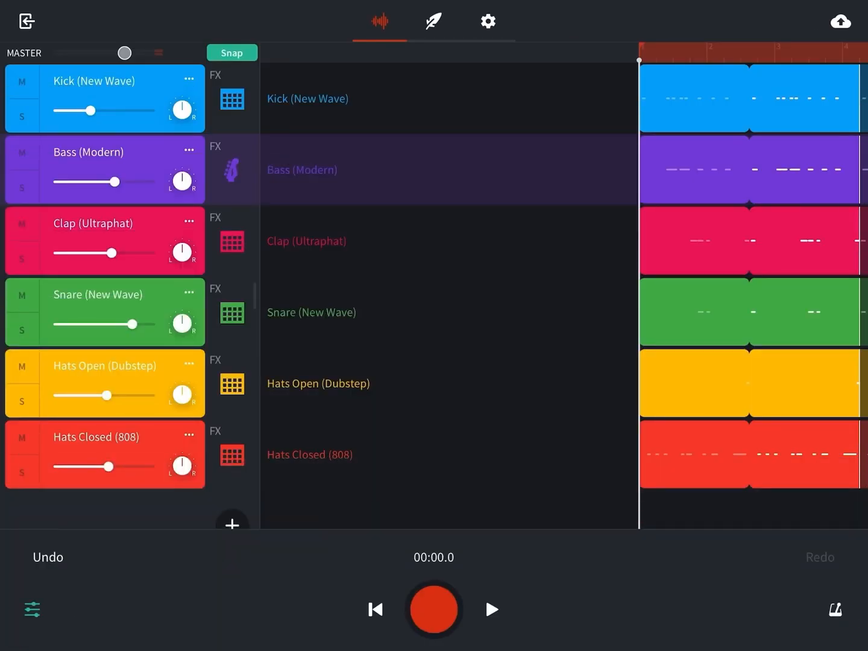
click(231, 98)
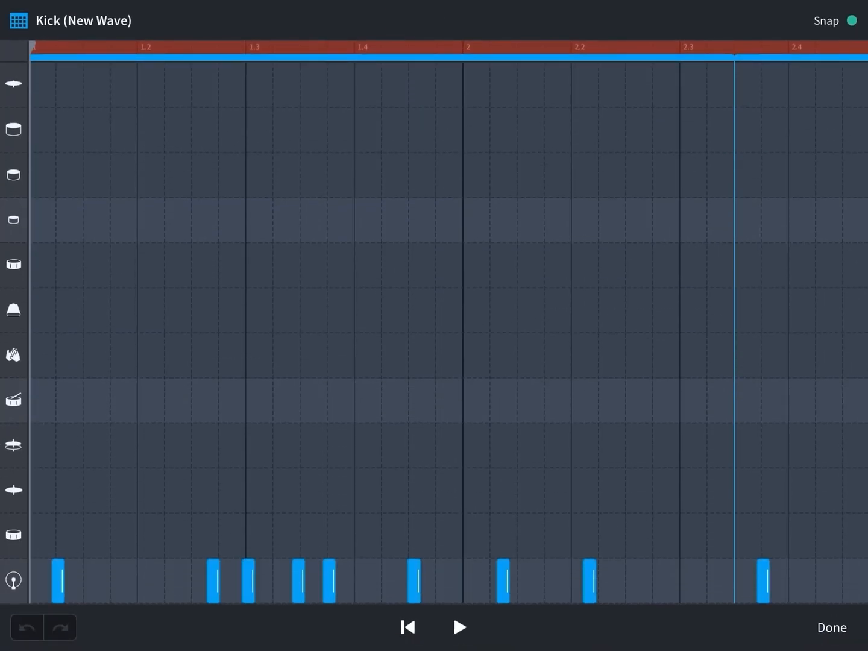
click(831, 627)
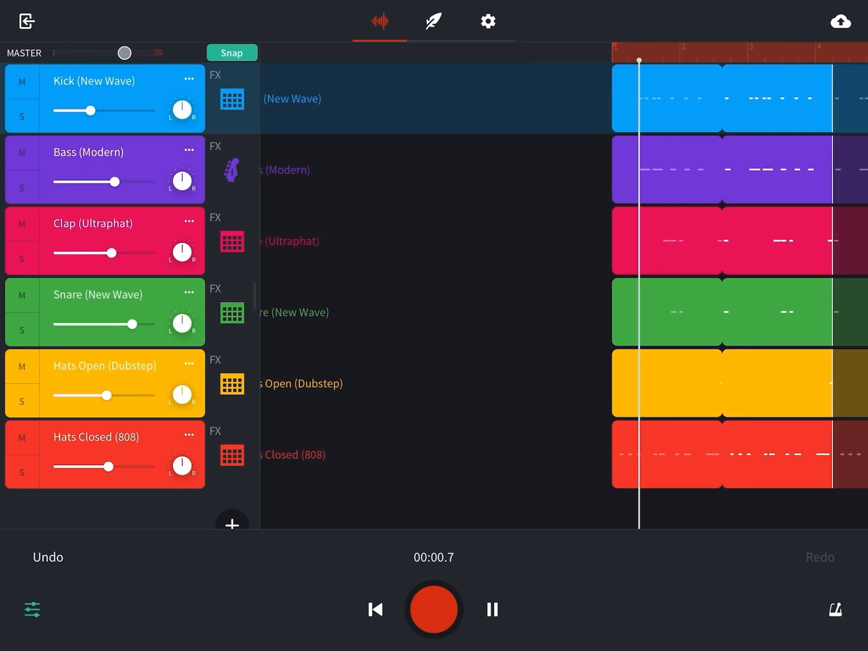
click(491, 609)
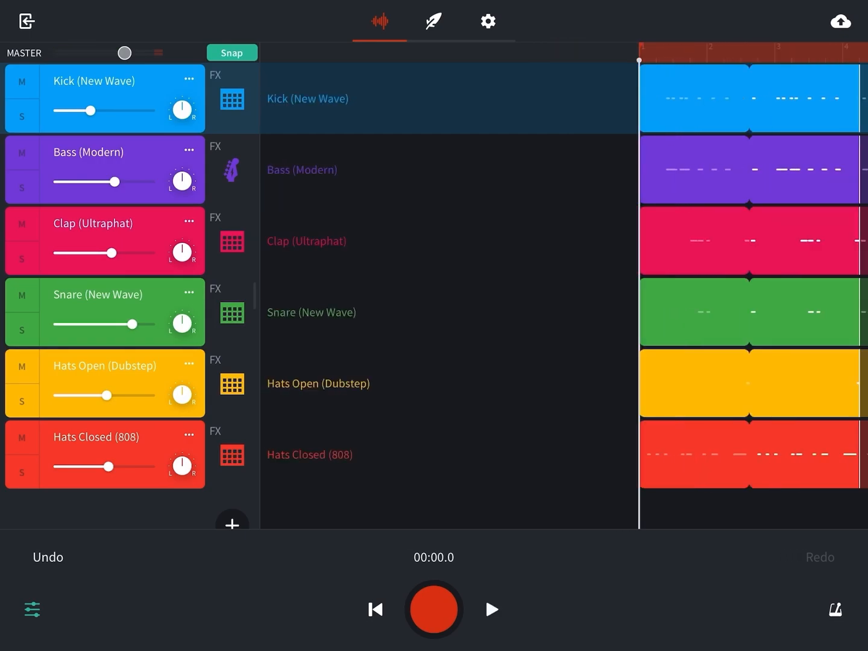
click(491, 610)
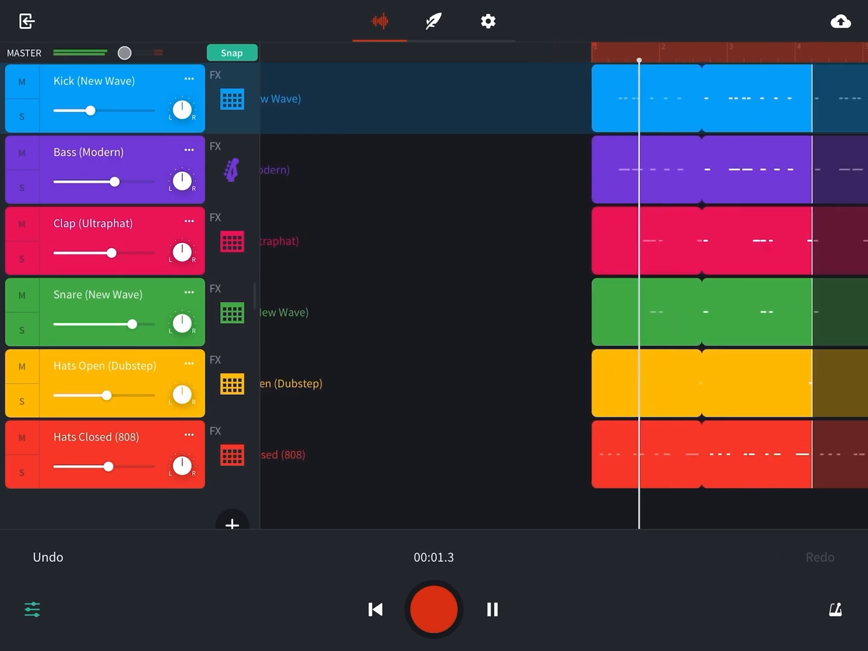
click(492, 609)
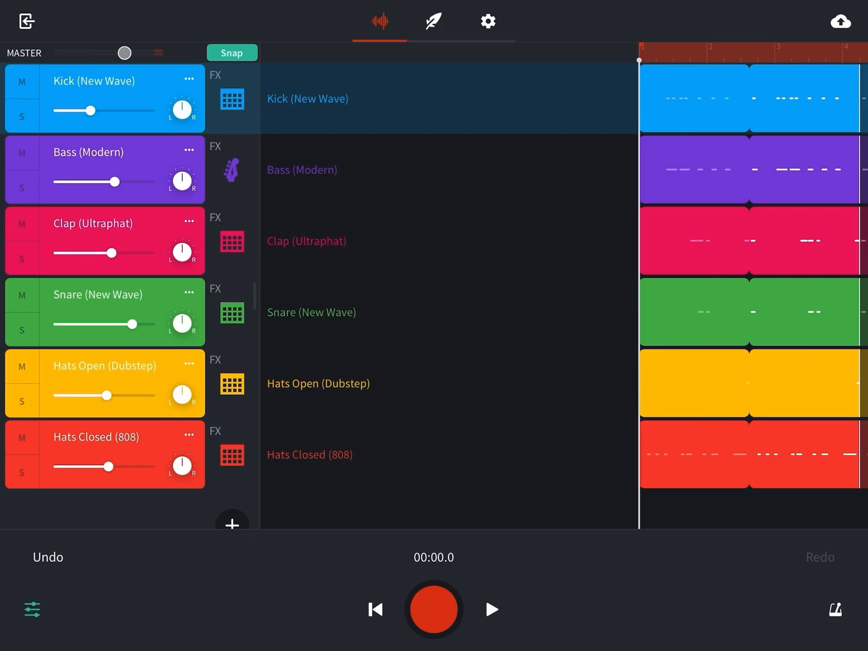
click(232, 456)
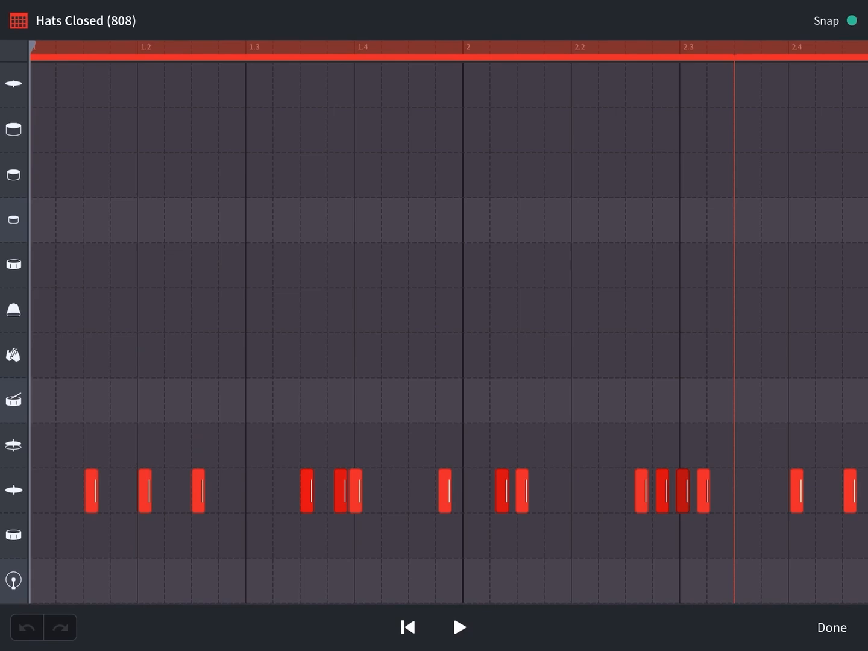
- Delete the first bar-1 closed hi-hat hits, auditioning the pattern with Play/Pause
click(460, 627)
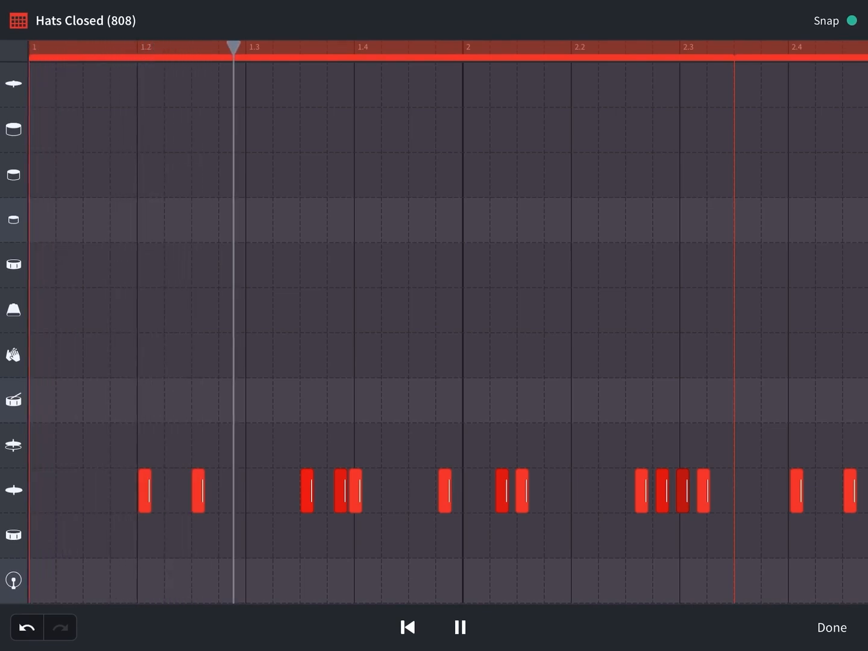
click(459, 627)
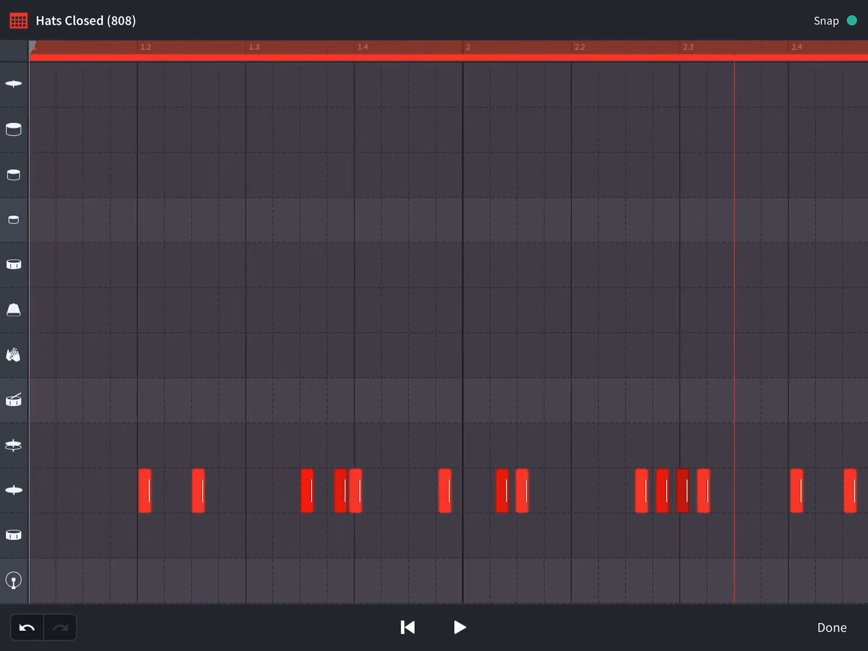
click(459, 627)
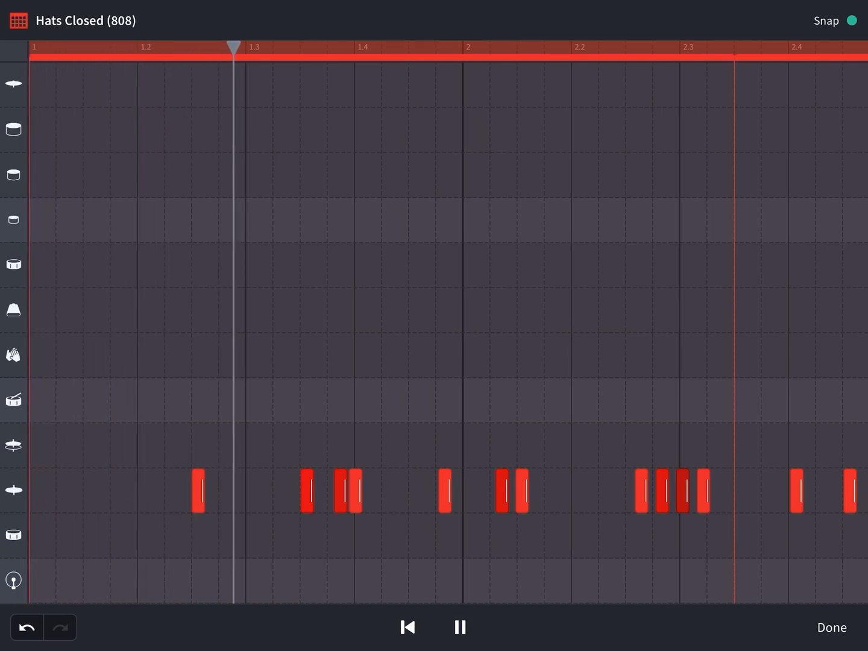
click(459, 628)
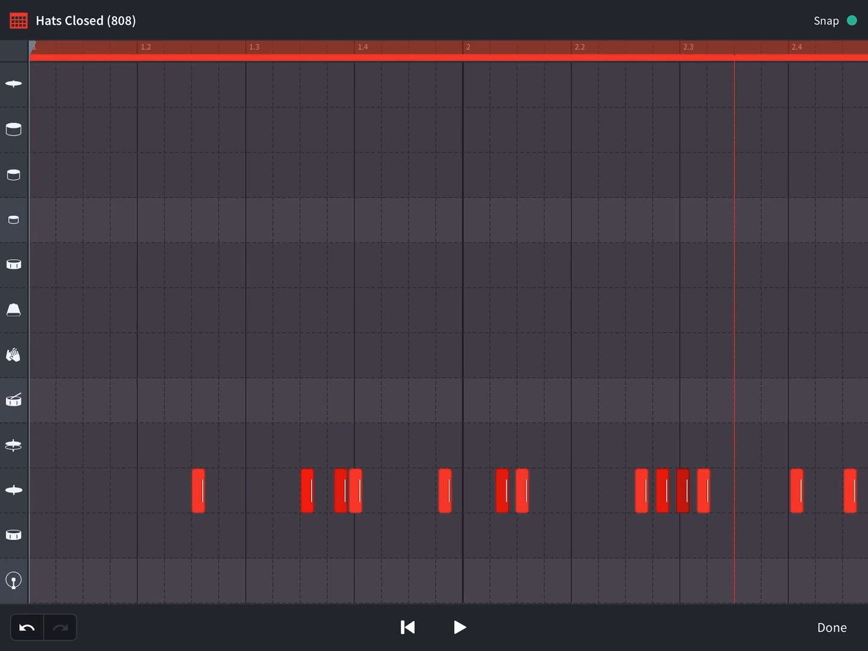
click(459, 627)
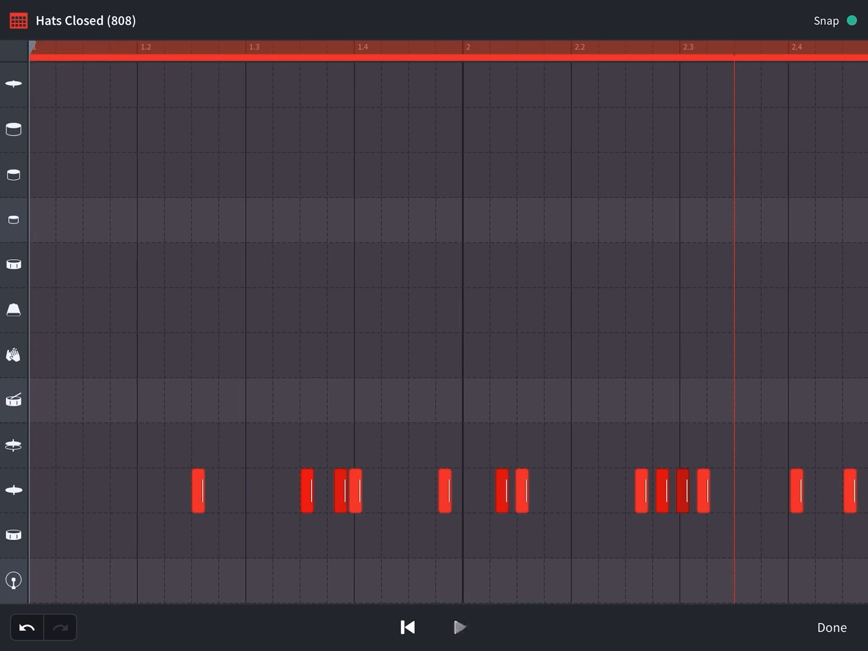
click(460, 627)
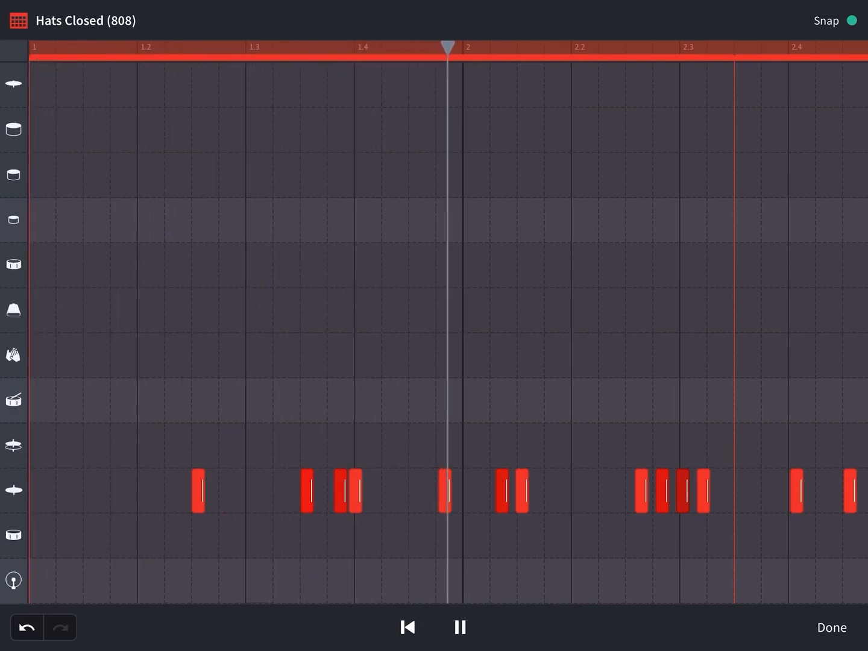
click(460, 627)
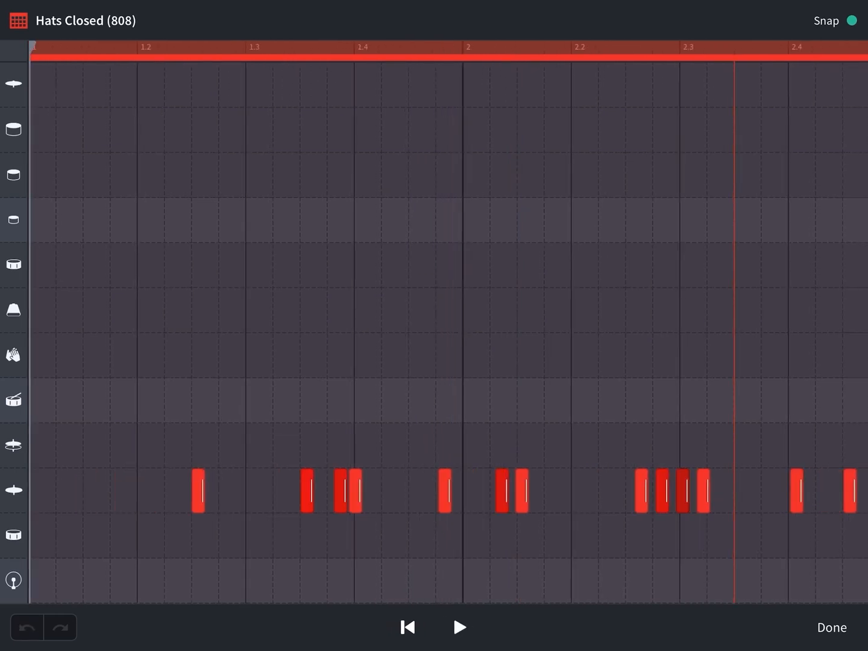
- Clear the remaining bar-1 hi-hat hits, leaving only bar 2, and finish editing
click(459, 628)
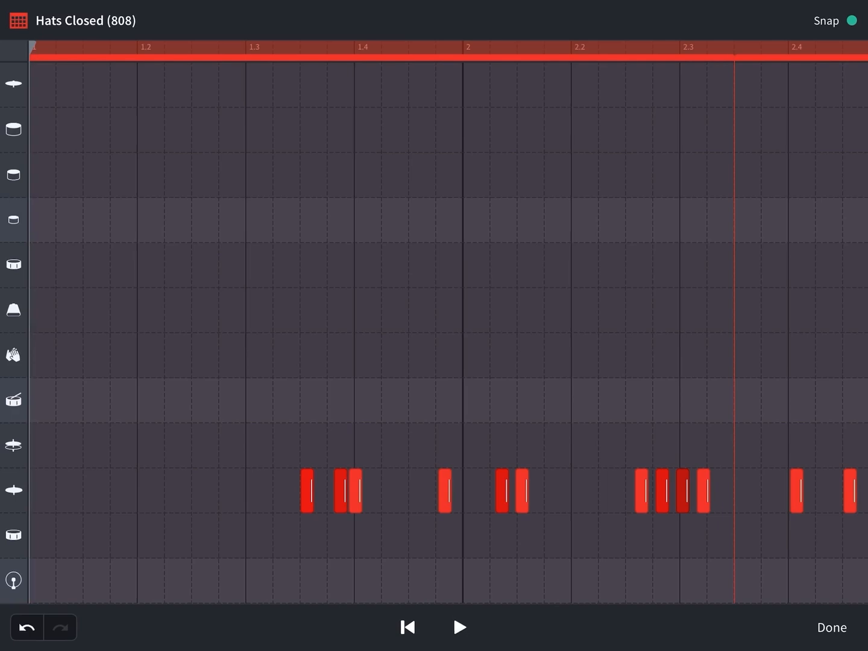
click(459, 627)
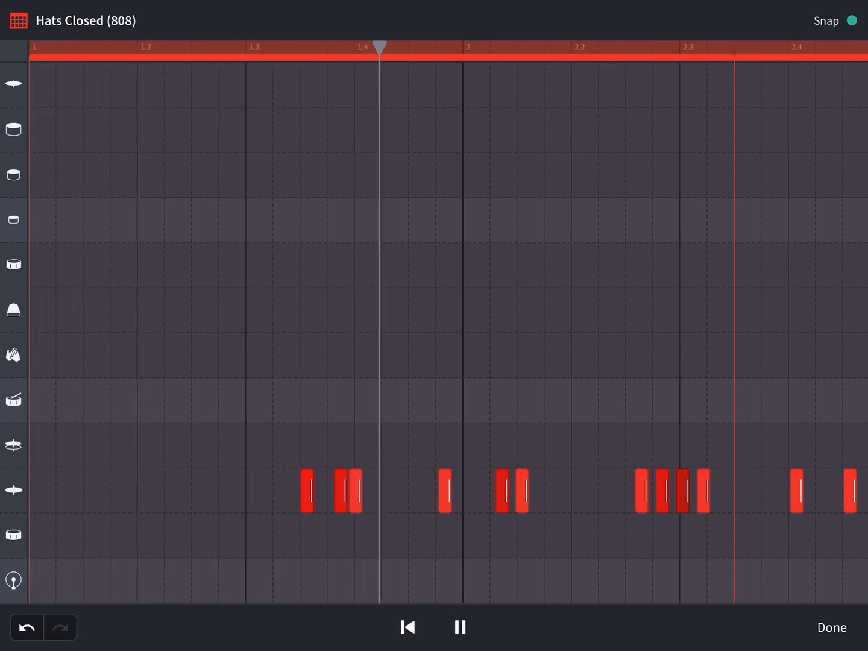
click(460, 627)
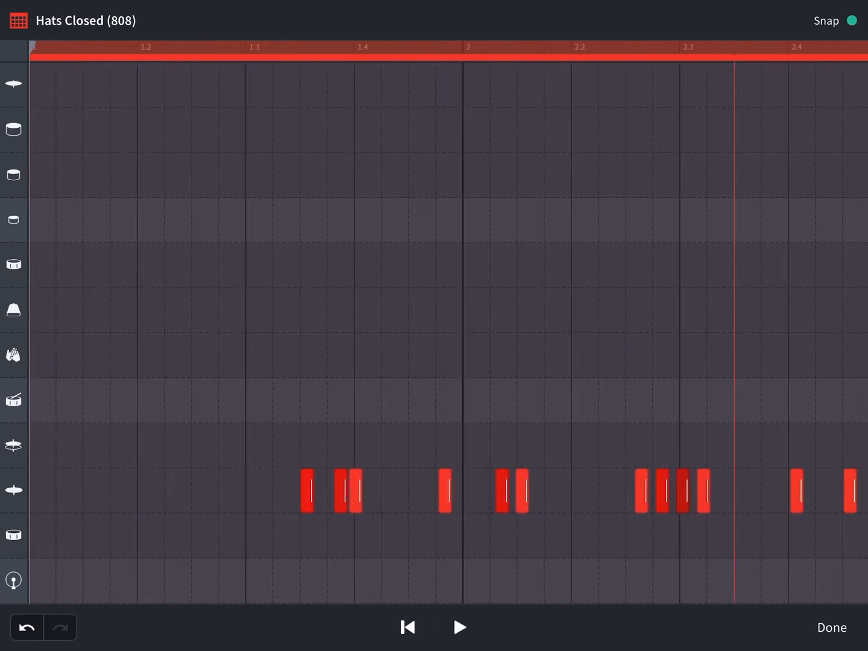
click(305, 489)
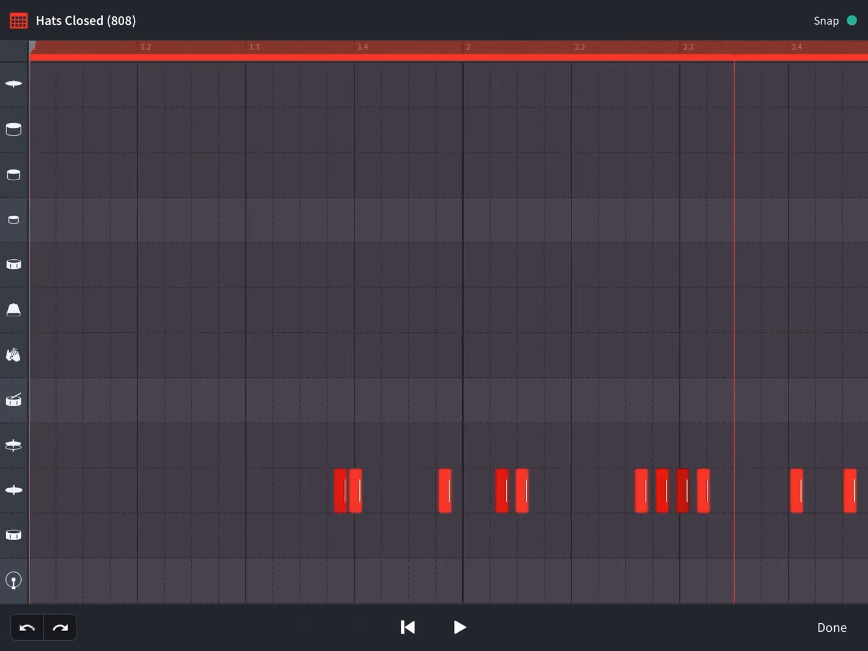
click(460, 627)
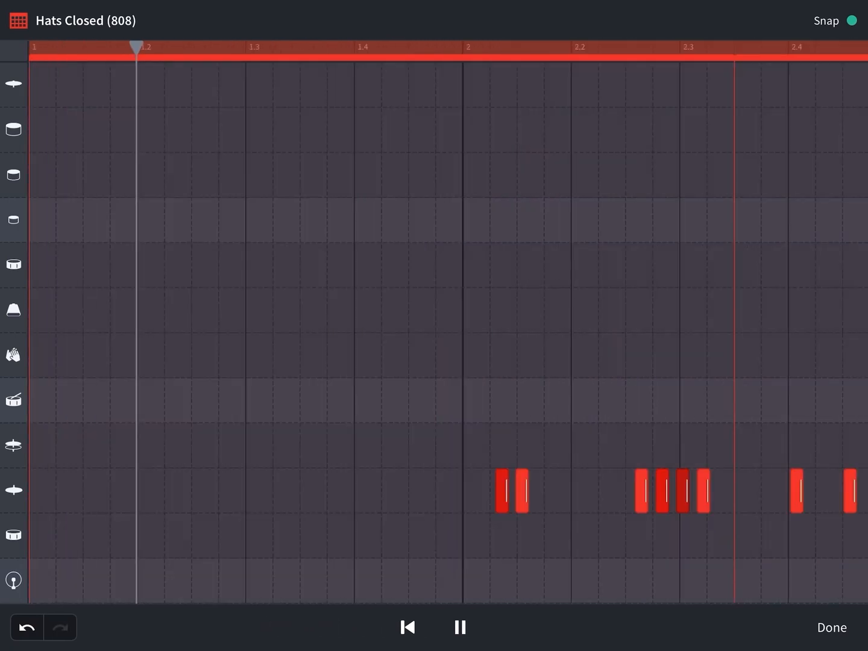
click(831, 627)
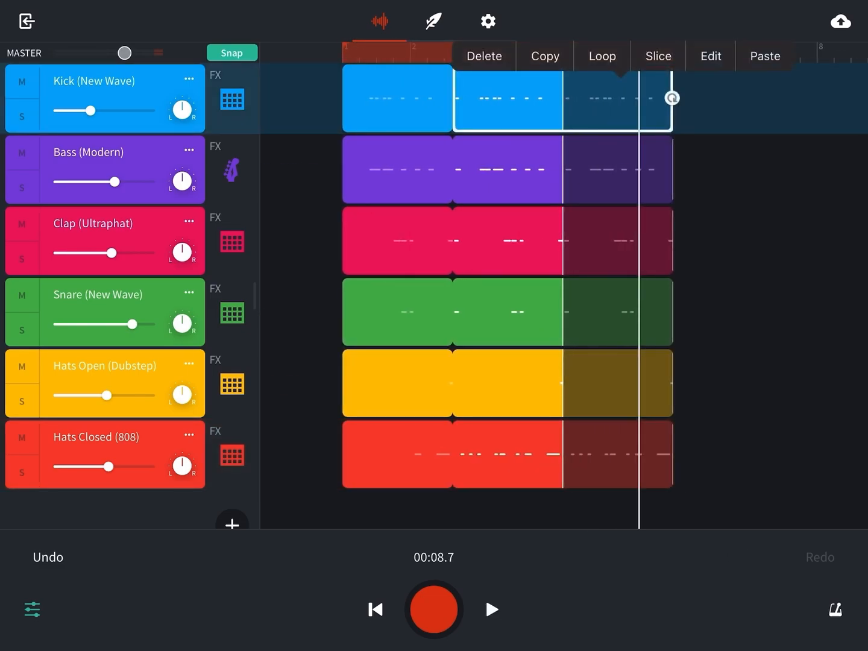
- Dismiss the Hats Closed region menu, scroll the timeline, and rewind the song to the start
click(602, 56)
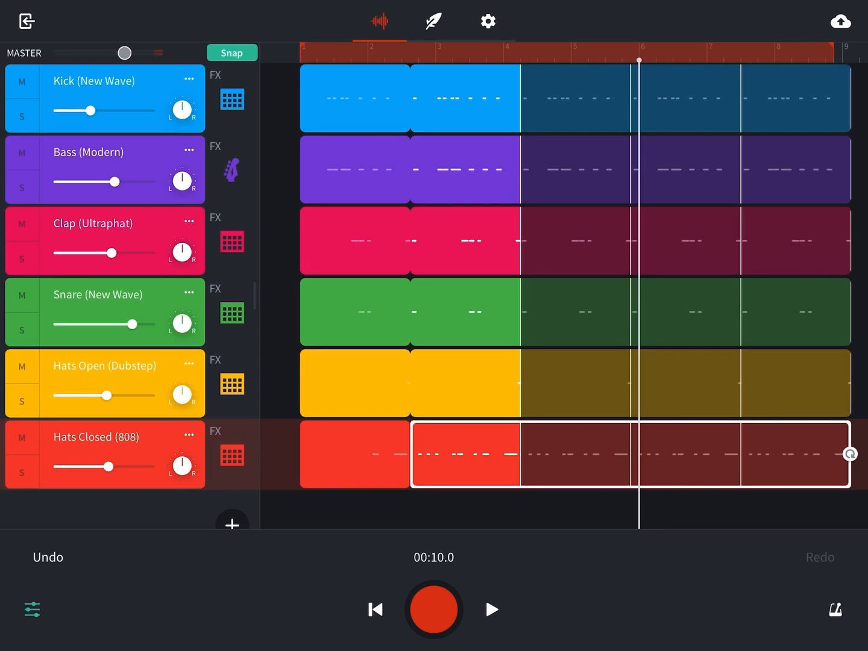
scroll(right, 3)
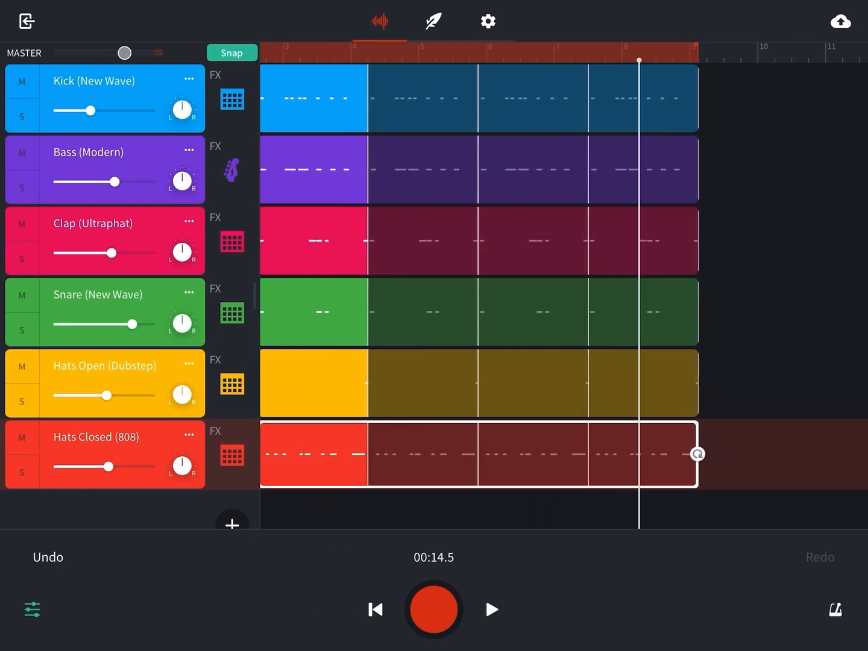
click(492, 610)
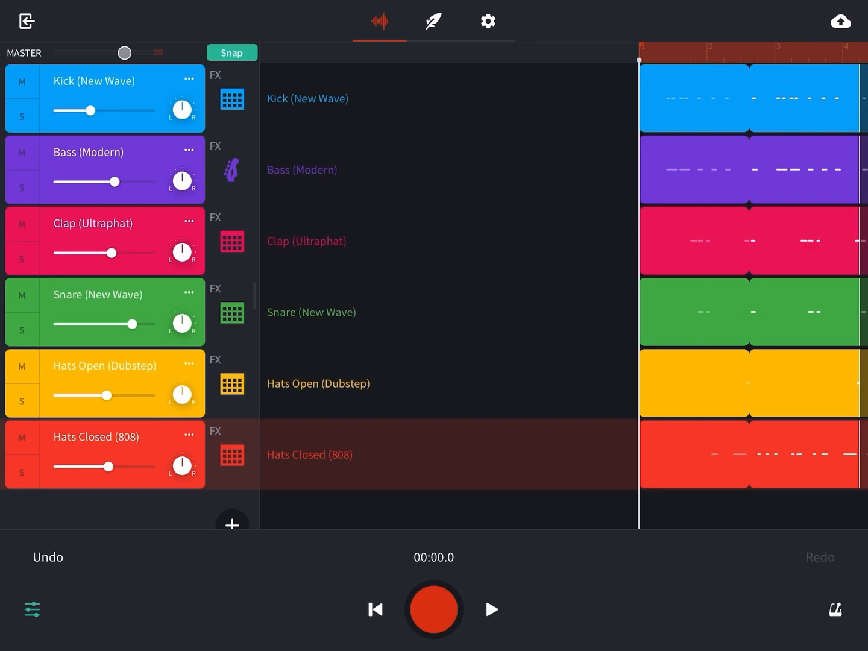
- Cancel leaving the mix editor to stay in the project, then rewind the song
click(26, 21)
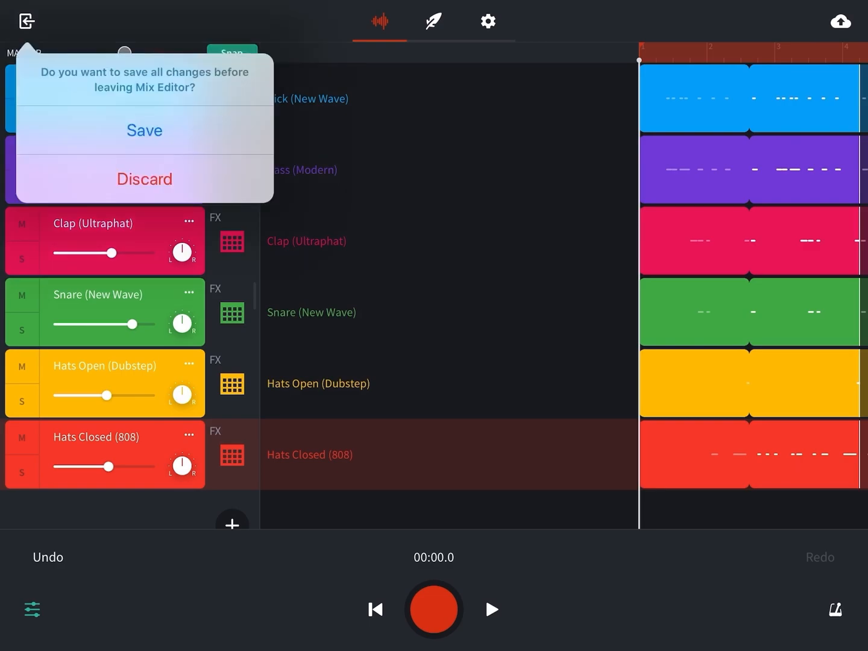
click(144, 179)
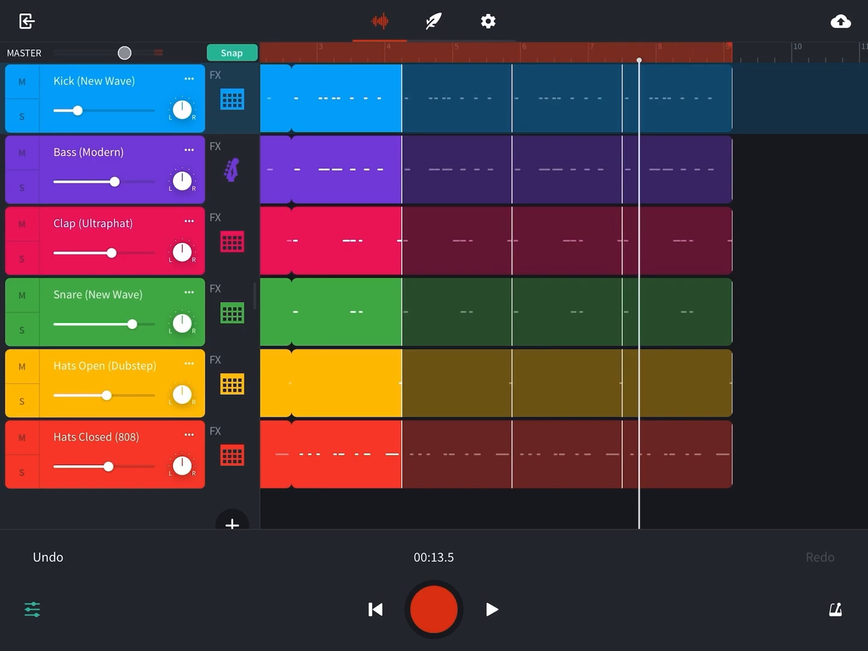
click(374, 609)
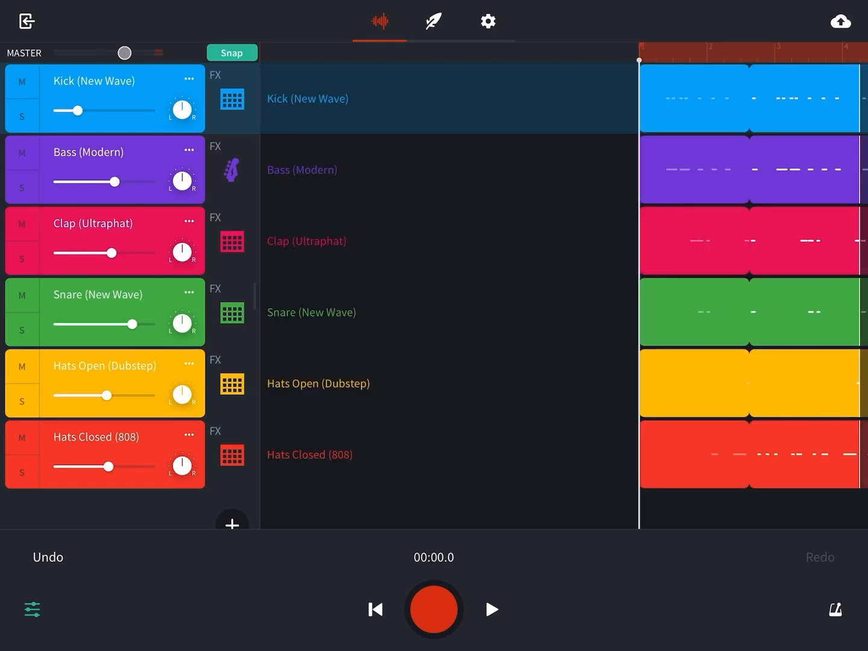
click(491, 610)
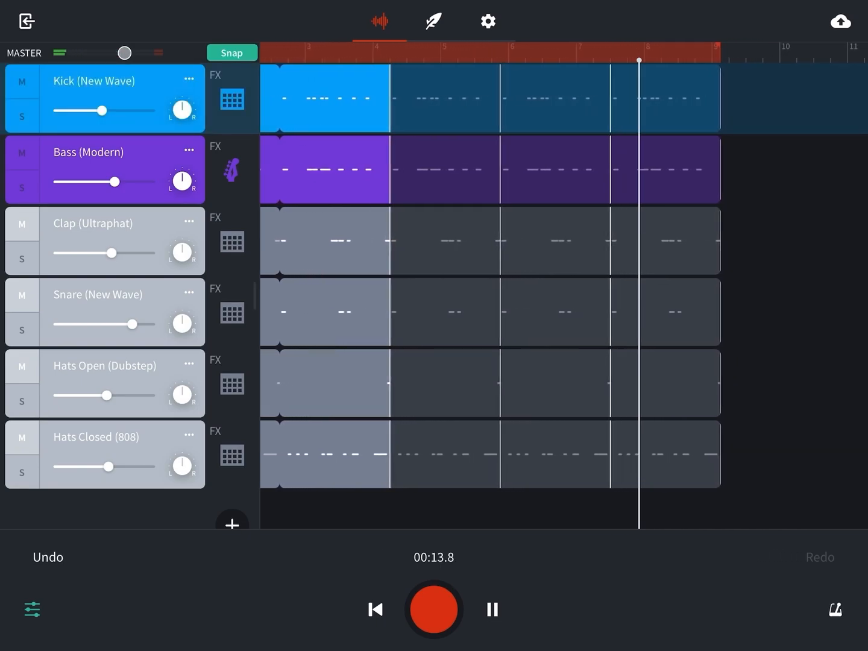
- Stop playback at the start and open the cloud save/publish menu
click(375, 610)
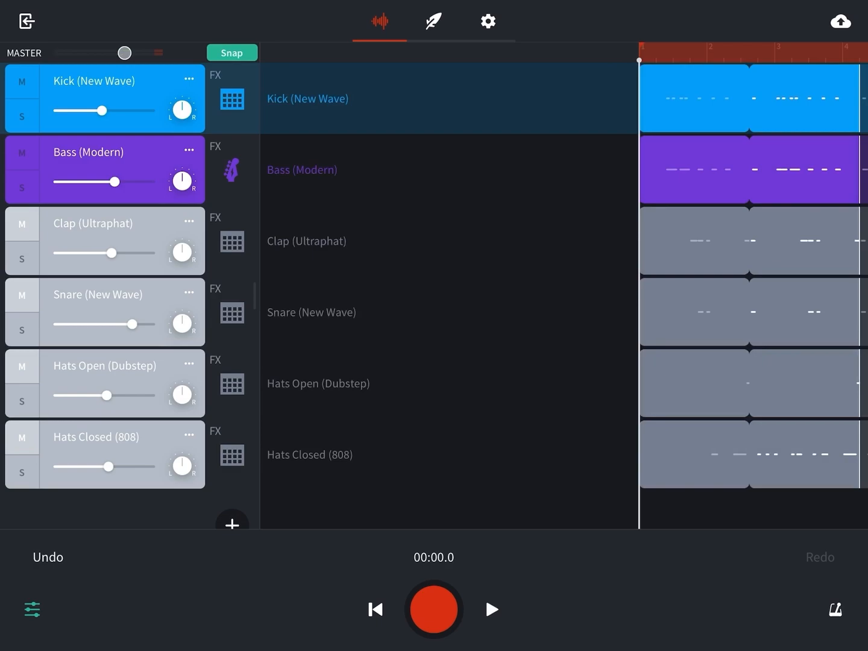
click(840, 21)
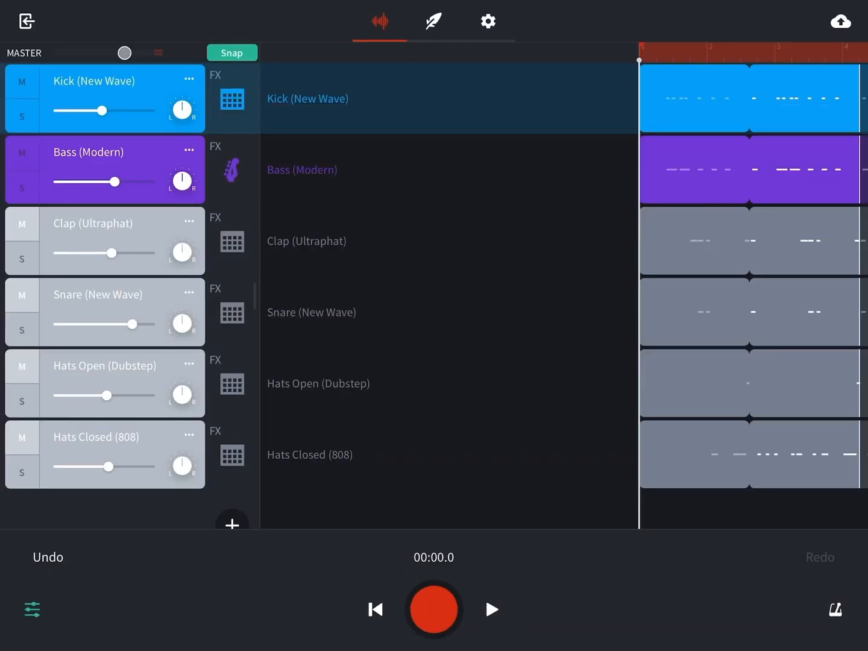
click(840, 21)
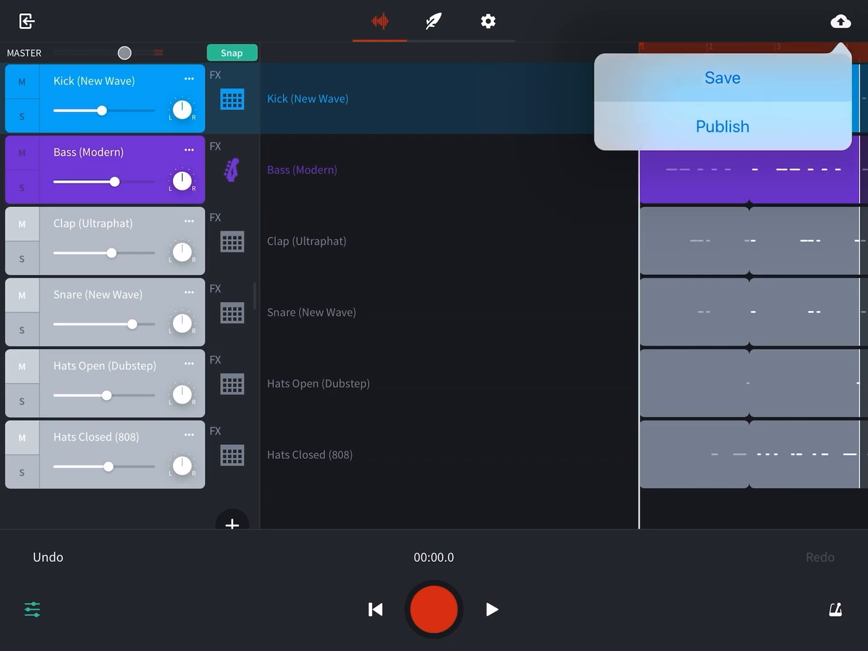
- Save the project and download the latest revision's mixdown audio
click(722, 77)
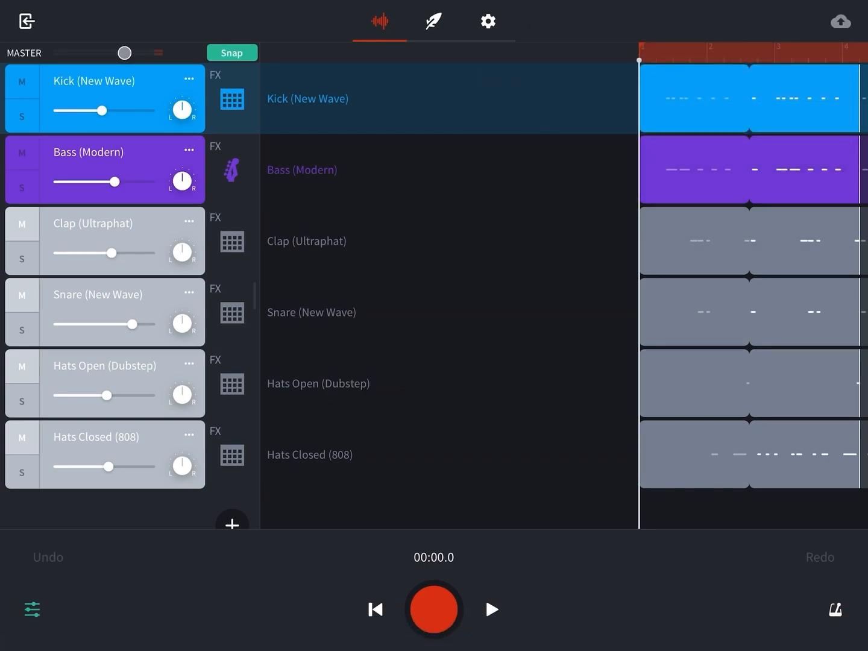
click(840, 20)
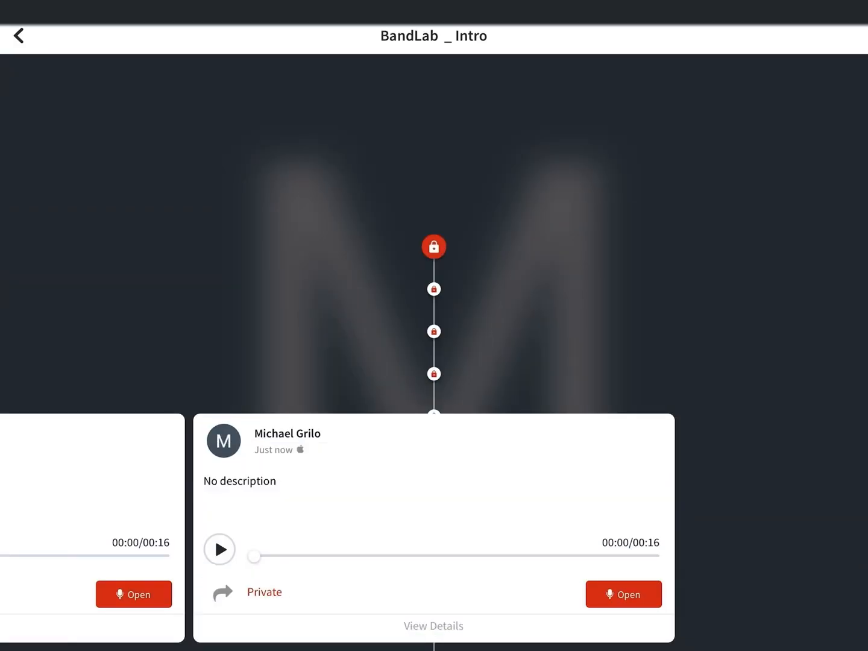
click(844, 36)
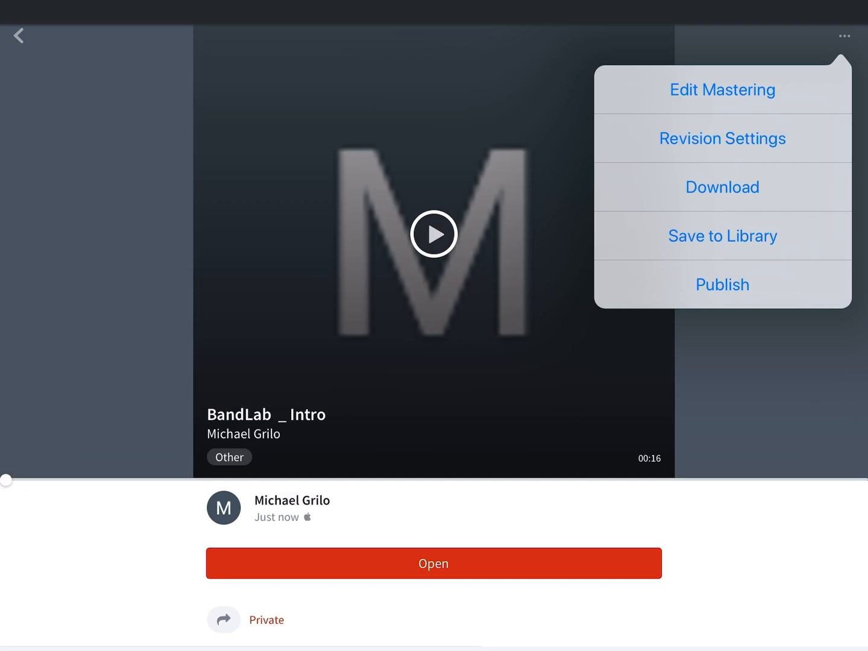
click(721, 187)
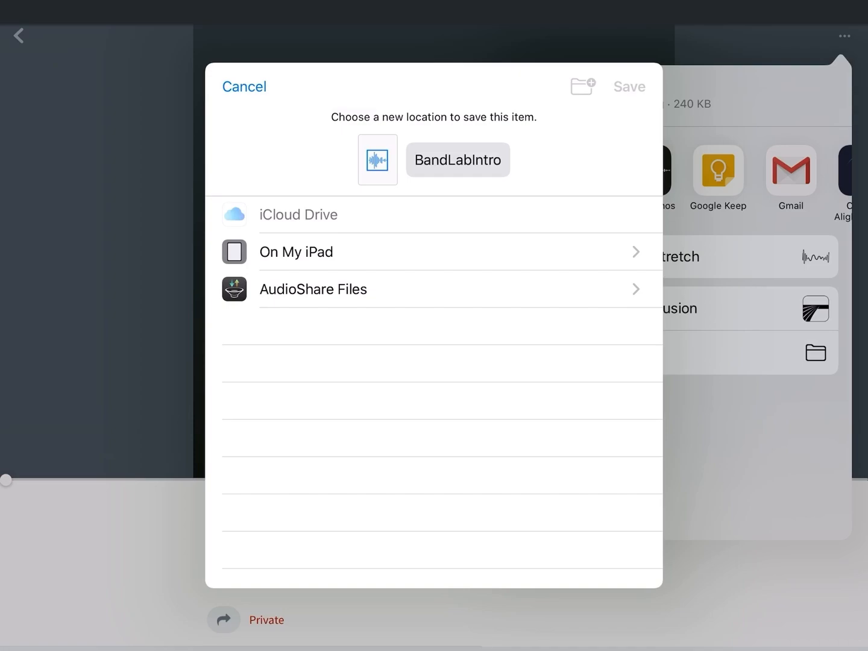
- Rename the exported file to BandLabIntro-808
click(458, 160)
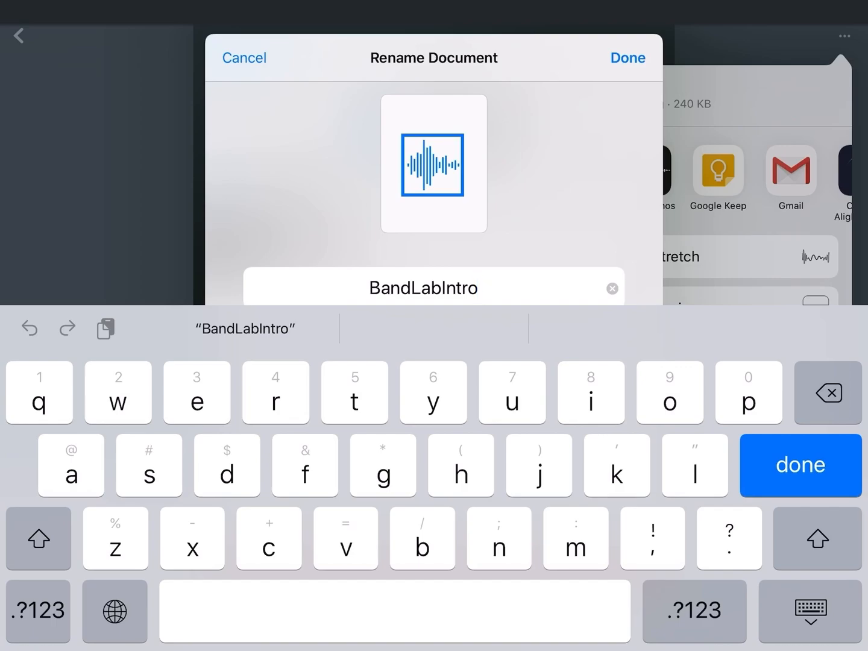
text(-)
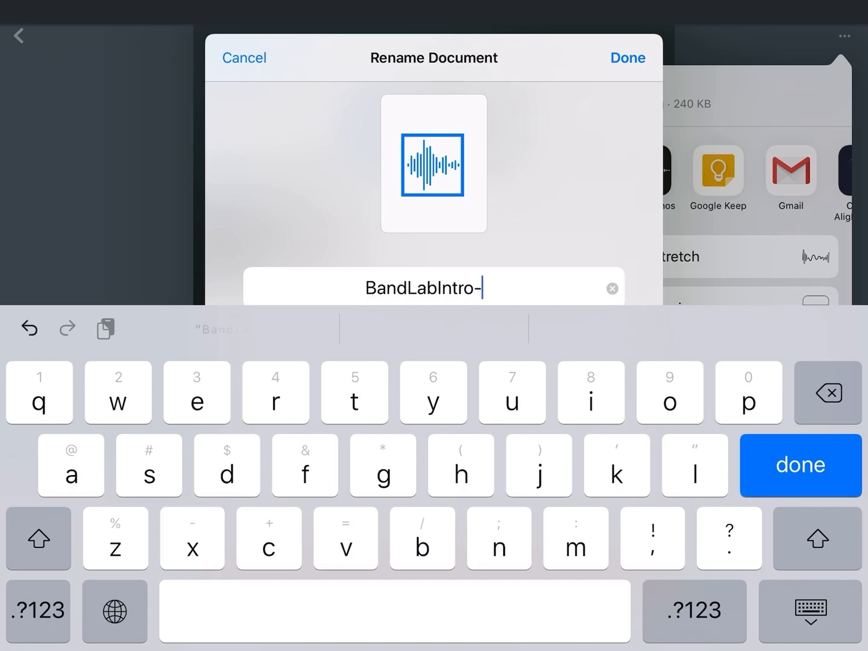
click(38, 538)
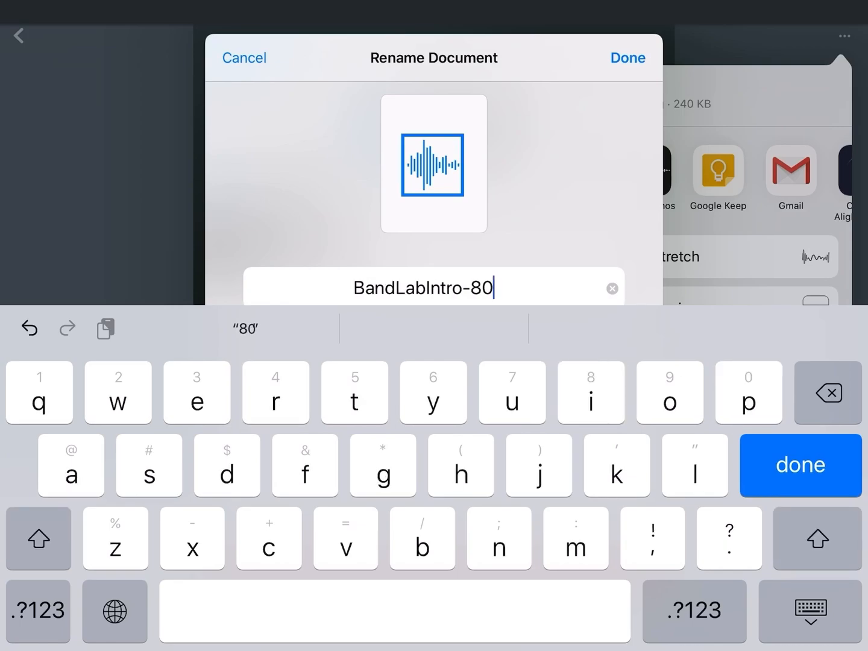
text(8)
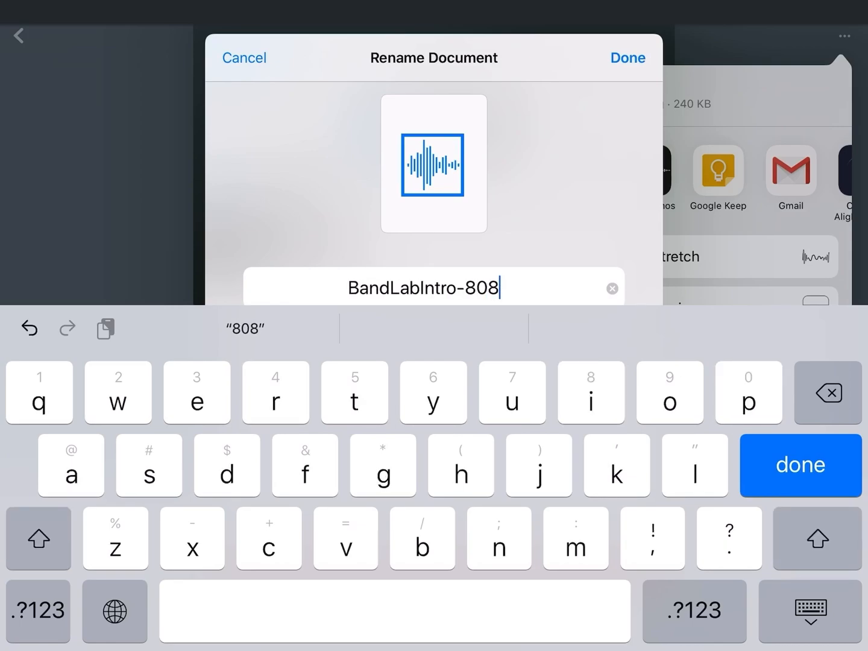
click(800, 464)
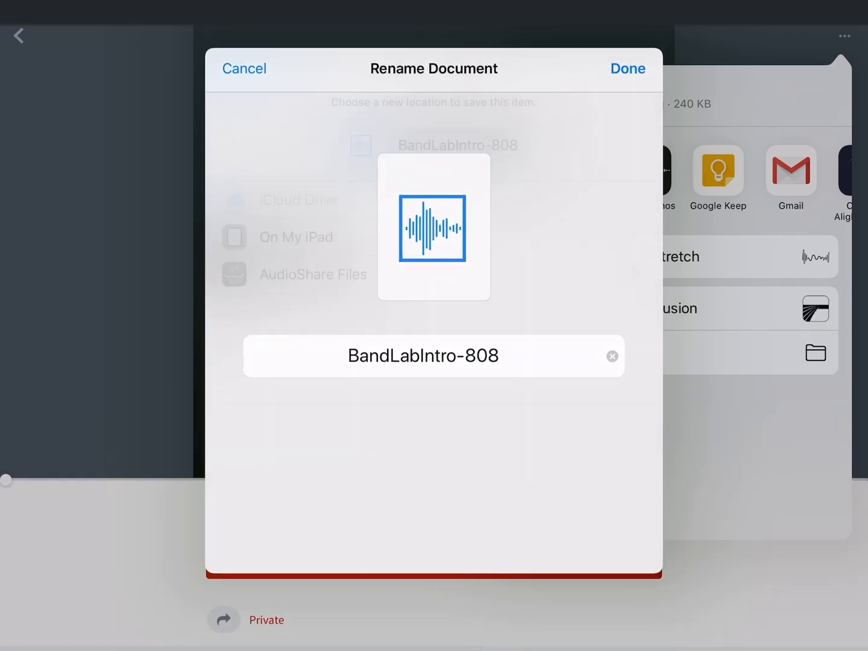
- Save it to On My iPad > UserMedia > Hats > Sources, then reopen the project
click(627, 68)
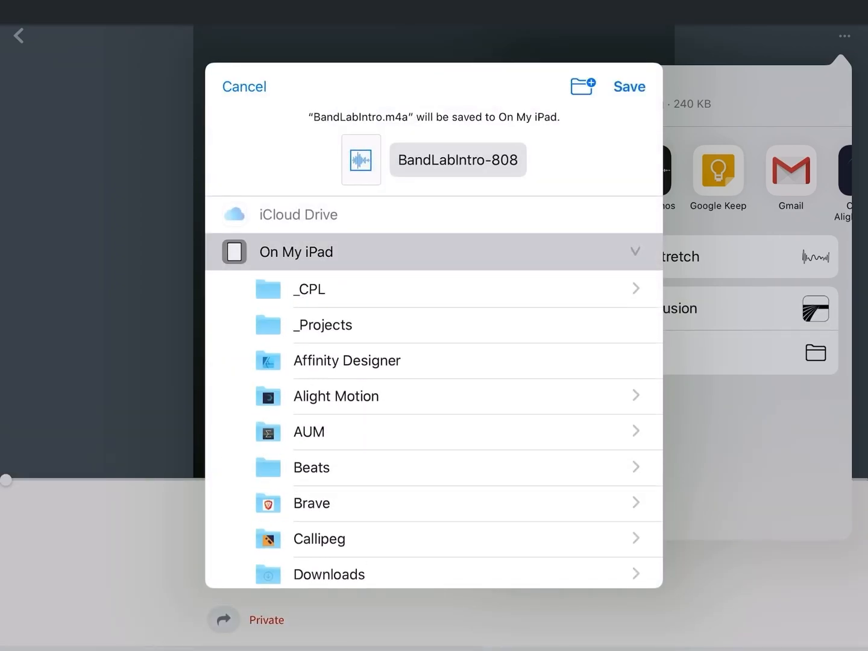
click(428, 462)
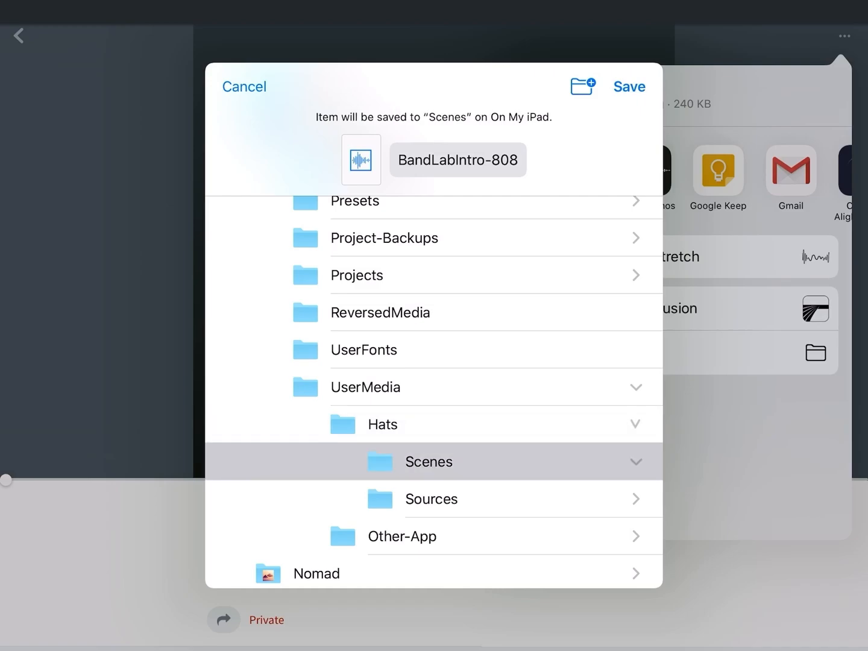
click(432, 498)
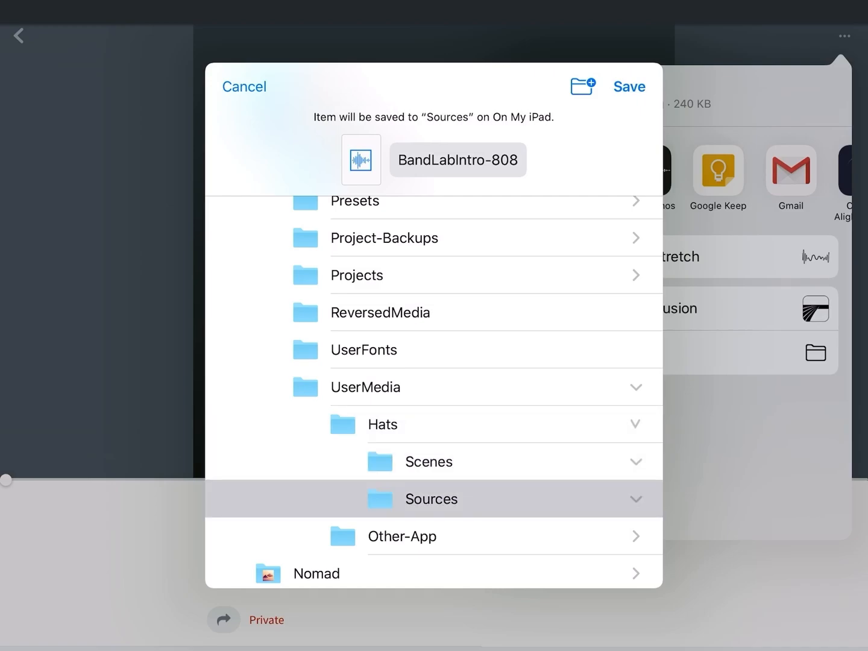
click(629, 87)
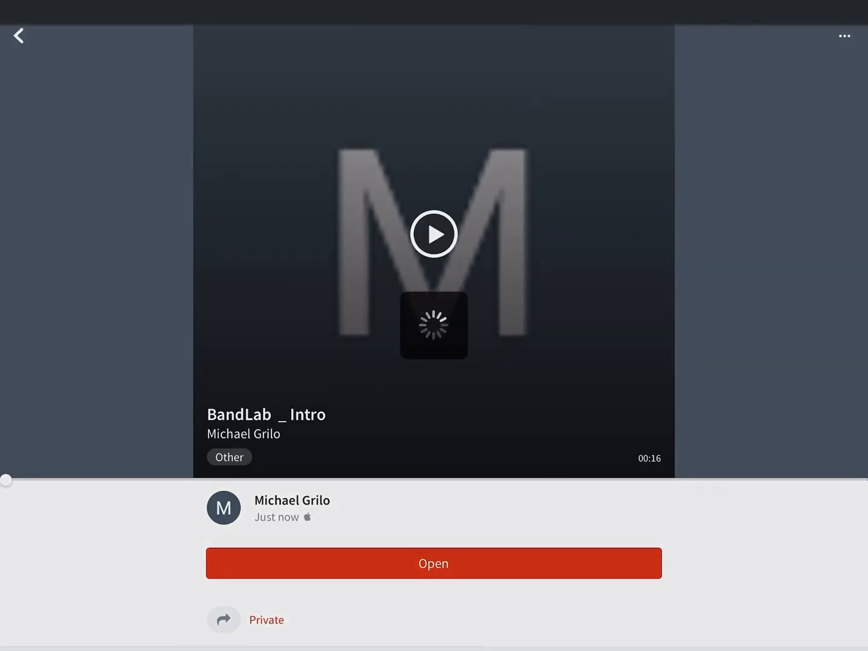
click(433, 563)
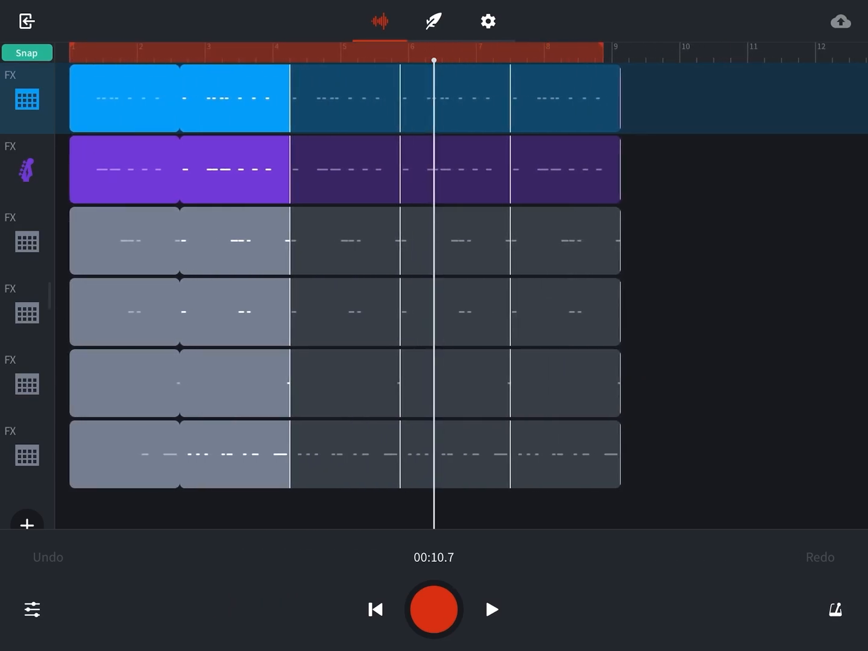
- Rewind, review the track mixer settings and save the hats-only mix changes
click(375, 609)
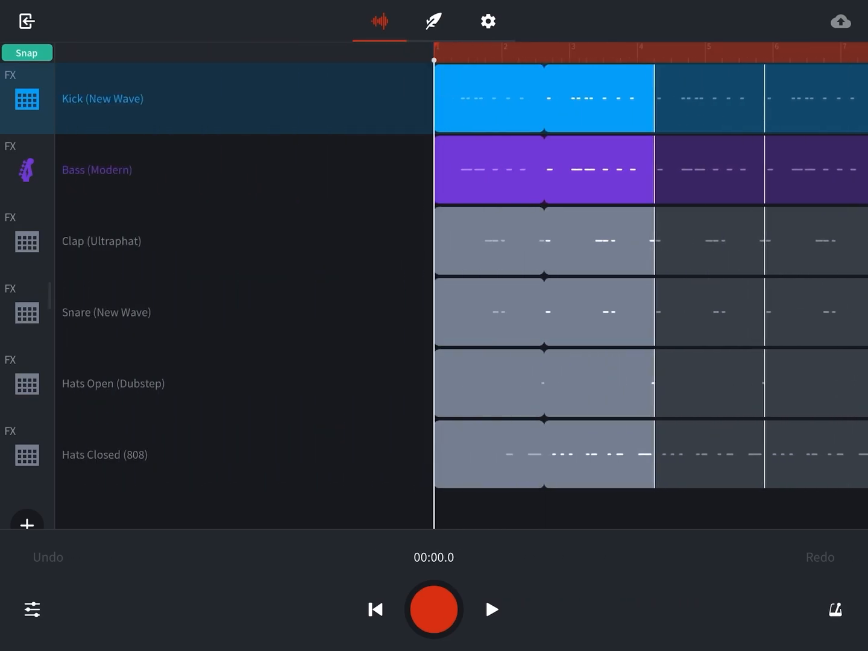
click(31, 610)
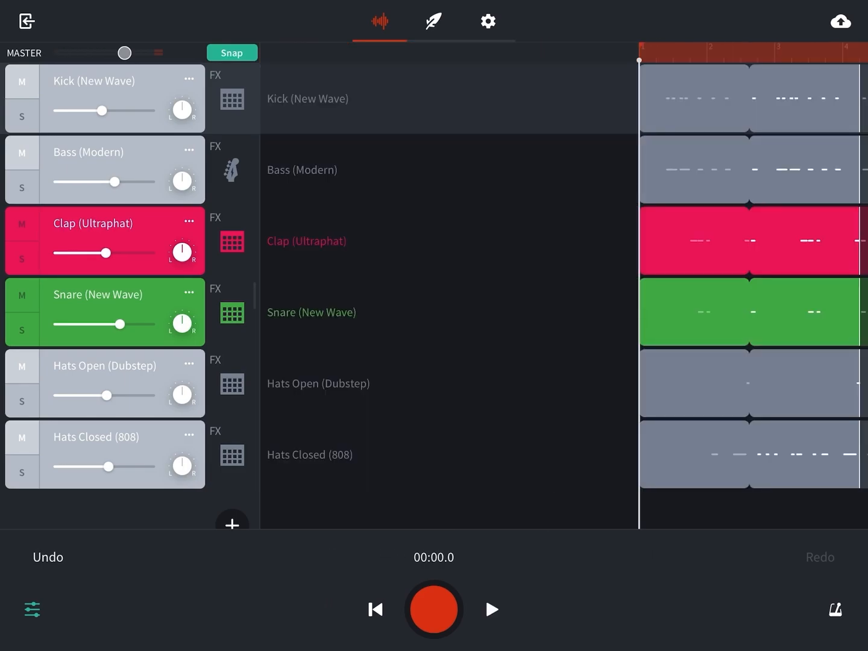
click(840, 21)
text(BandLabIntro-ClapSna)
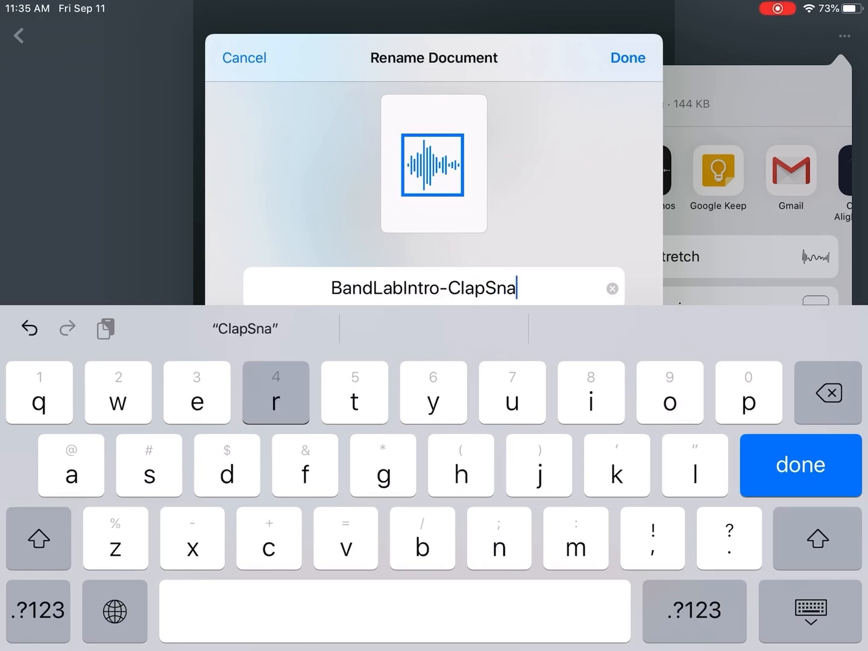
click(627, 57)
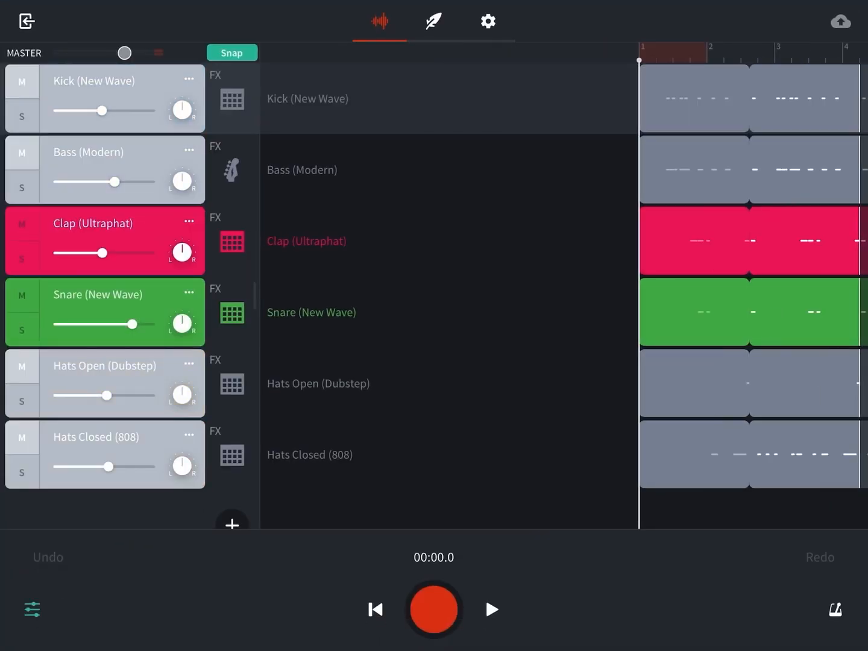
click(492, 610)
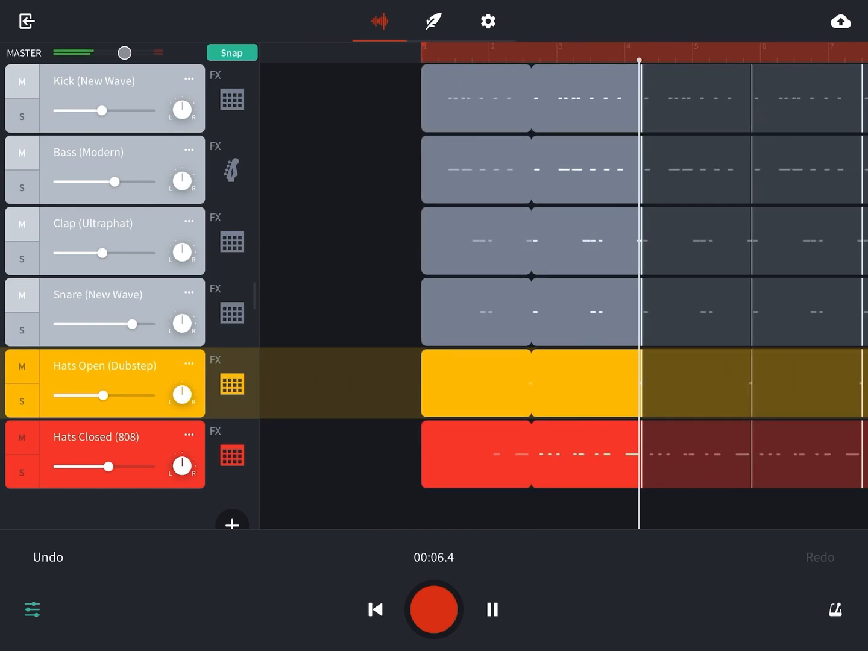
click(840, 21)
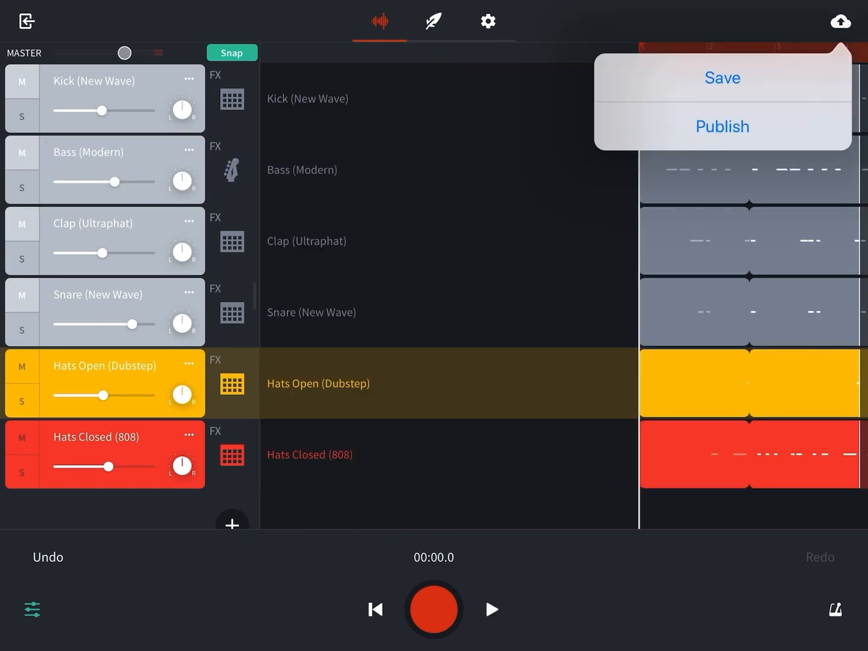
click(722, 126)
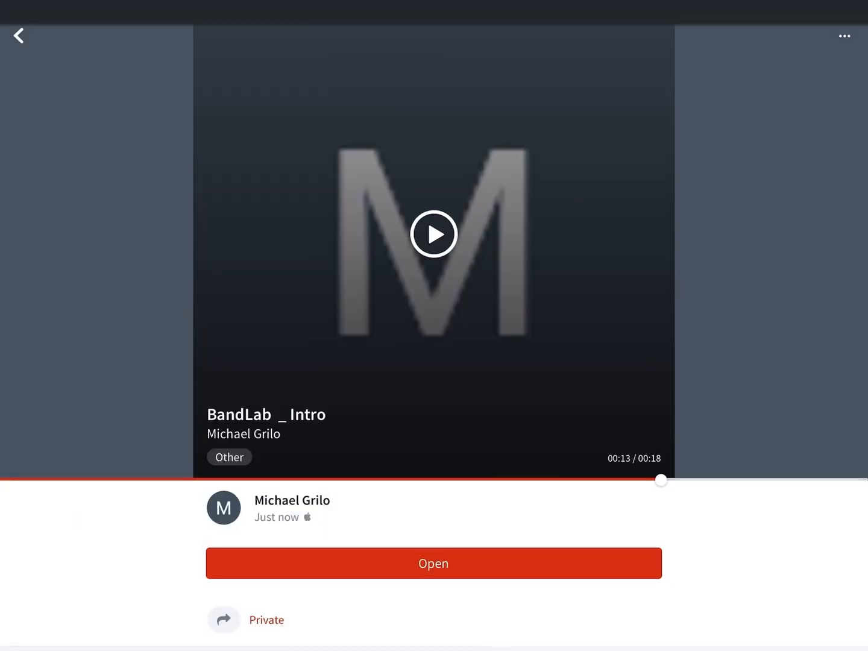
- Export the BandLabIntro-Hats revision to the Sources folder and return to projects
click(433, 563)
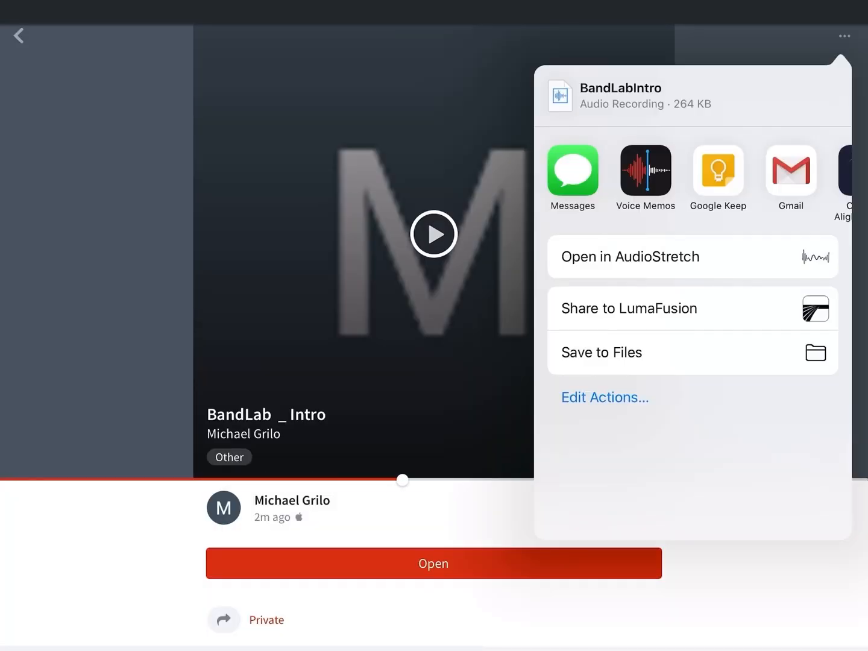
click(601, 352)
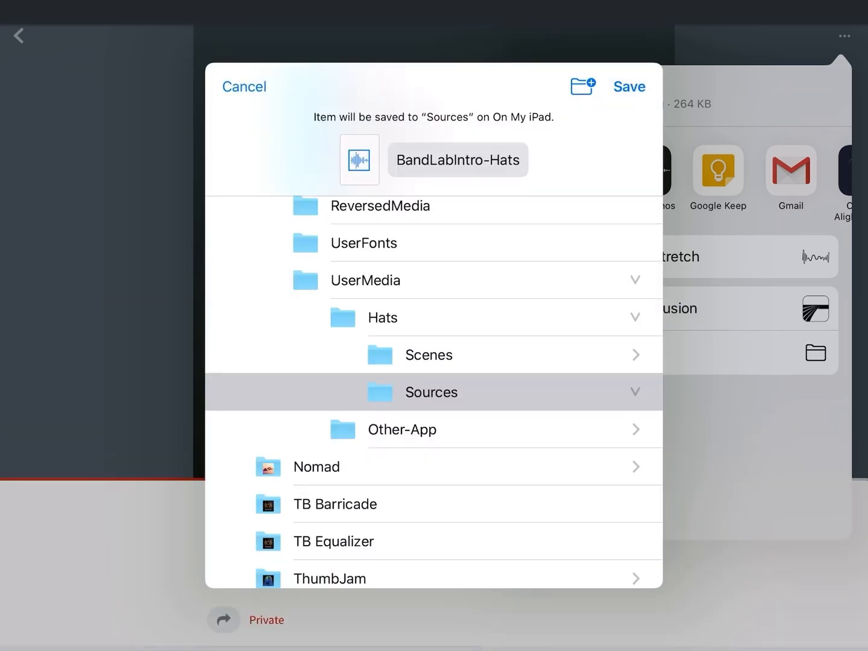
click(629, 87)
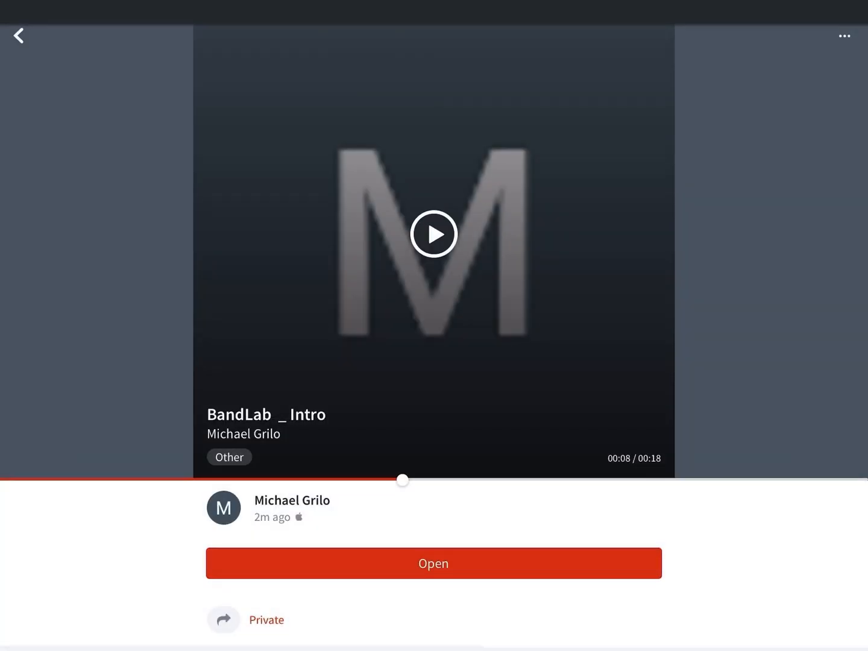
click(18, 36)
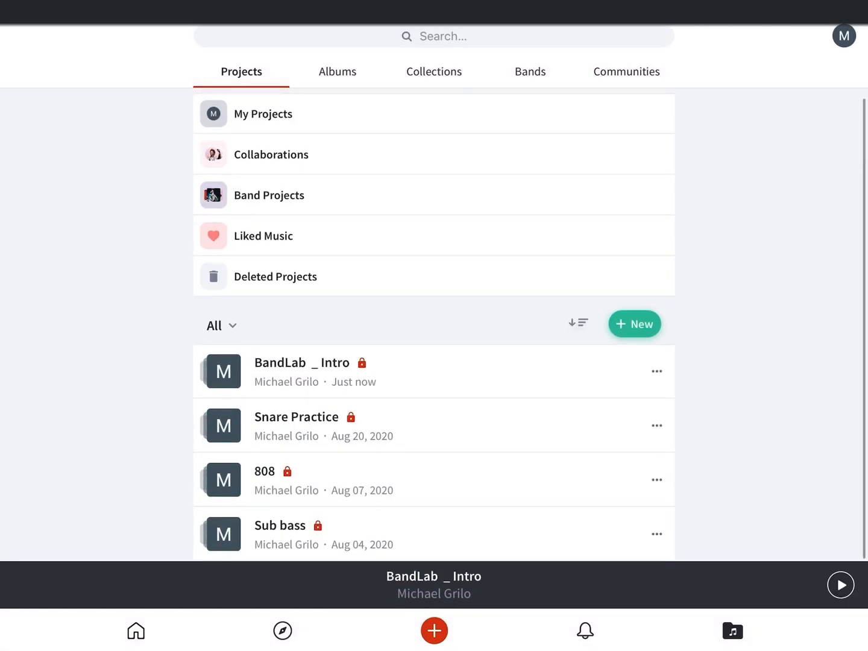
- Create a new project by importing BandLabIntro-808 from UserMedia > Hats > Sources
click(433, 630)
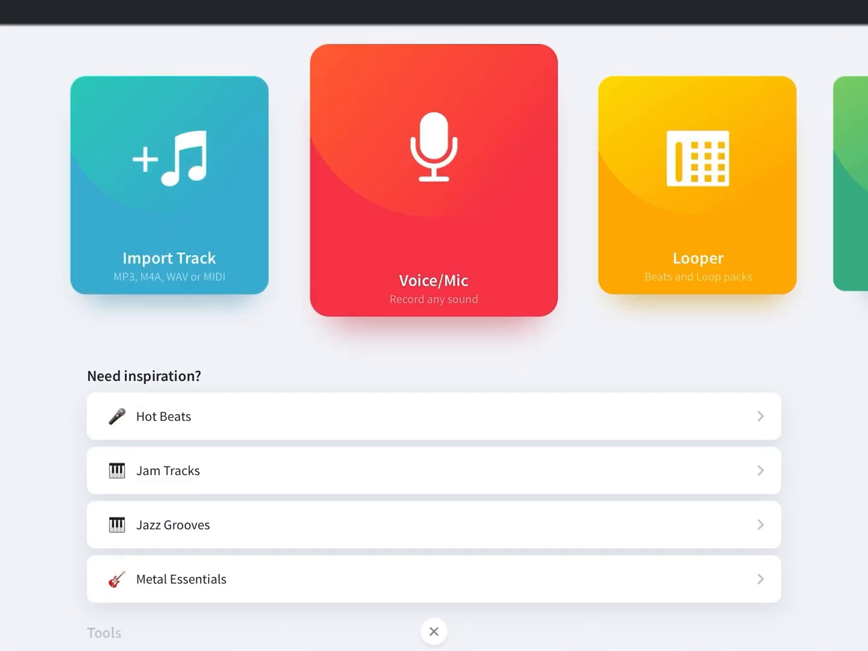
scroll(left, 3)
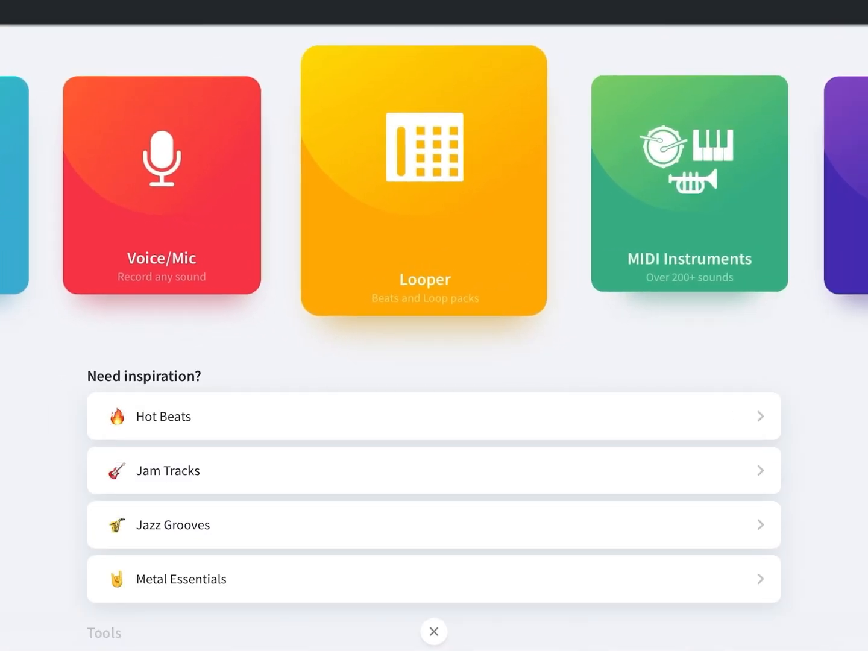
scroll(left, 3)
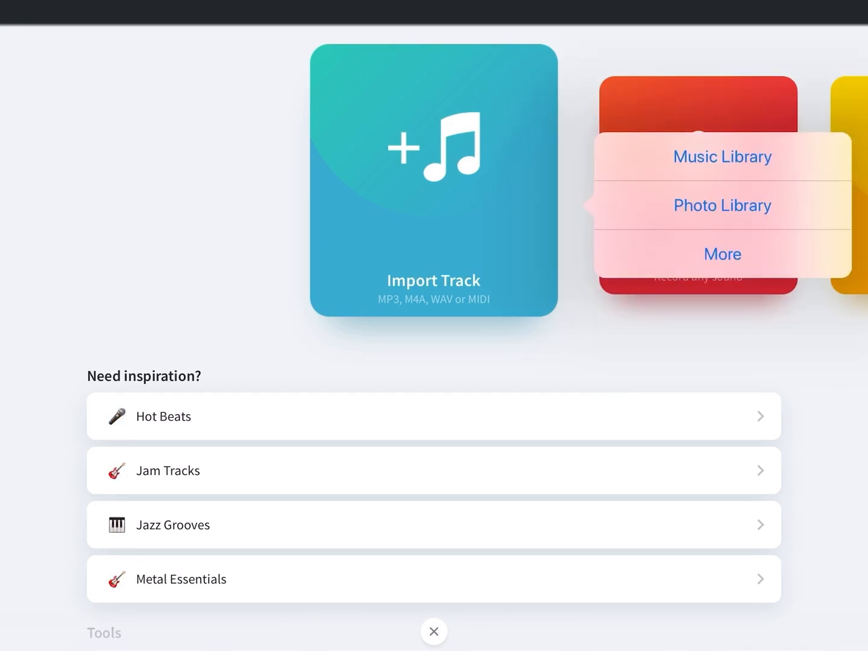
click(722, 254)
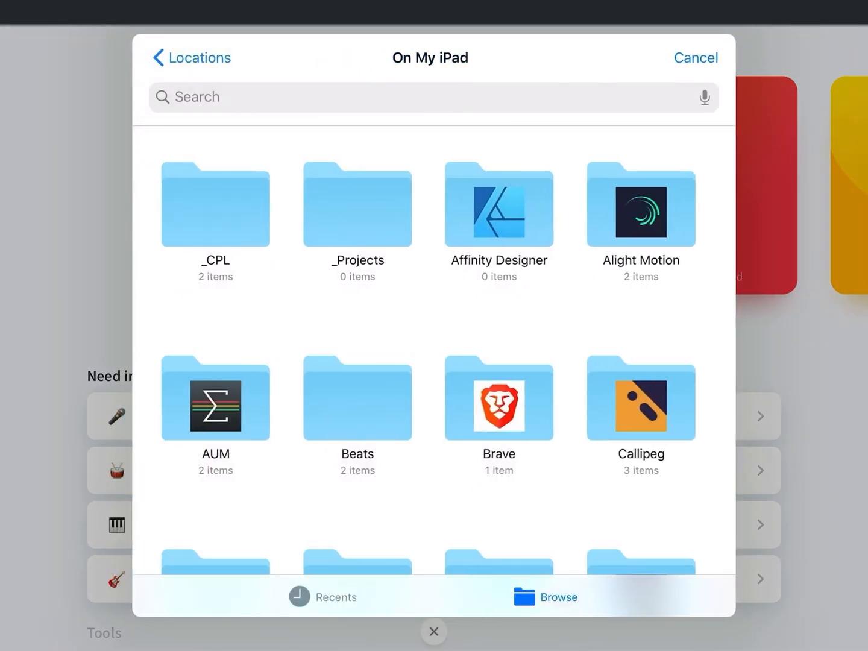
scroll(down, 3)
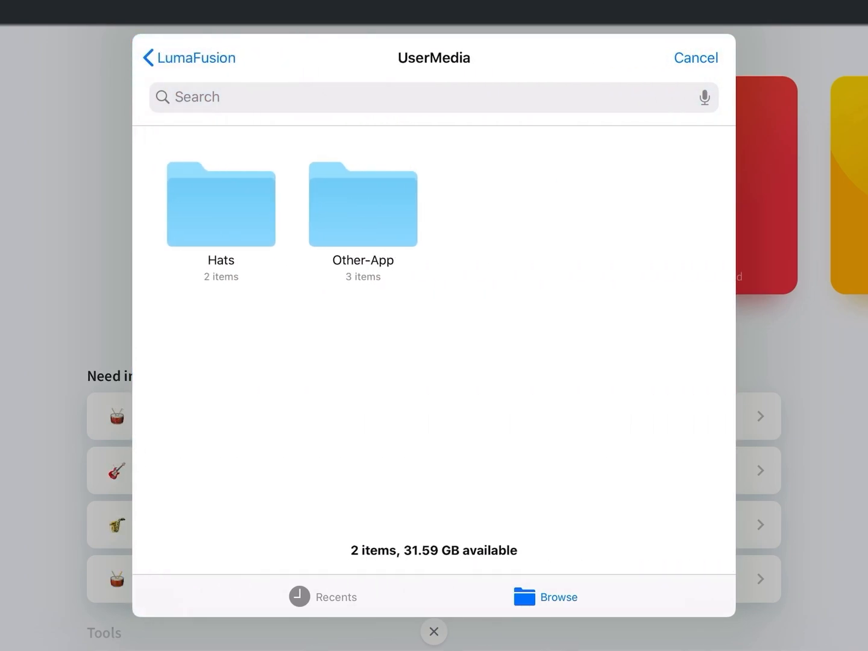
click(221, 205)
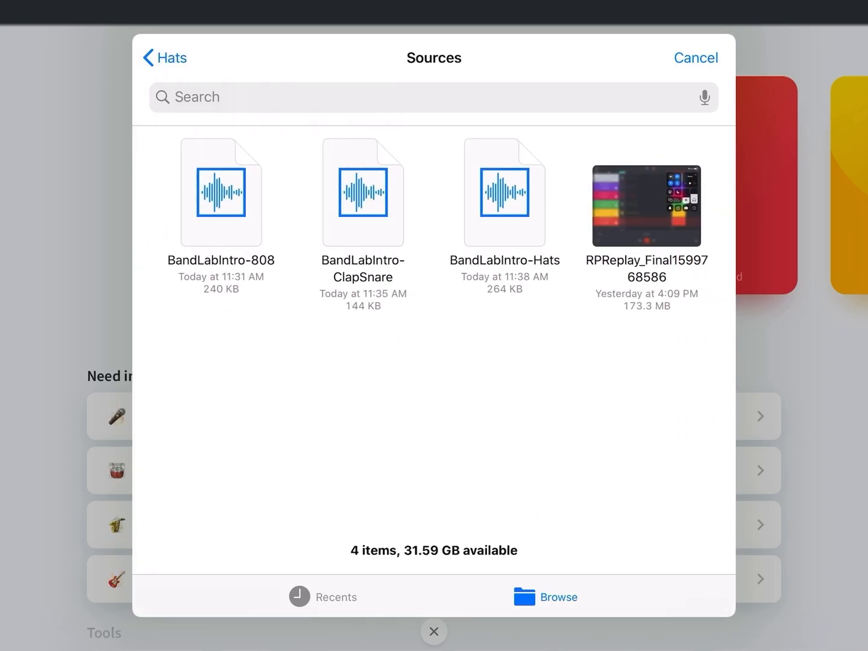
click(221, 192)
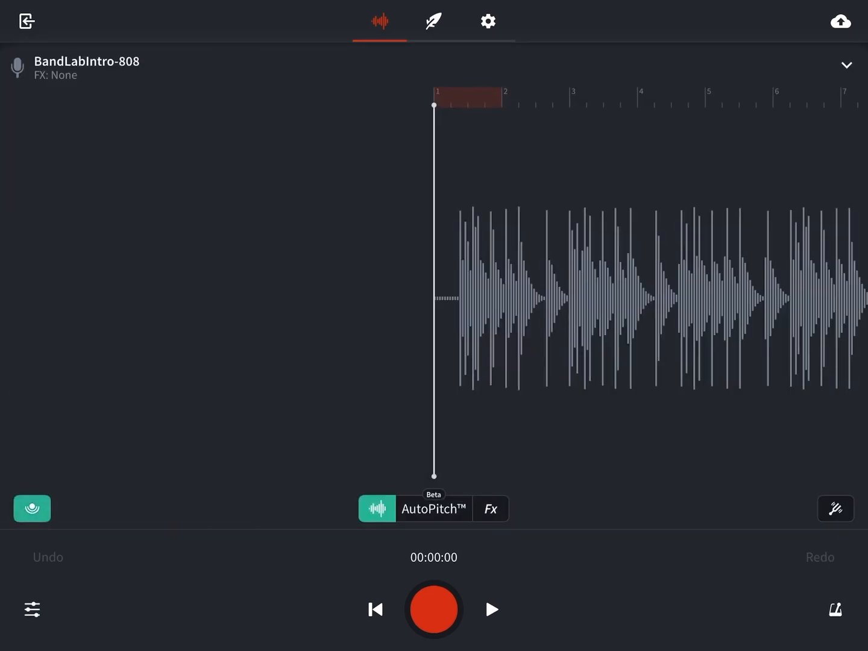
- Preview the 808 track, then import BandLabIntro-ClapSnare and BandLabIntro-Hats as new tracks
click(32, 508)
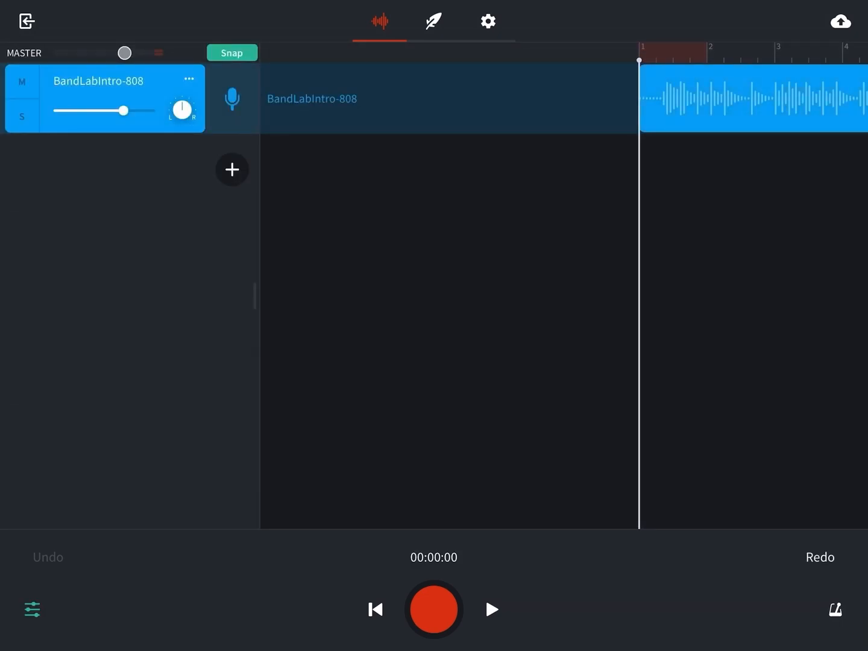
click(491, 609)
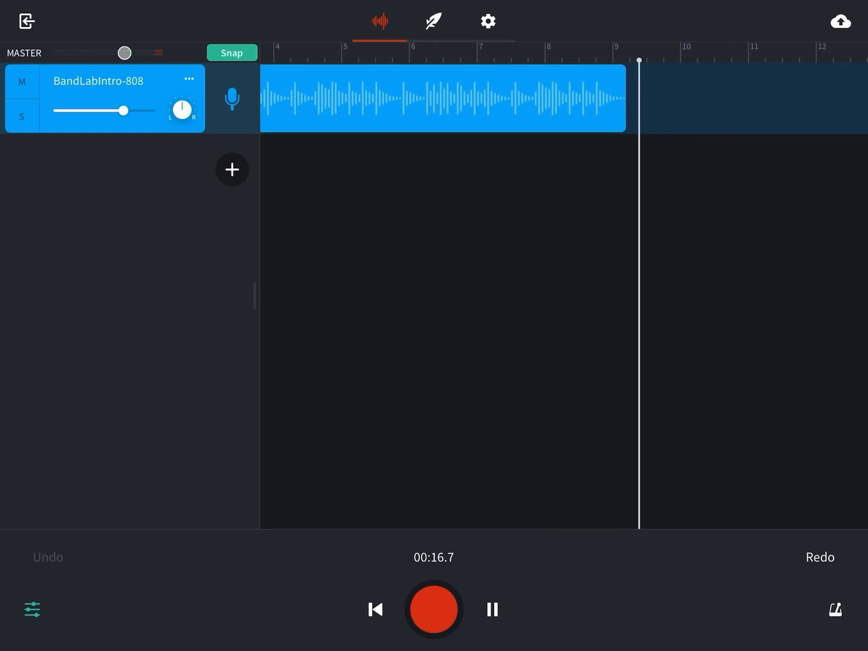
click(491, 610)
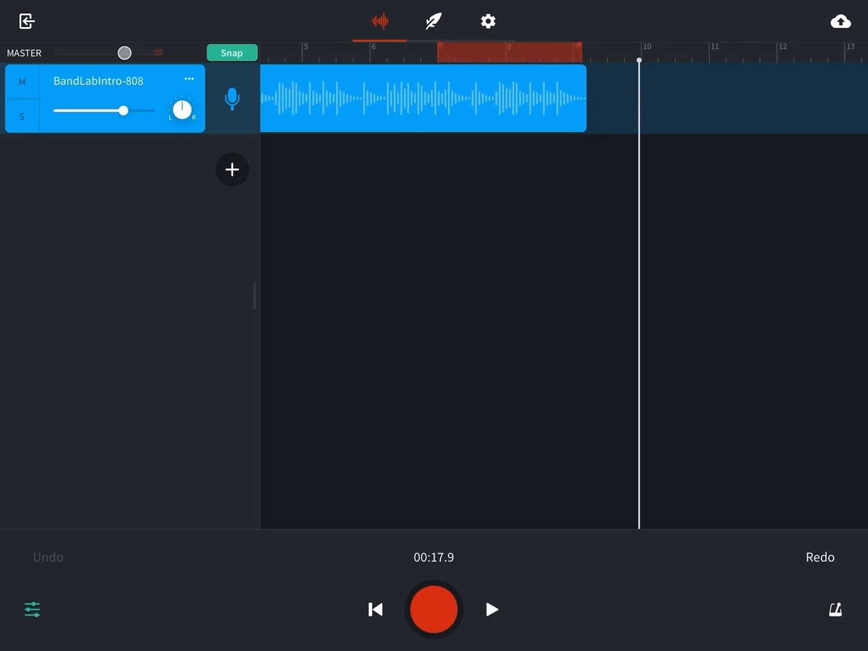
click(232, 169)
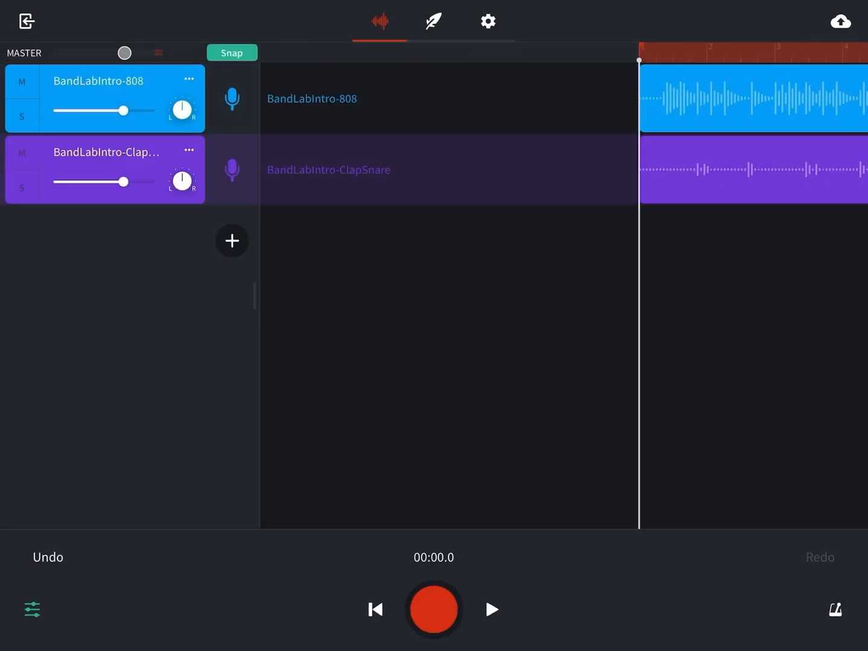
click(492, 609)
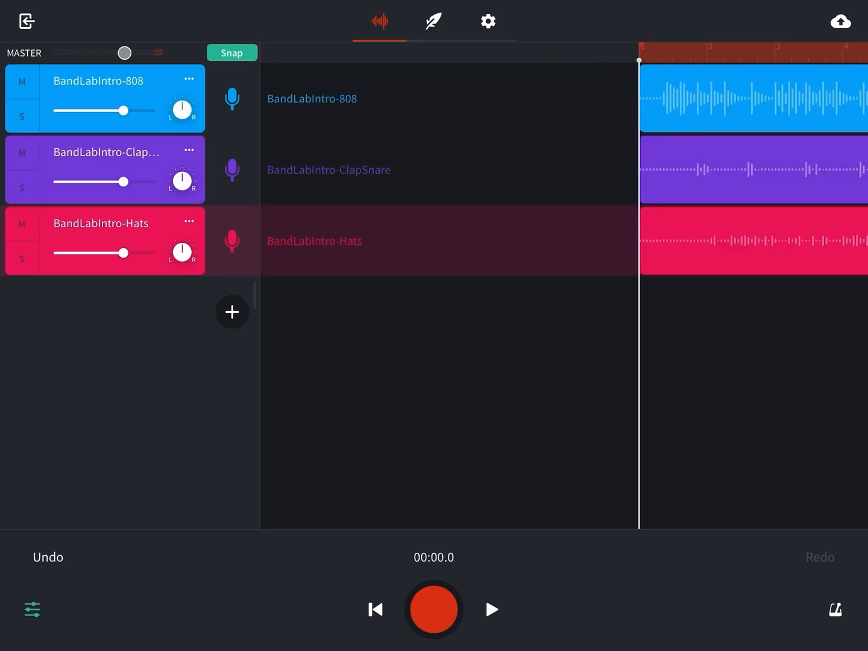
click(188, 78)
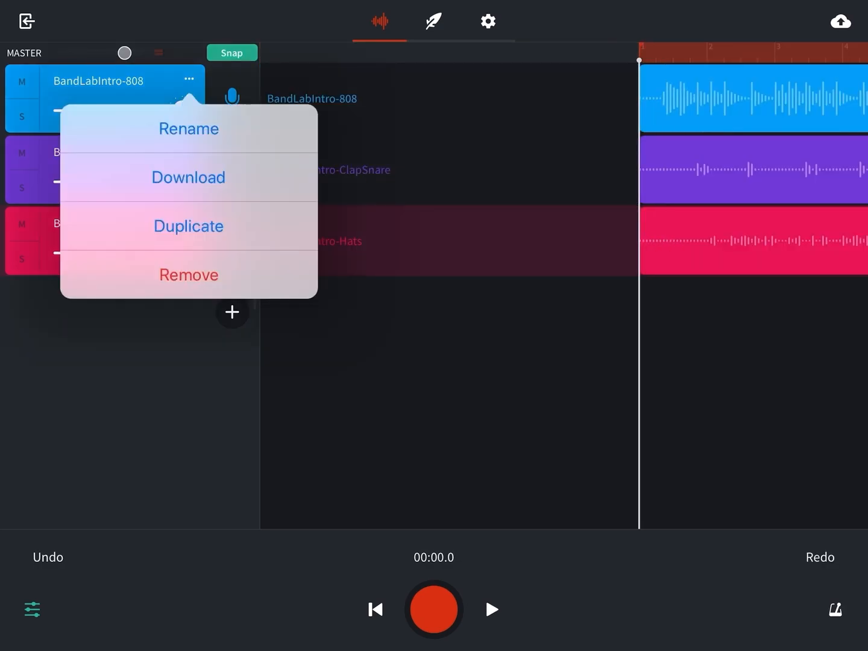
- Rename the tracks to 808, ClapSnare and Hats
click(189, 128)
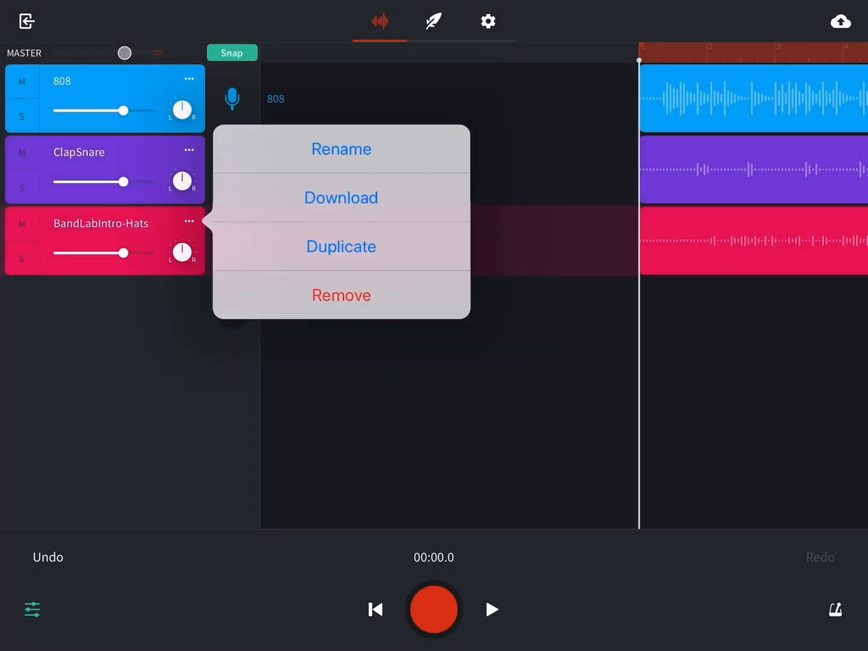
click(341, 149)
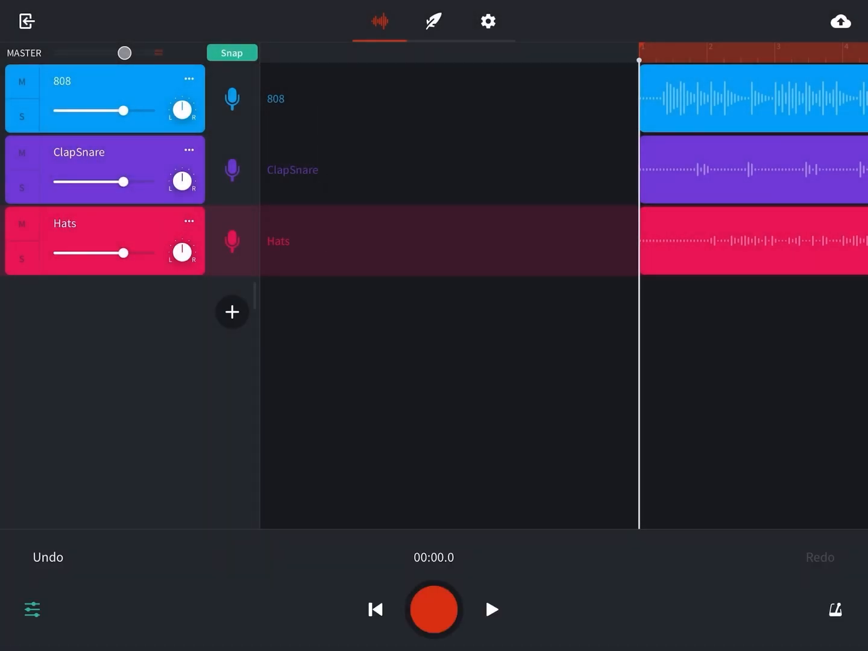
click(840, 21)
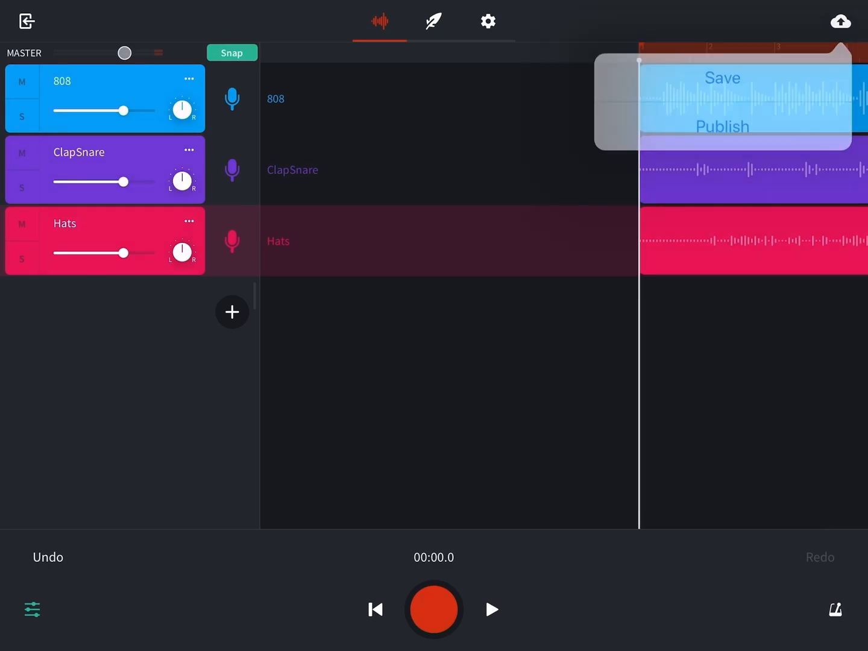
- Save the new project under the name BandLab_Intro-Mix
click(722, 127)
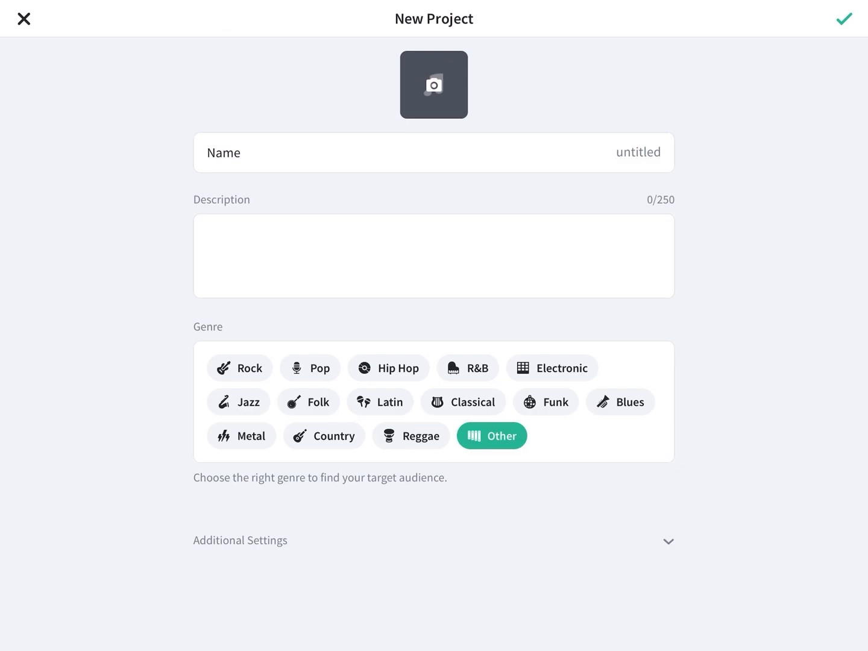
double_click(638, 152)
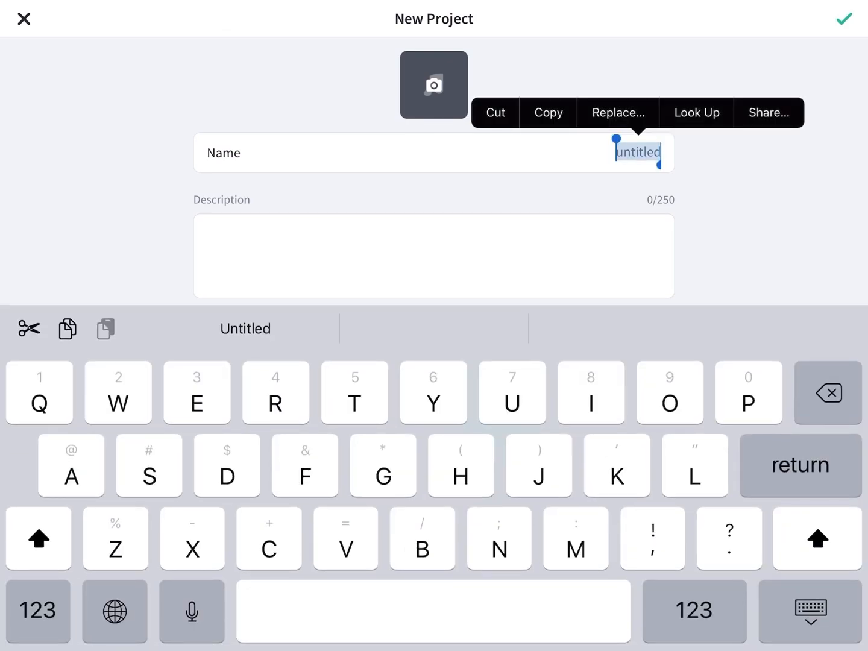
text(Band)
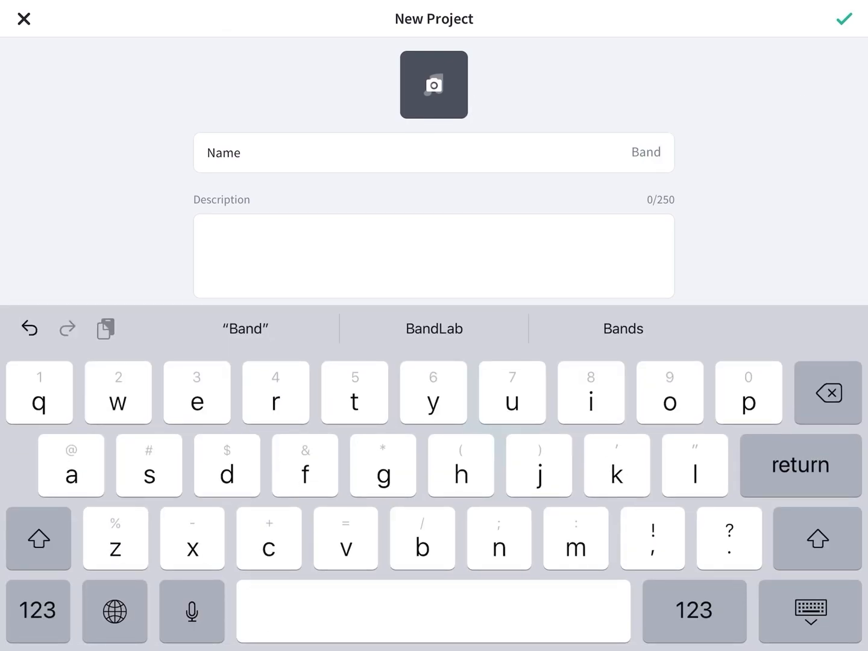
click(433, 329)
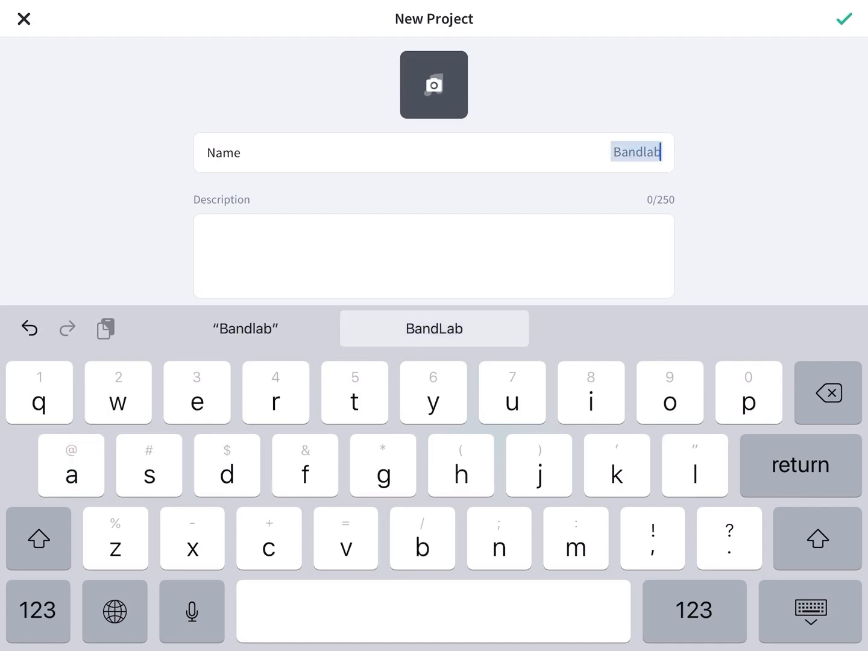
click(434, 328)
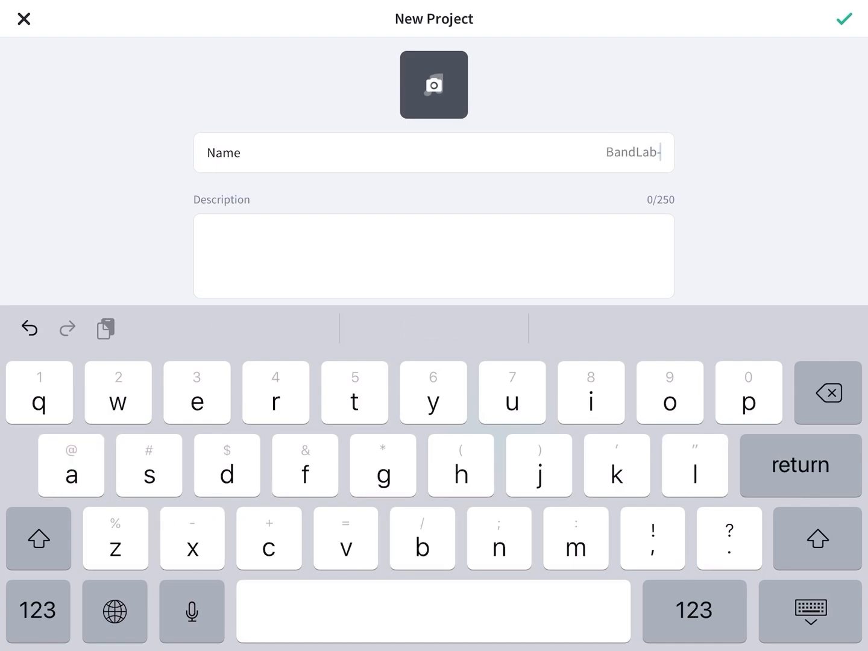
click(37, 610)
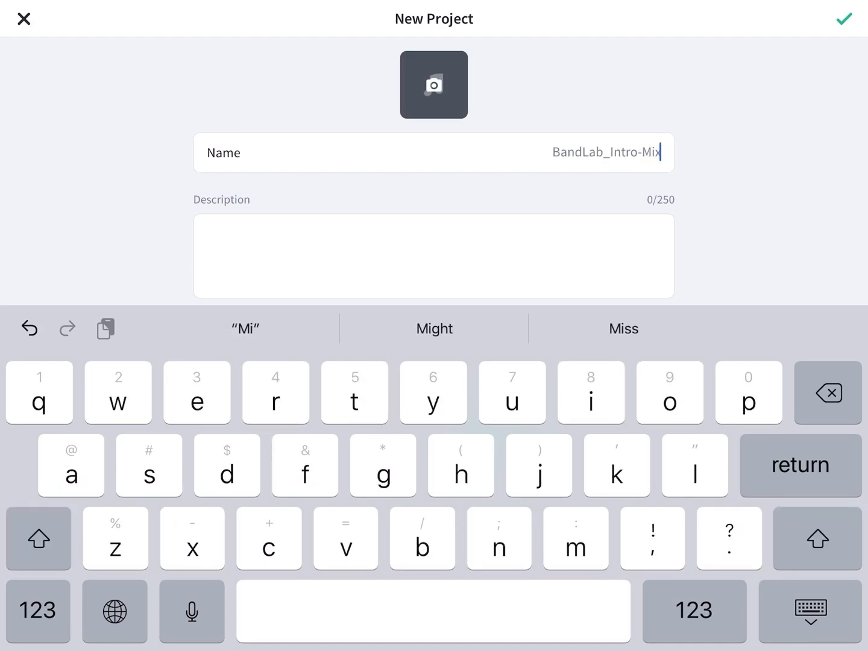
click(38, 538)
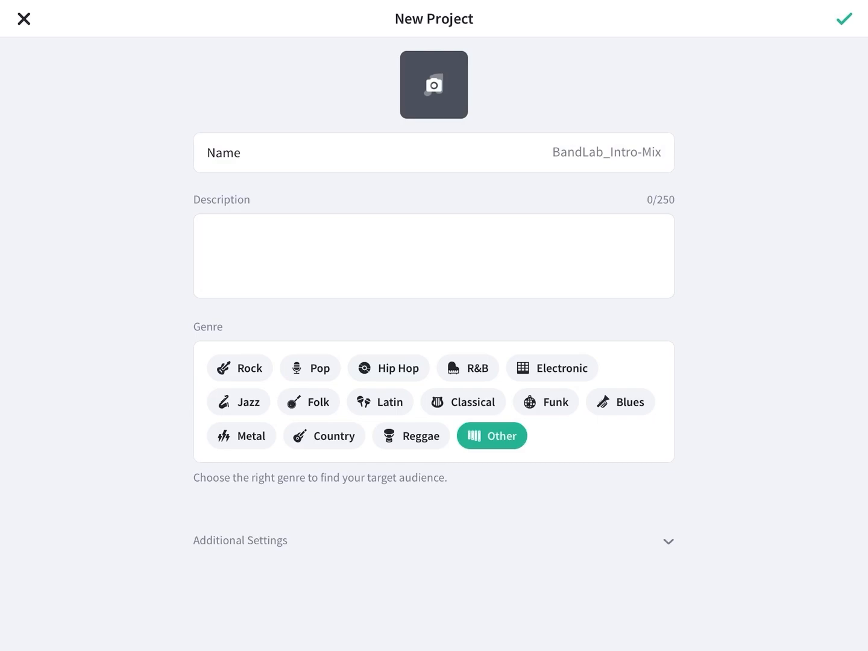
click(844, 18)
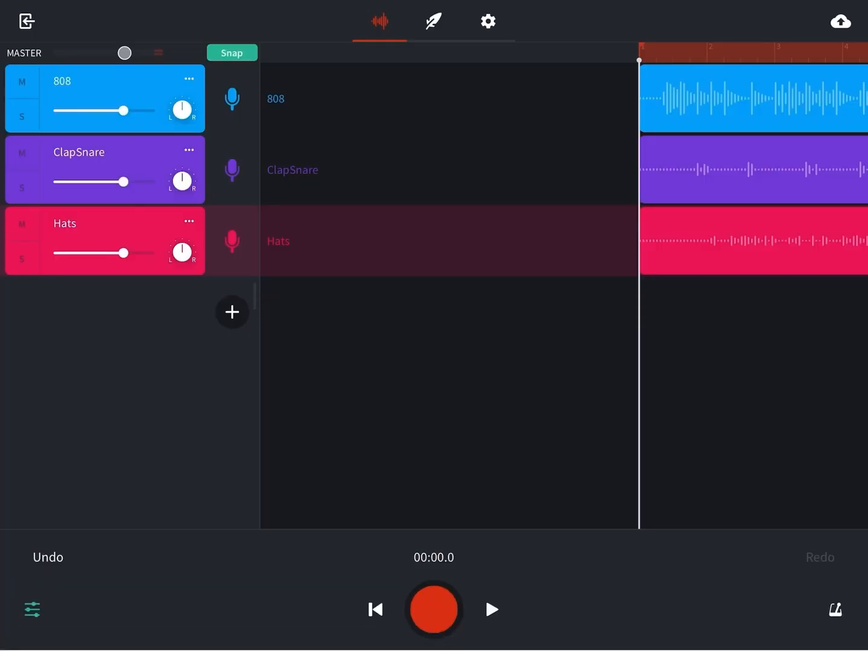
- Hide the mixer controls and play the 808, ClapSnare and Hats tracks together
click(840, 21)
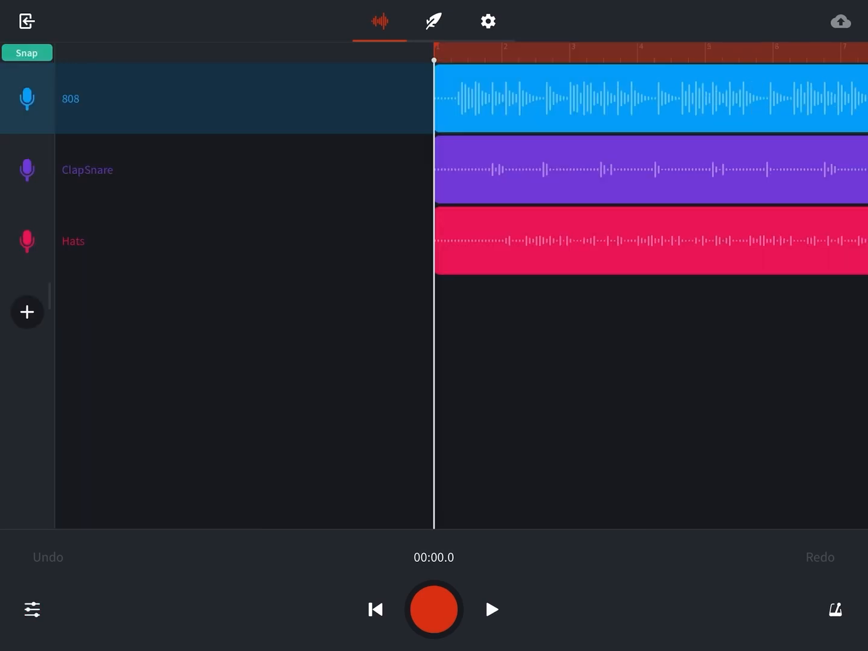
click(492, 609)
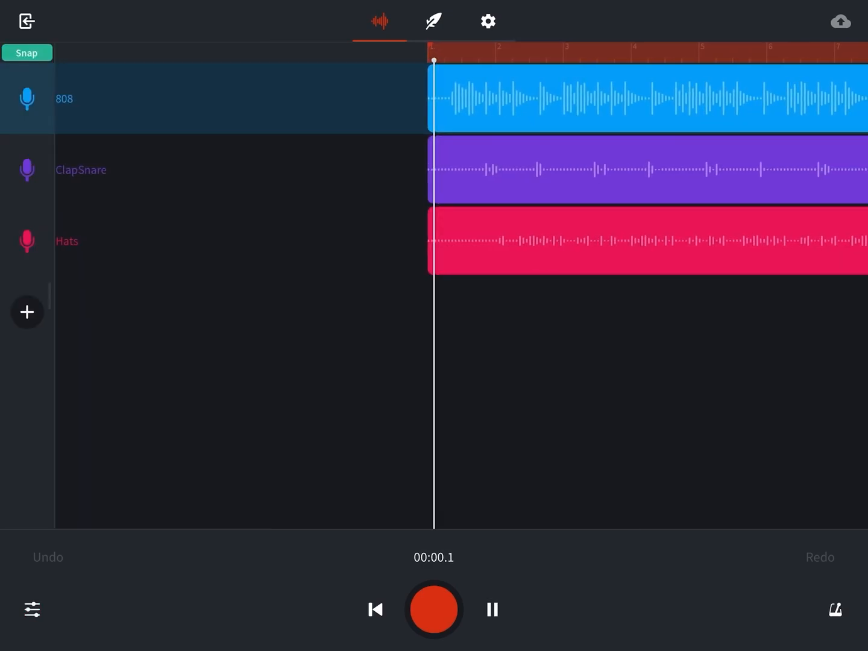